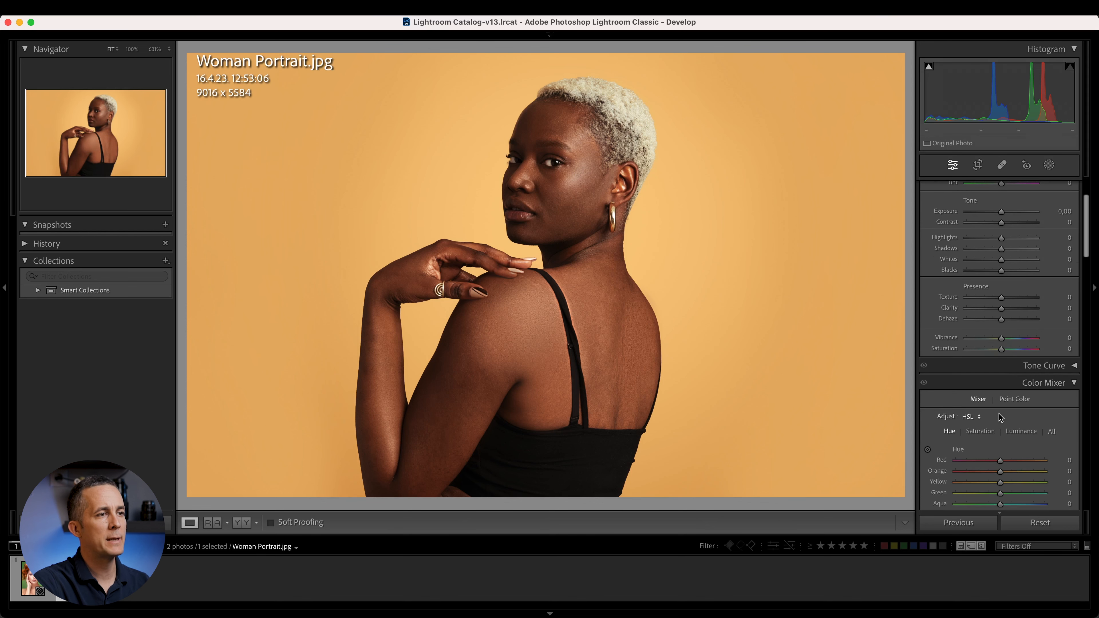
# Nudge the orange/yellow mixer hues, then sample the orange backdrop as a Point Color.
pyautogui.scroll(-3)
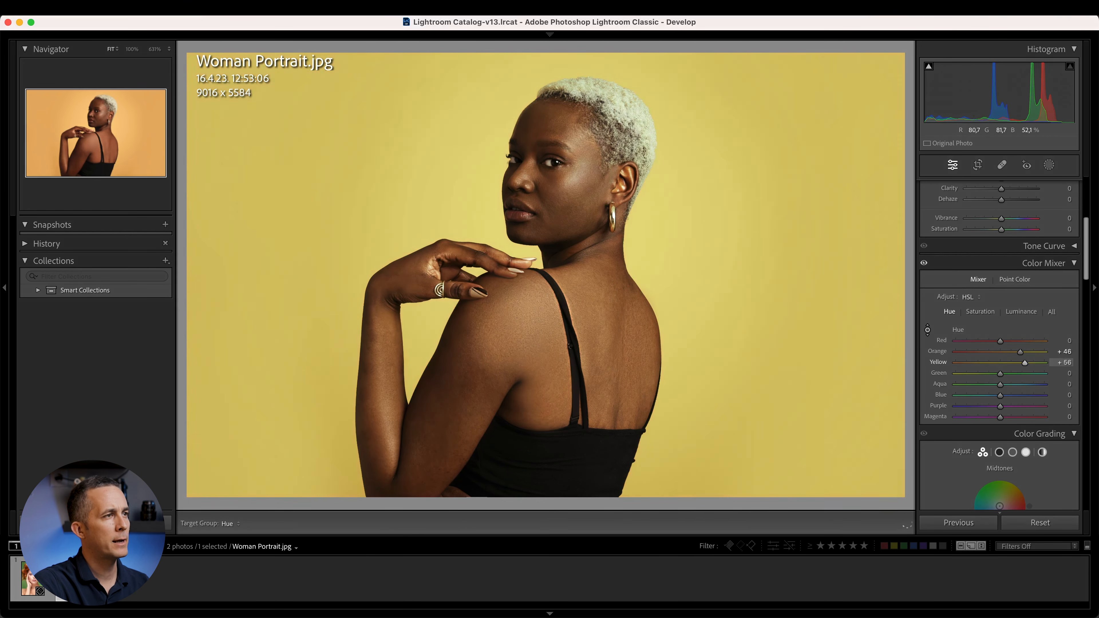
pyautogui.moveTo(1014, 362); pyautogui.dragTo(1006, 363)
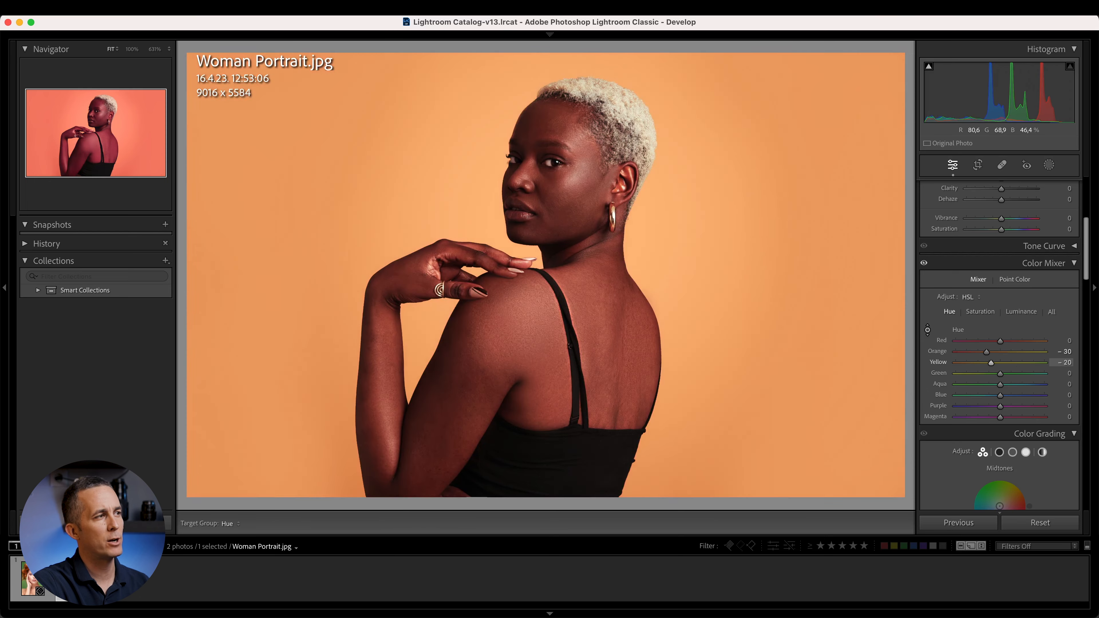
pyautogui.moveTo(990, 351); pyautogui.dragTo(984, 354)
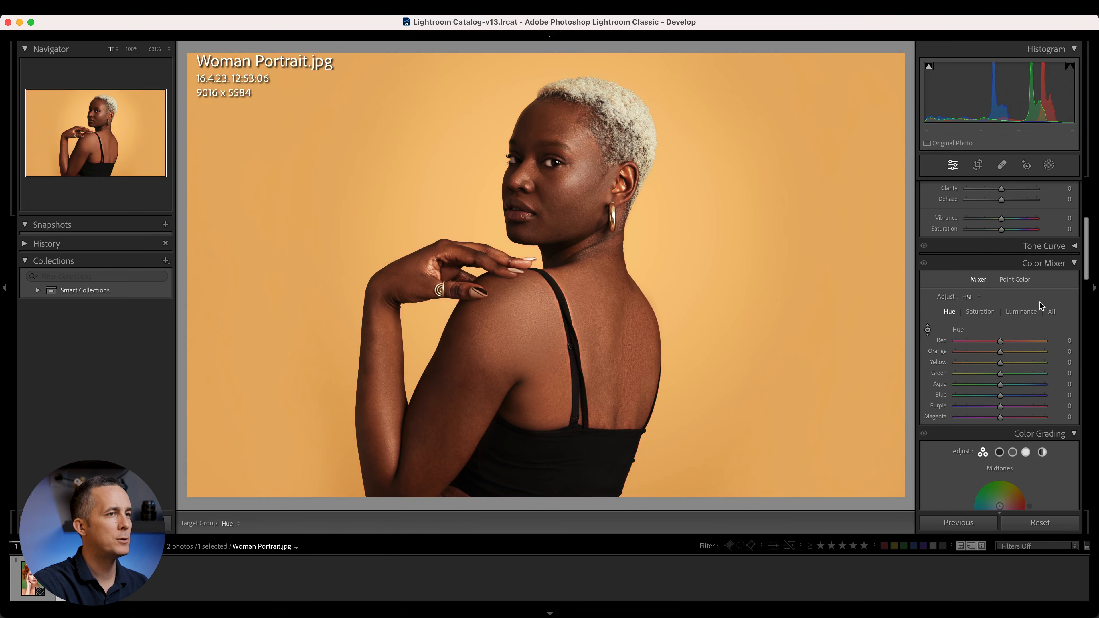
pyautogui.click(1015, 279)
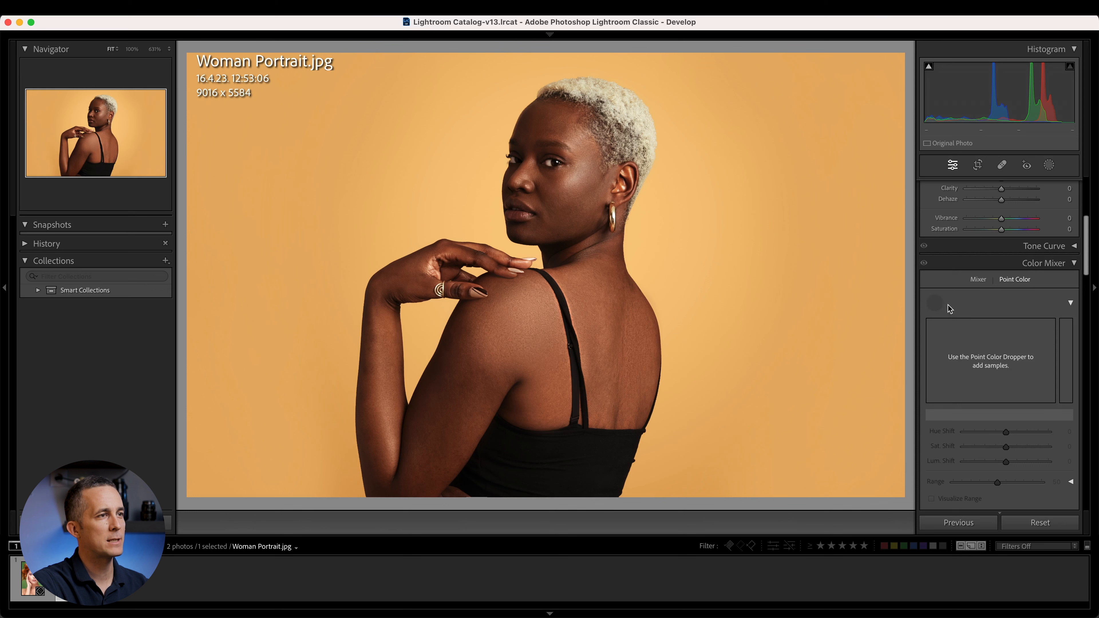
pyautogui.click(934, 302)
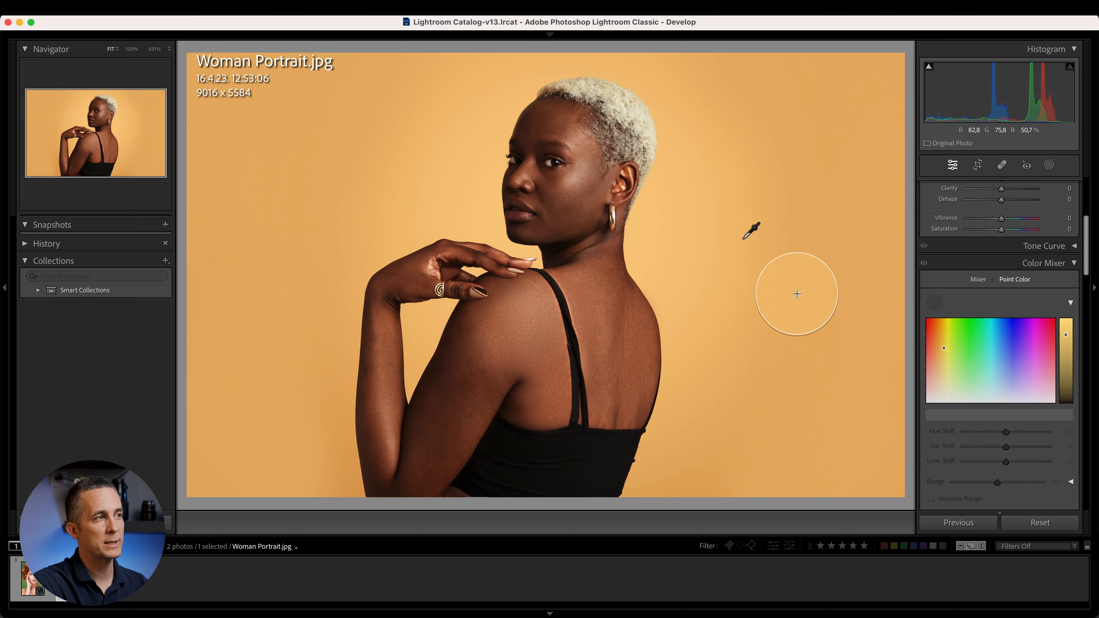
pyautogui.click(796, 294)
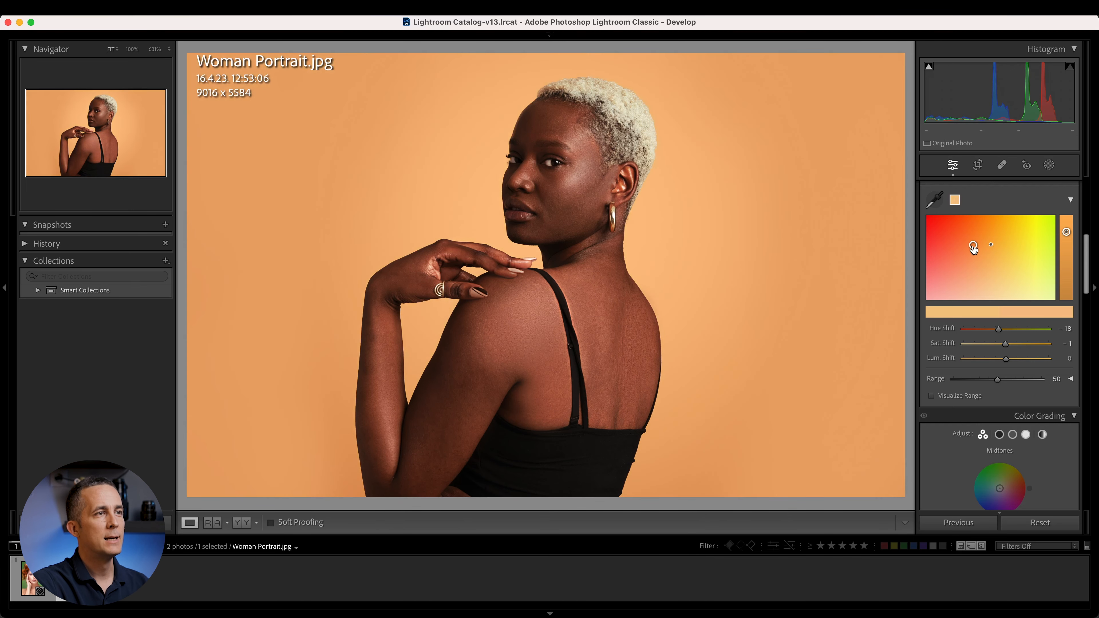
# Try hue, saturation and luminance shifts on the backdrop, then return them all to 0.
pyautogui.moveTo(973, 247); pyautogui.dragTo(1036, 247)
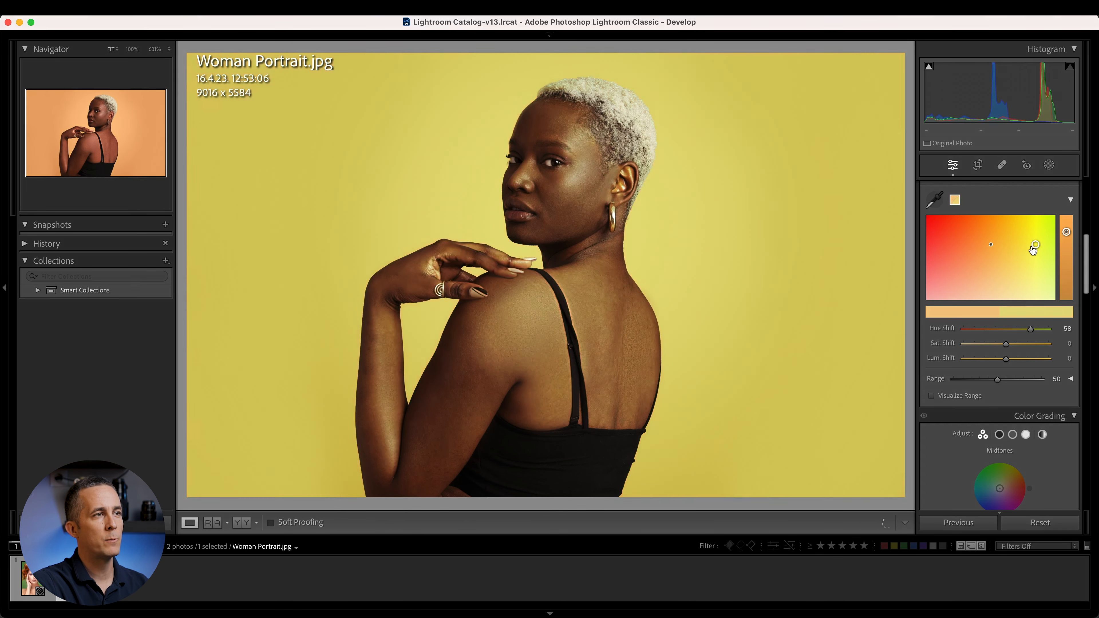
pyautogui.moveTo(1035, 247); pyautogui.dragTo(1005, 256)
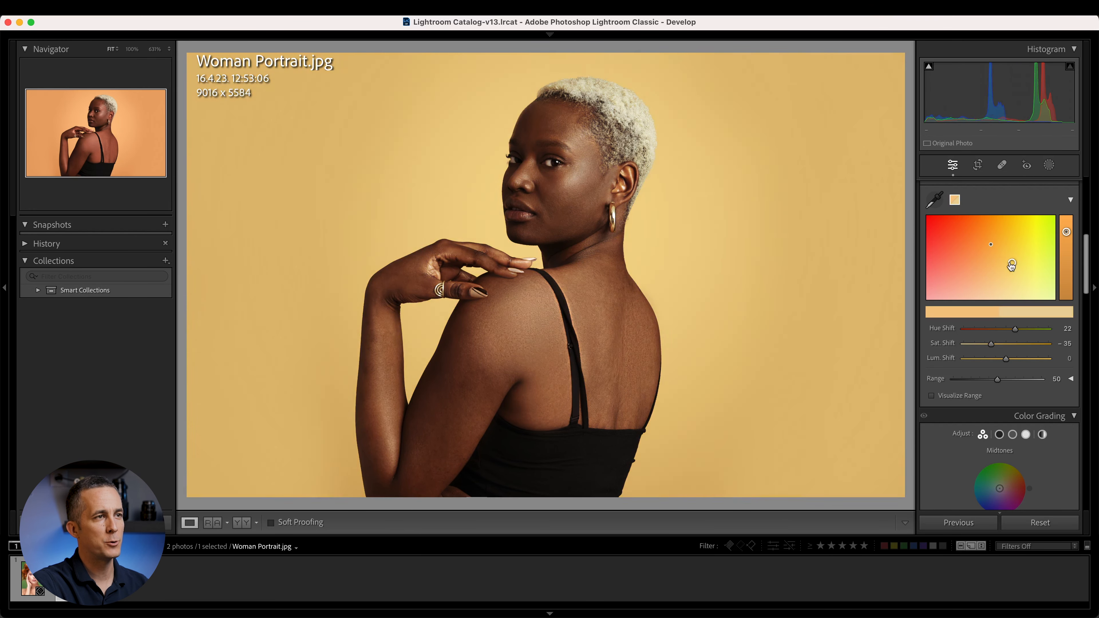
pyautogui.moveTo(990, 244); pyautogui.dragTo(1008, 234)
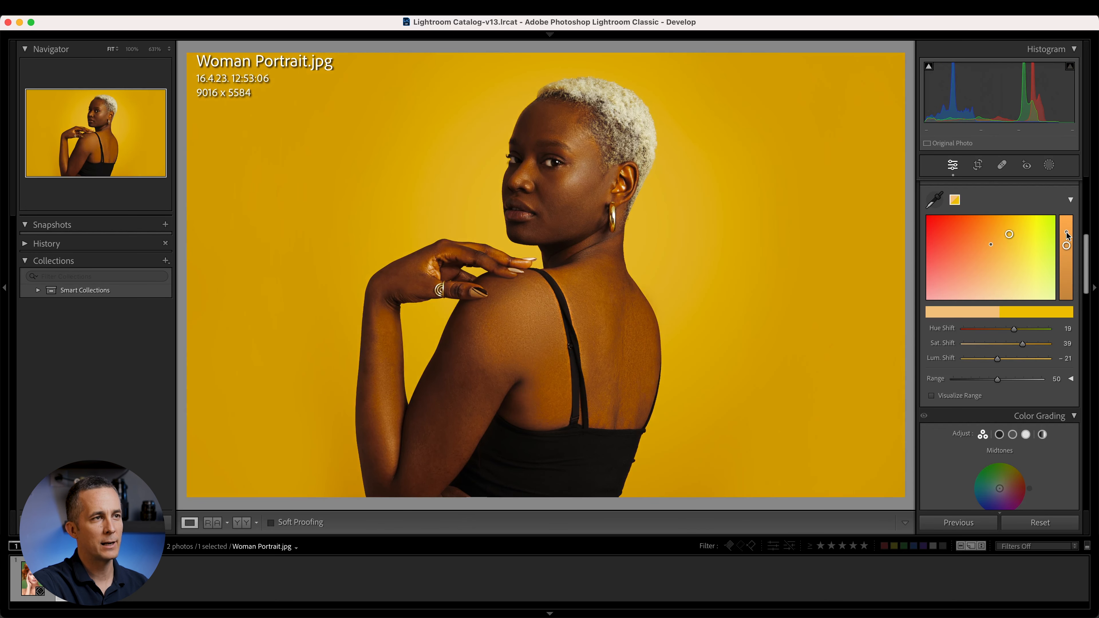
pyautogui.moveTo(996, 359); pyautogui.dragTo(1005, 358)
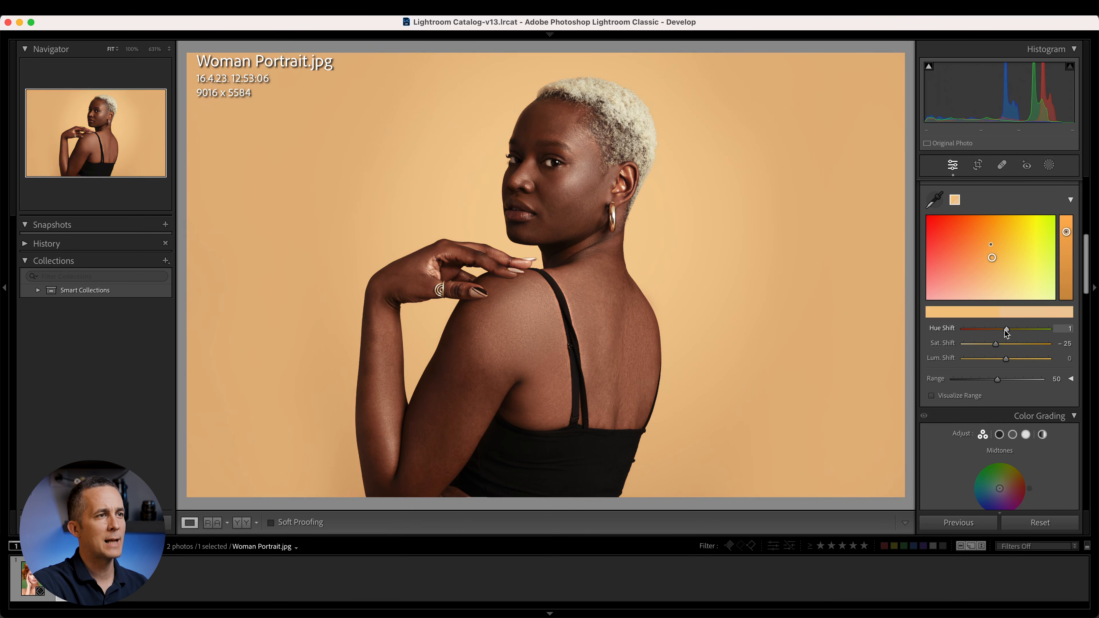
pyautogui.moveTo(1005, 328); pyautogui.dragTo(998, 328)
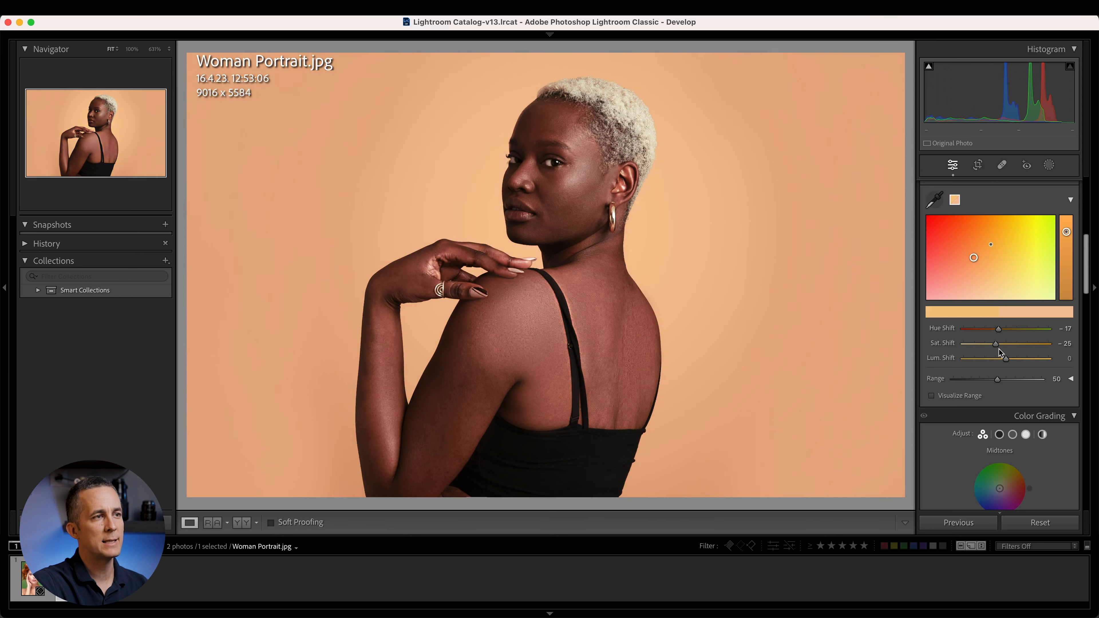
pyautogui.moveTo(996, 344); pyautogui.dragTo(1020, 344)
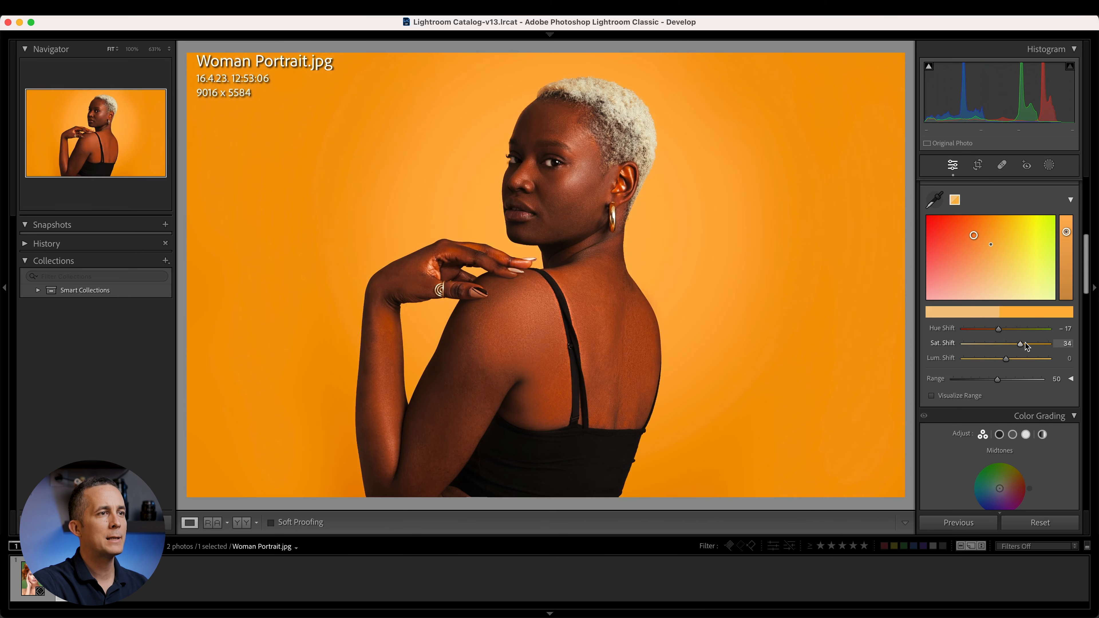
pyautogui.moveTo(998, 329); pyautogui.dragTo(993, 331)
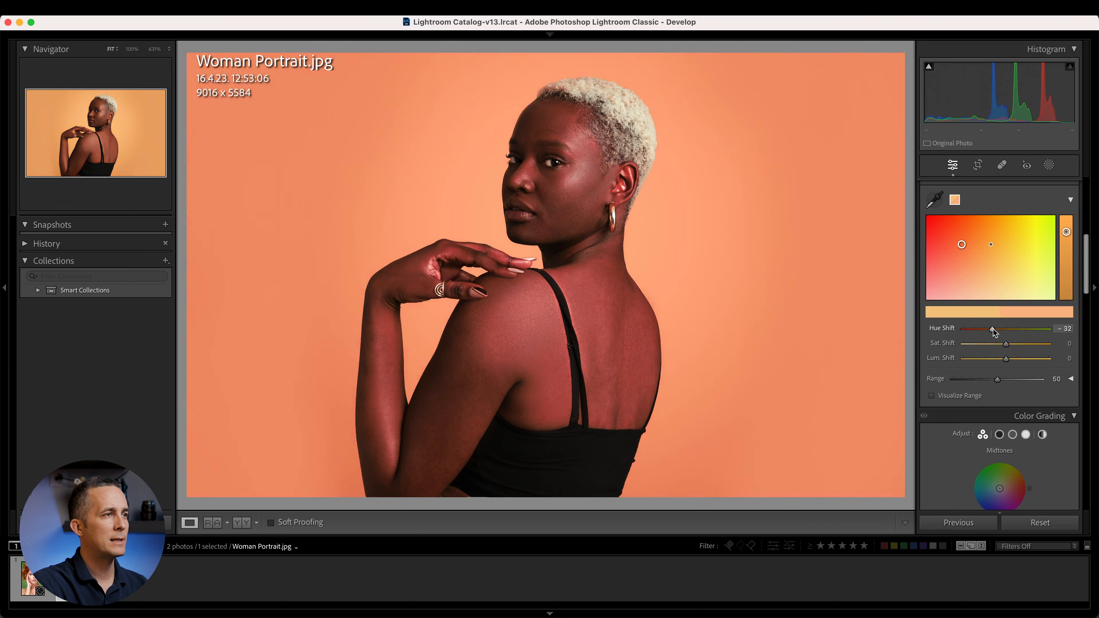
pyautogui.moveTo(992, 329); pyautogui.dragTo(1018, 330)
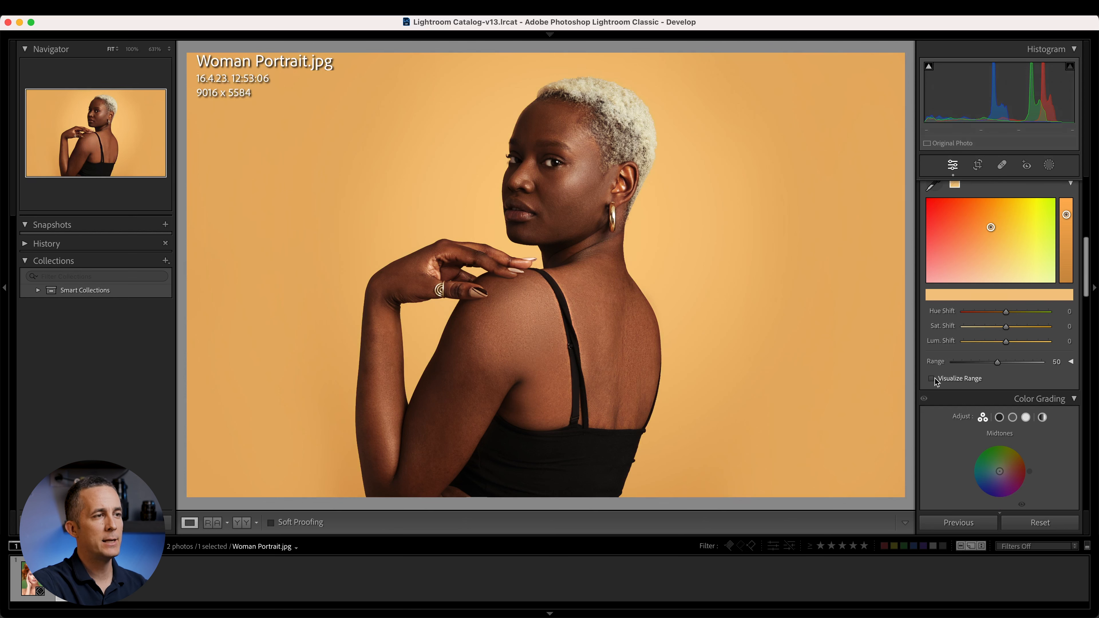
# Enable Visualize Range, sweep the Range slider wide and narrow, and leave it at 0.
pyautogui.click(931, 378)
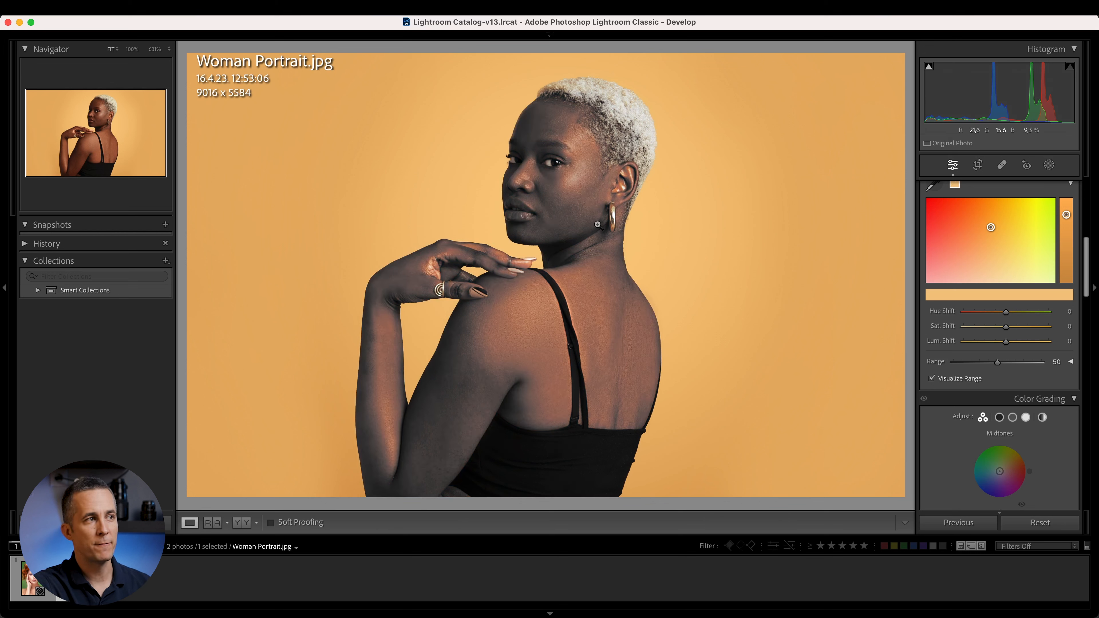
pyautogui.moveTo(697, 166)
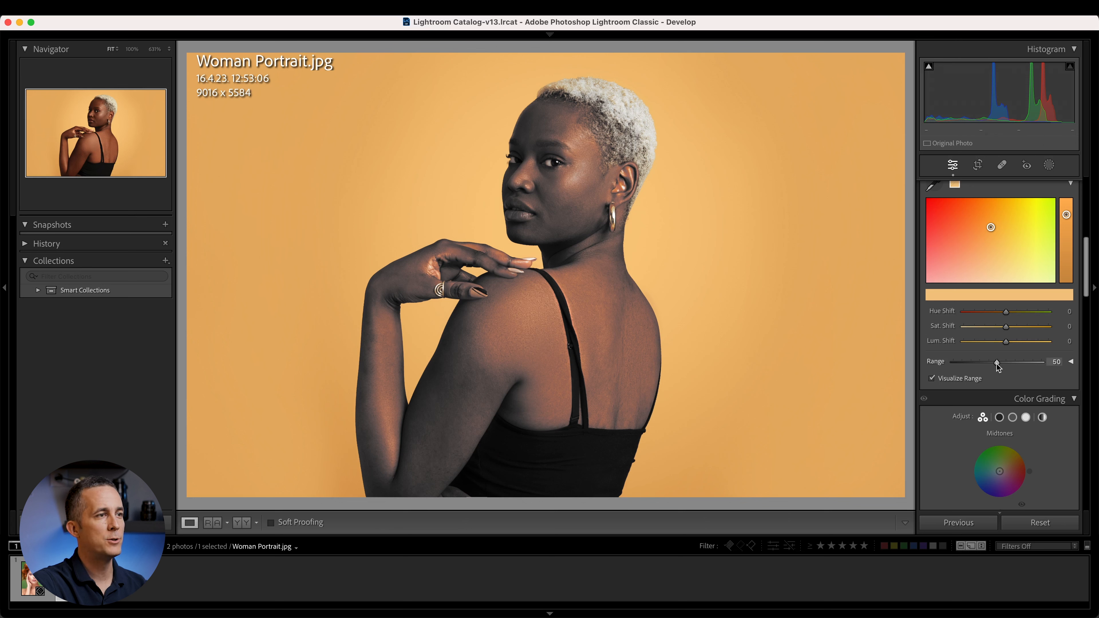
pyautogui.moveTo(996, 361); pyautogui.dragTo(1036, 361)
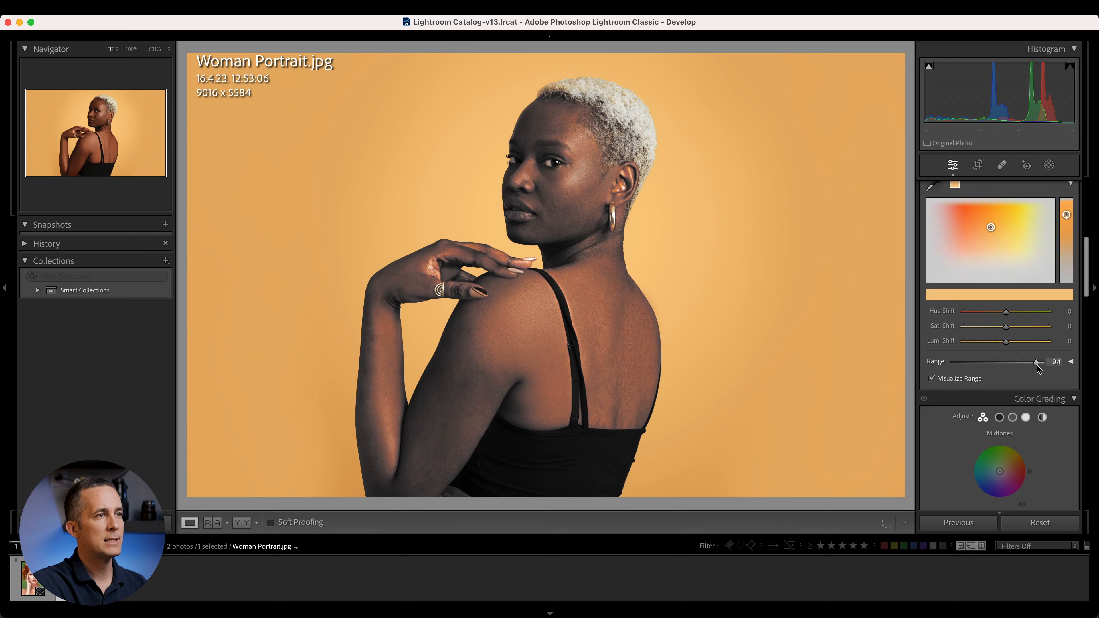
pyautogui.moveTo(1031, 362); pyautogui.dragTo(1040, 361)
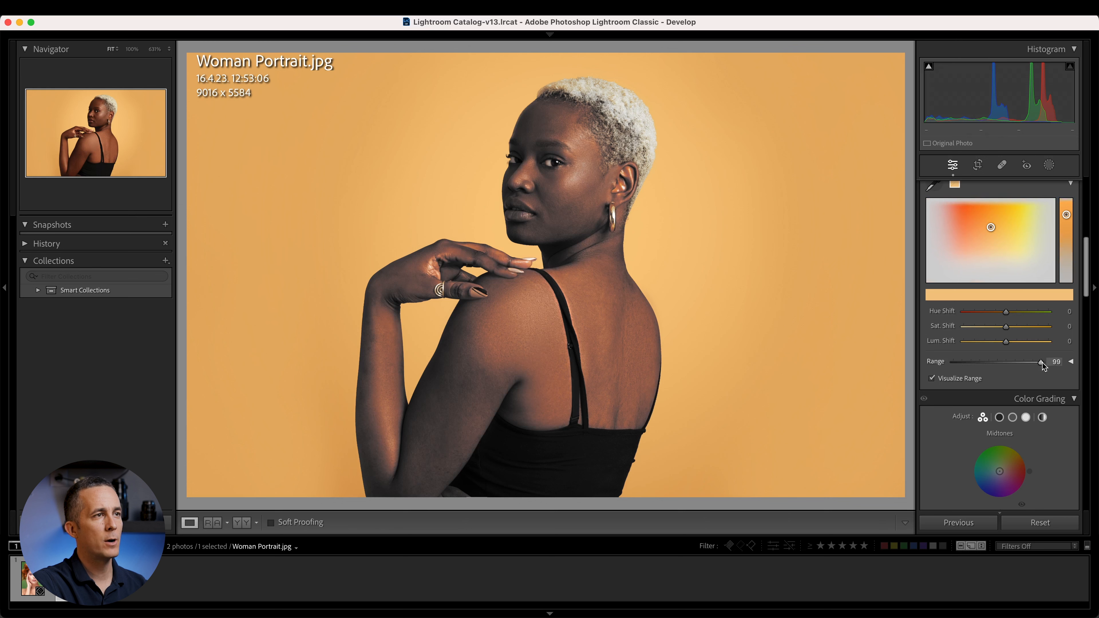
pyautogui.moveTo(1040, 361); pyautogui.dragTo(972, 361)
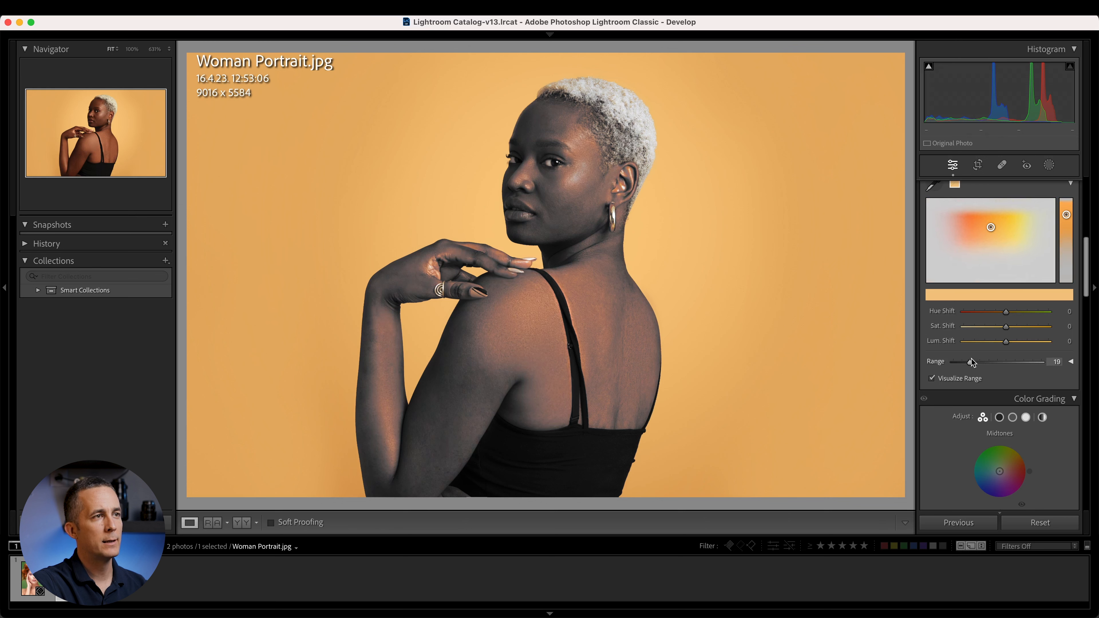
pyautogui.moveTo(971, 361); pyautogui.dragTo(1005, 361)
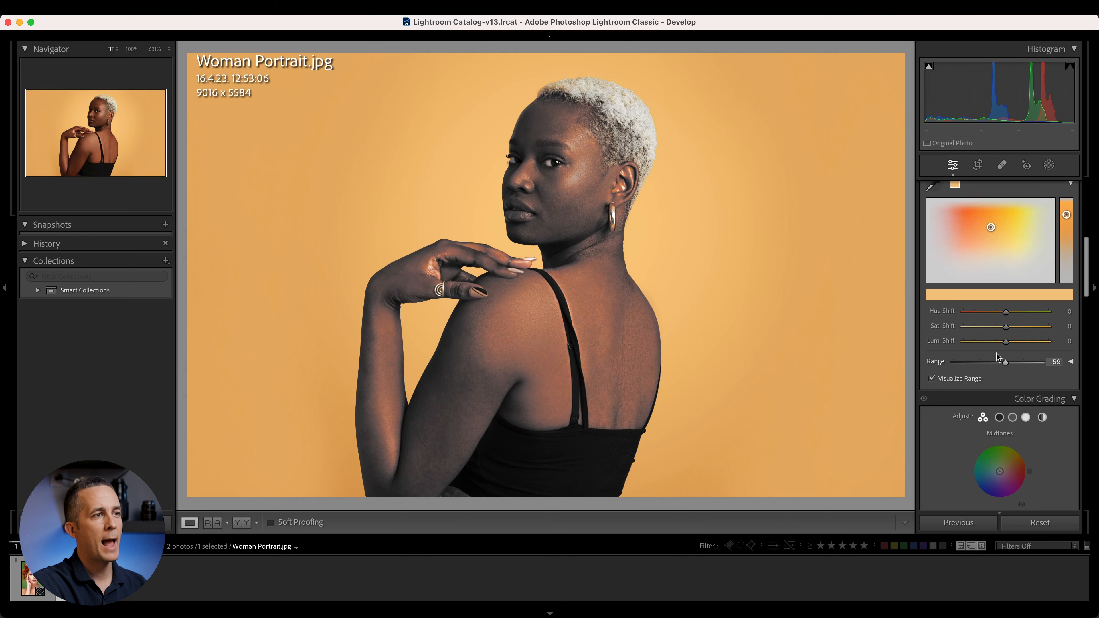
pyautogui.moveTo(1020, 361); pyautogui.dragTo(970, 361)
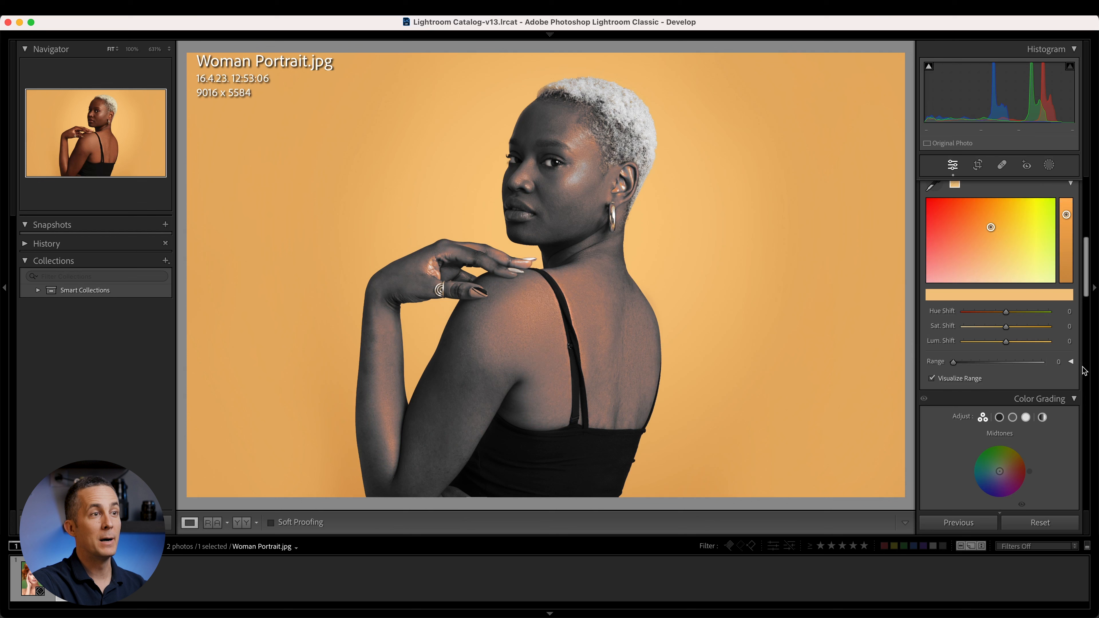
# Expand the detailed ranges and make first trial moves of the Hue Range limits.
pyautogui.click(1071, 362)
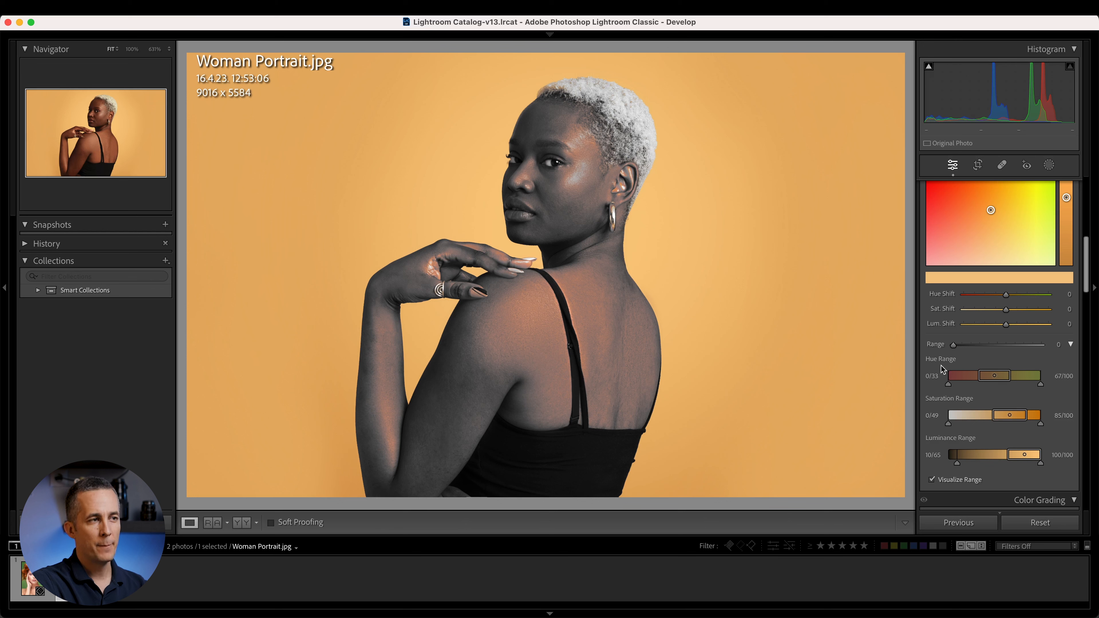
pyautogui.moveTo(945, 447)
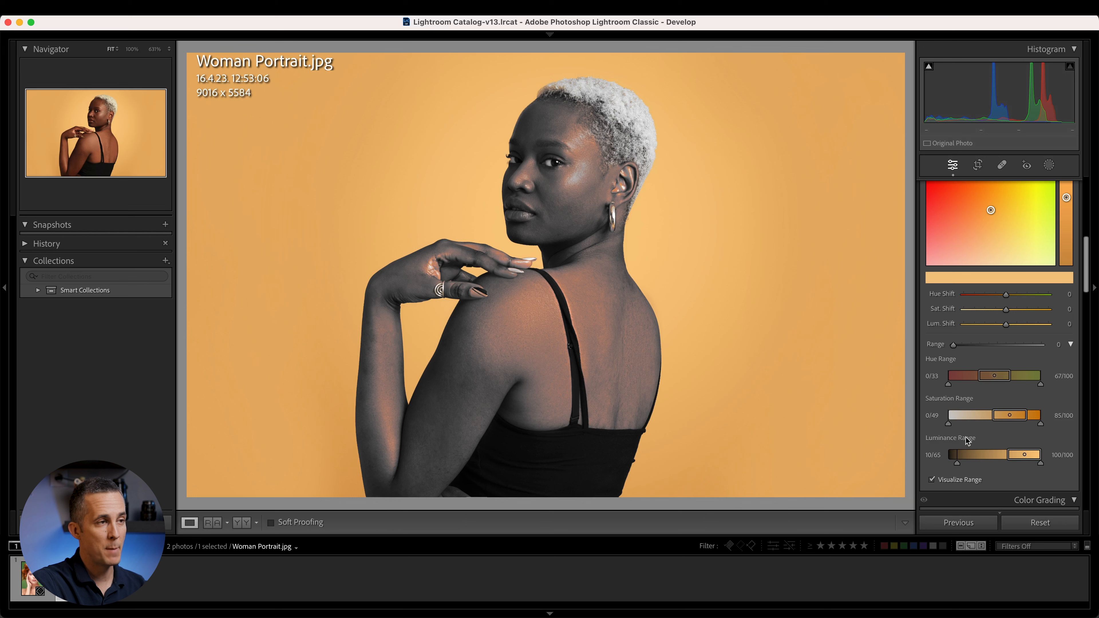
pyautogui.moveTo(933, 367)
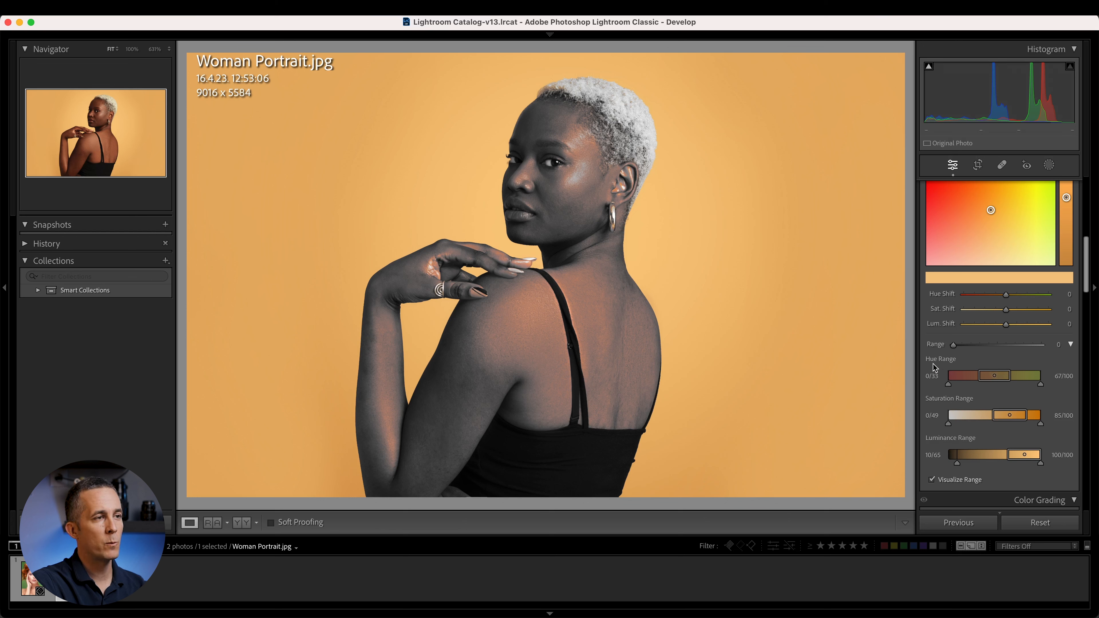
pyautogui.moveTo(949, 375); pyautogui.dragTo(976, 375)
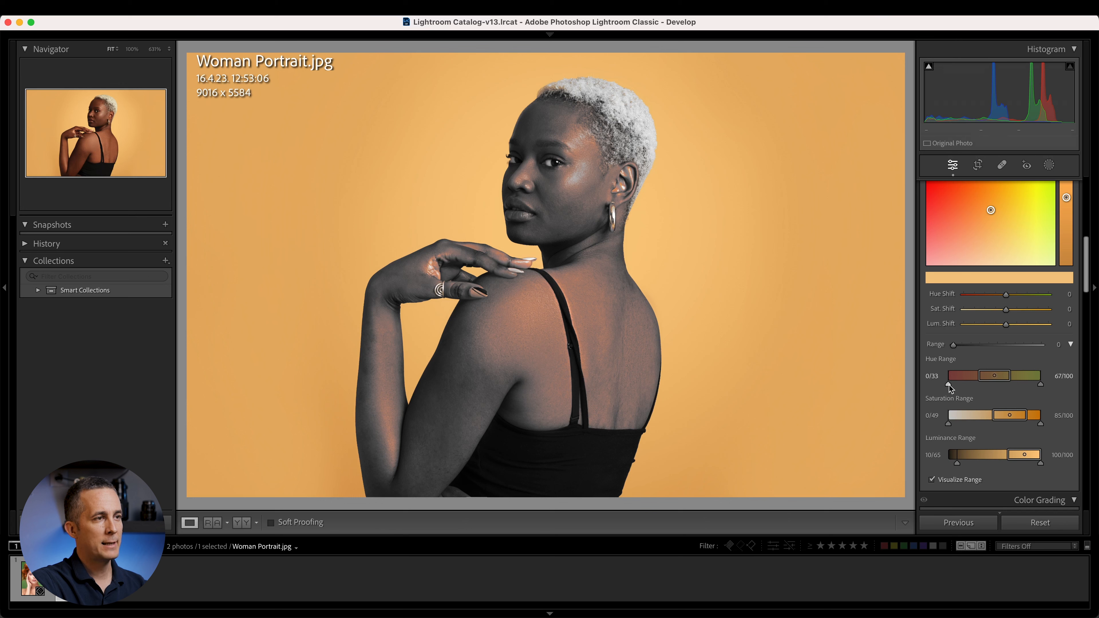
pyautogui.moveTo(948, 387); pyautogui.dragTo(968, 387)
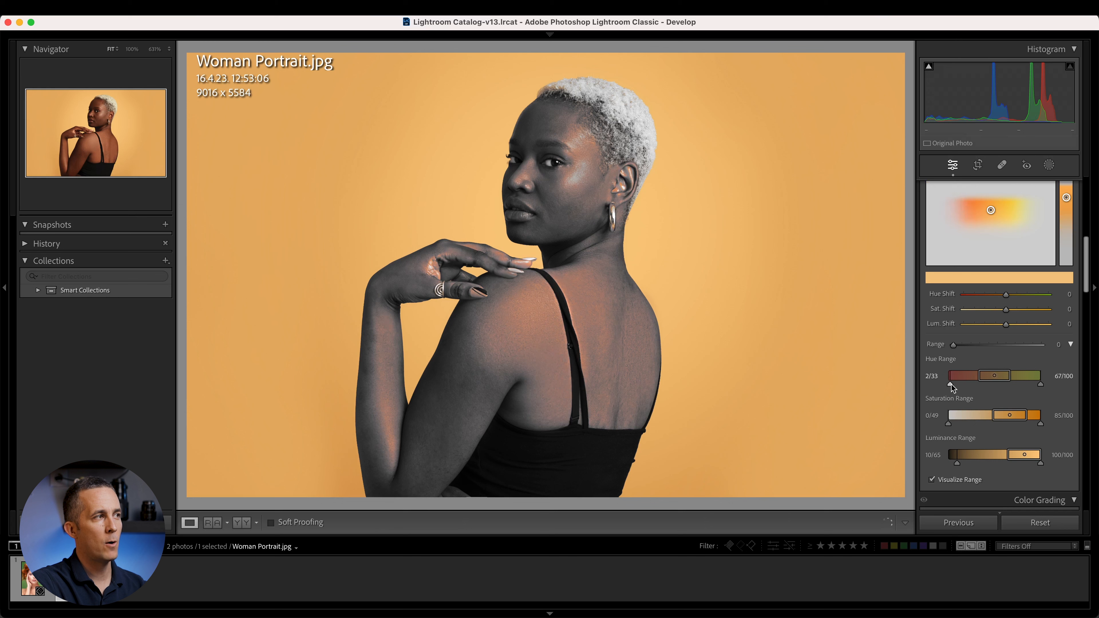
pyautogui.moveTo(939, 383); pyautogui.dragTo(934, 383)
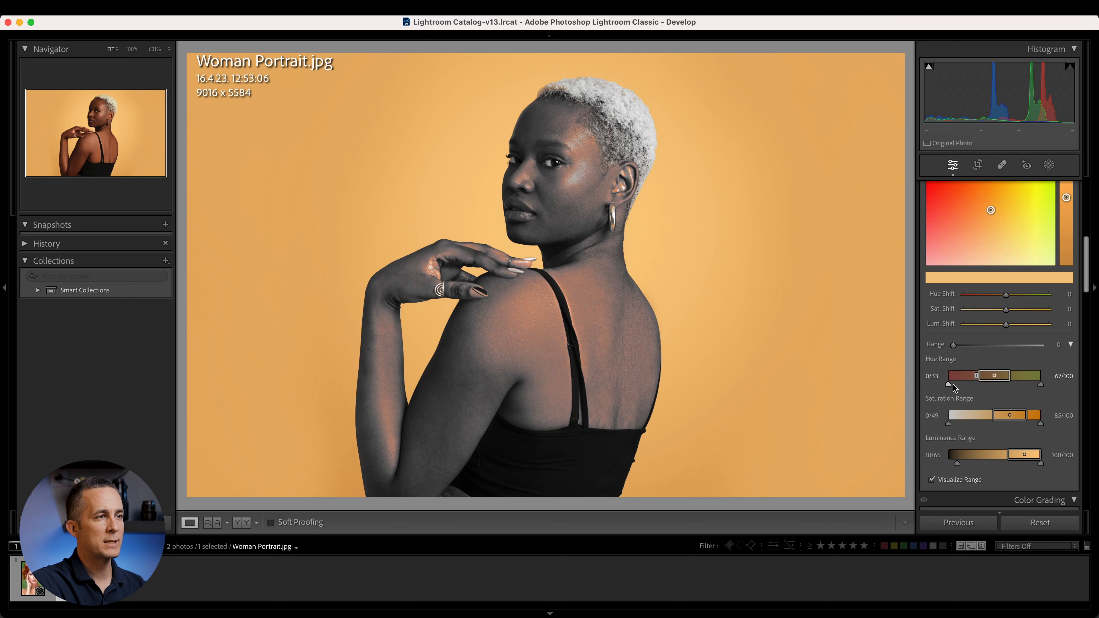
pyautogui.moveTo(978, 378)
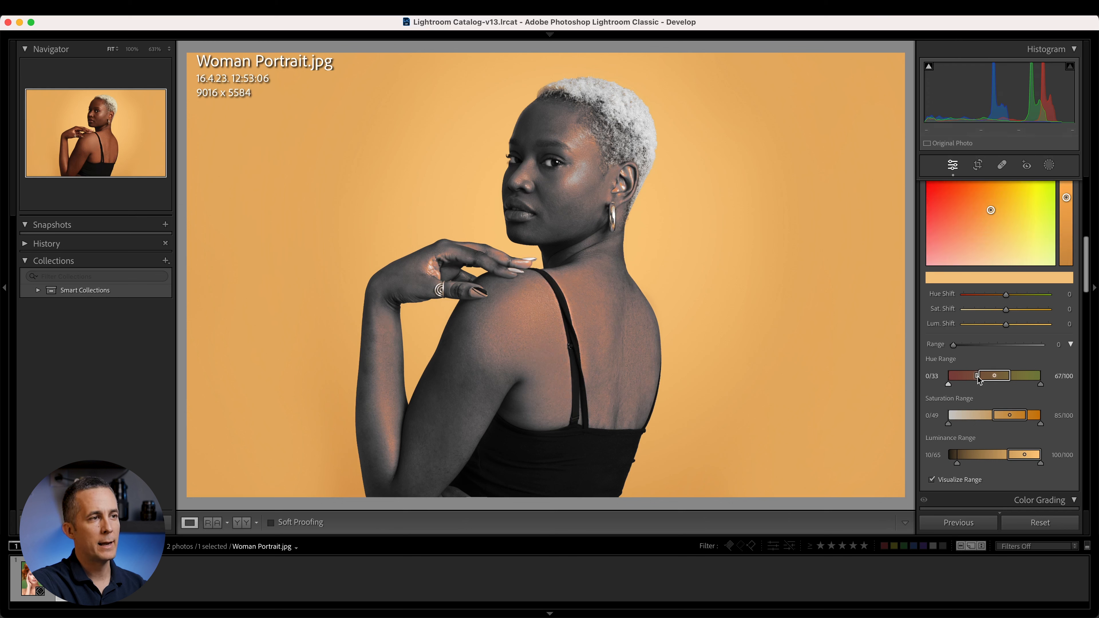
pyautogui.moveTo(946, 376); pyautogui.dragTo(953, 375)
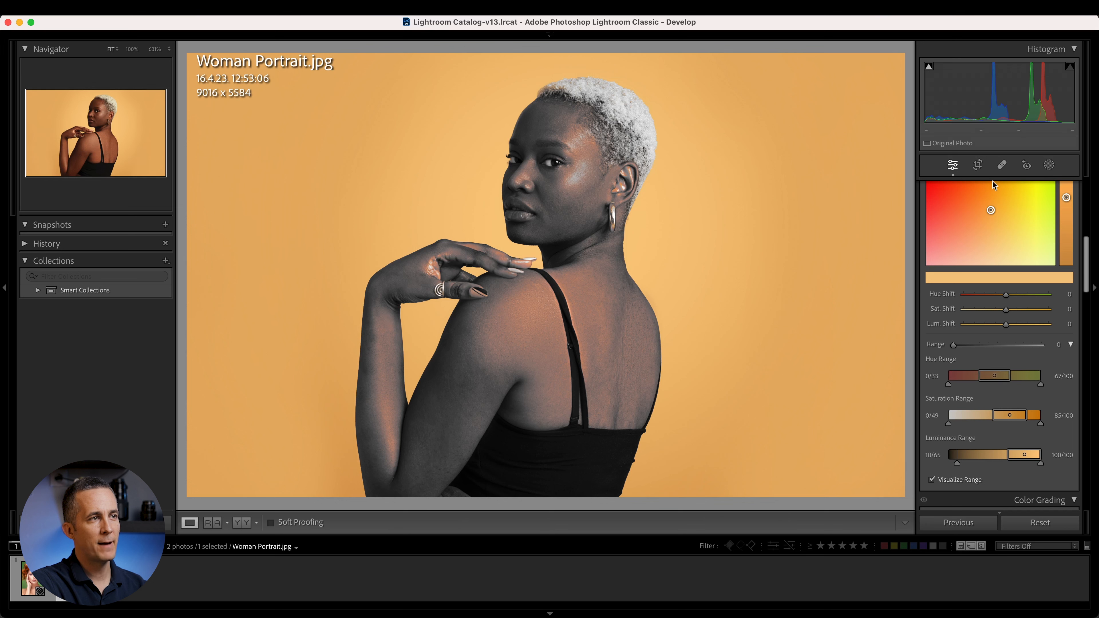
pyautogui.click(973, 375)
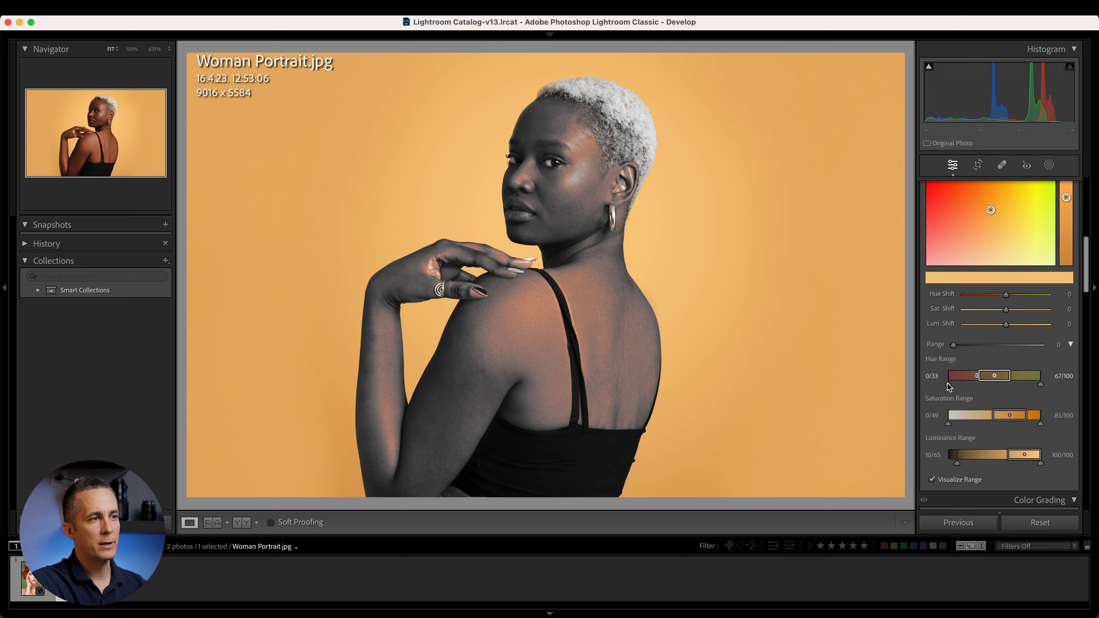
# Raise the lower hue range limit stepwise to about 47 so the skin drops out.
pyautogui.moveTo(951, 376); pyautogui.dragTo(973, 376)
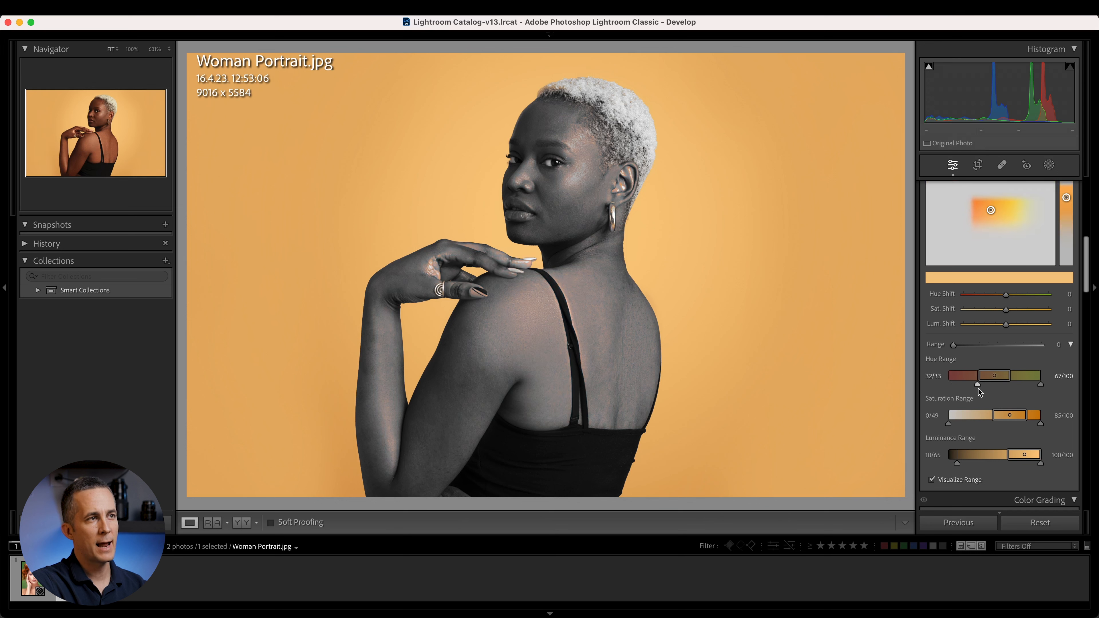
pyautogui.moveTo(977, 383); pyautogui.dragTo(961, 376)
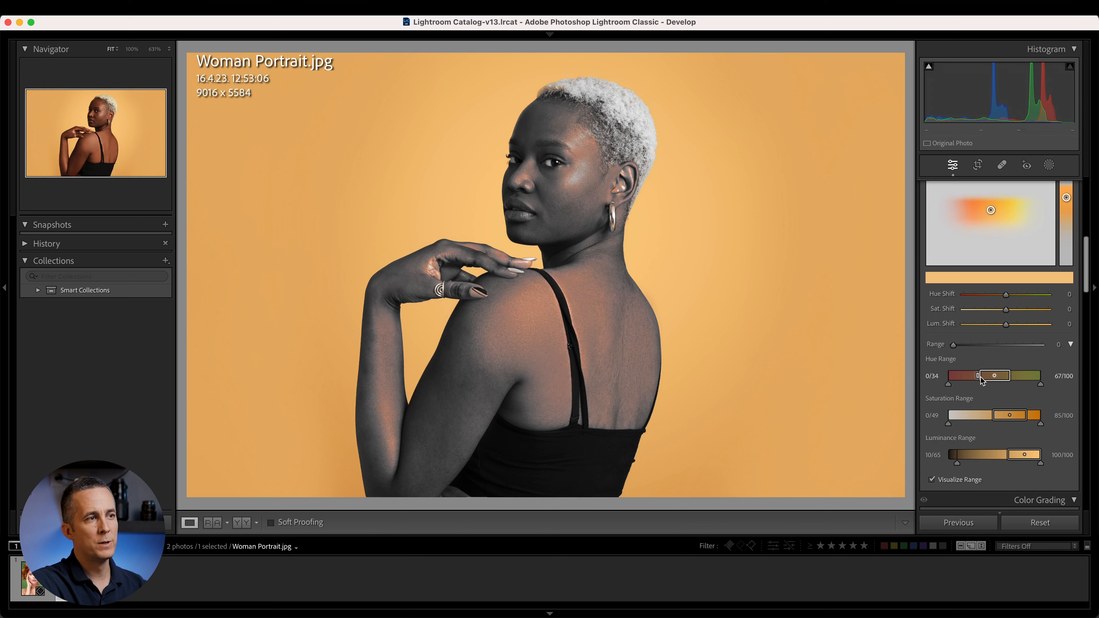
pyautogui.moveTo(977, 375); pyautogui.dragTo(970, 376)
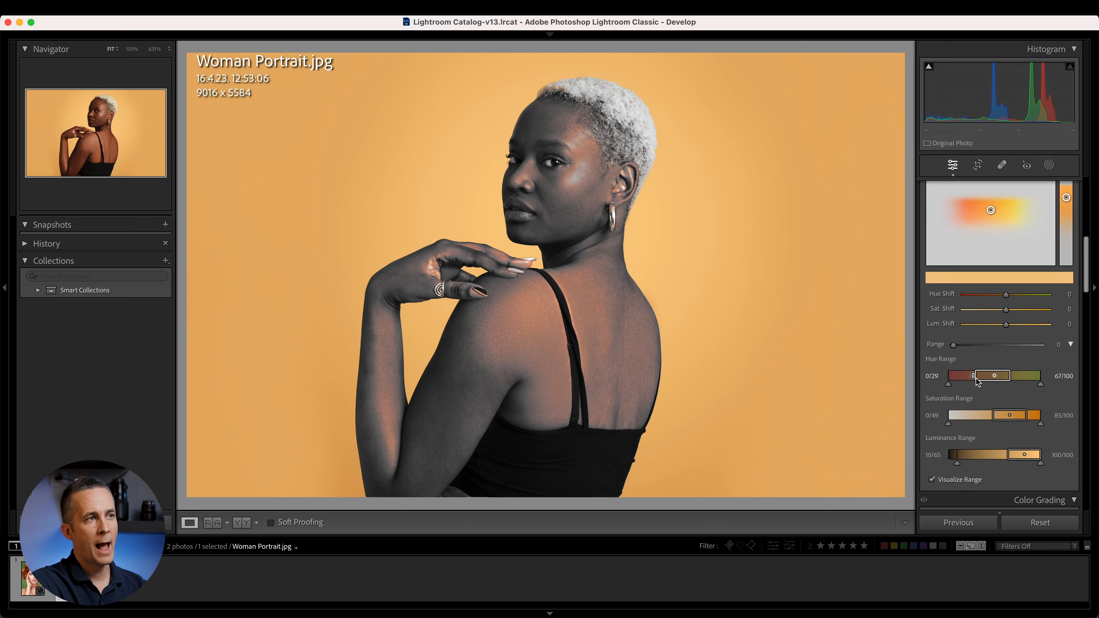
pyautogui.moveTo(964, 375); pyautogui.dragTo(981, 375)
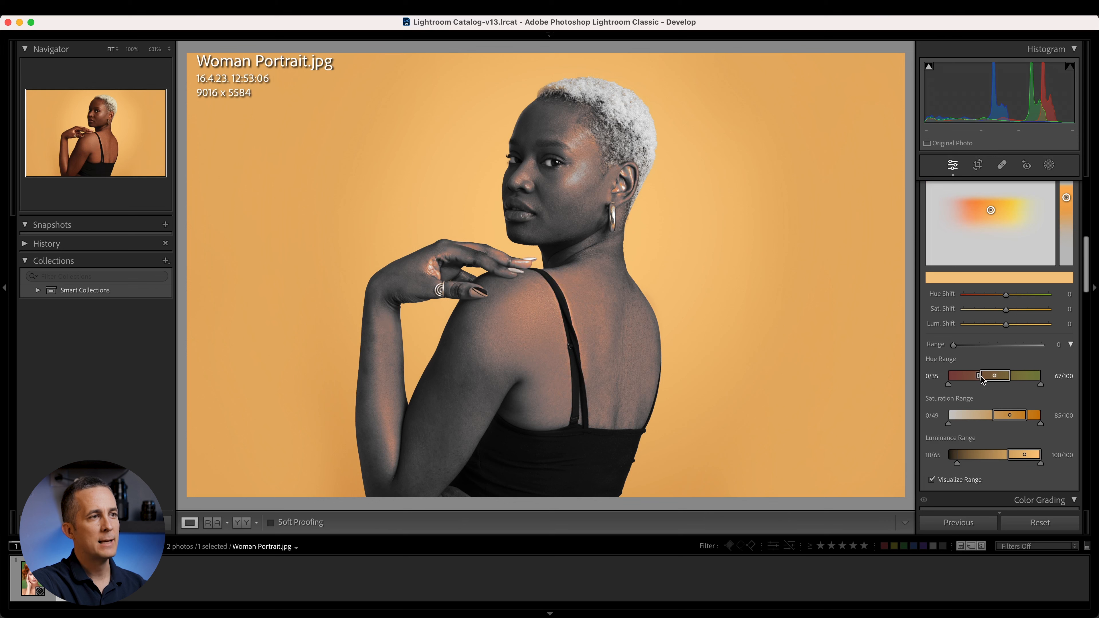
pyautogui.moveTo(981, 375); pyautogui.dragTo(992, 375)
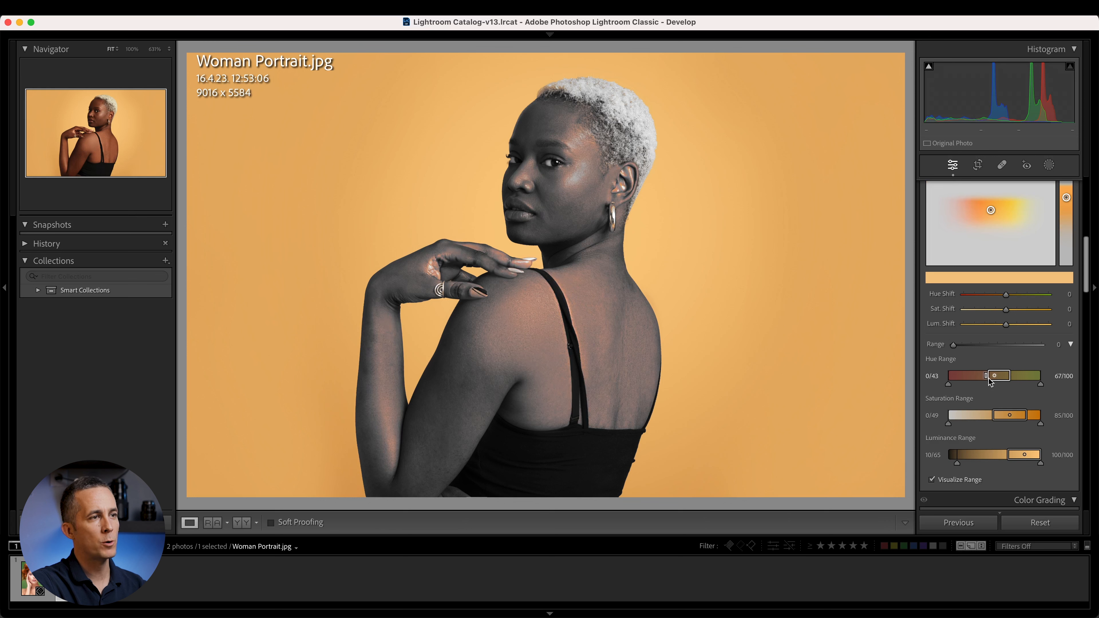
pyautogui.moveTo(986, 376); pyautogui.dragTo(993, 375)
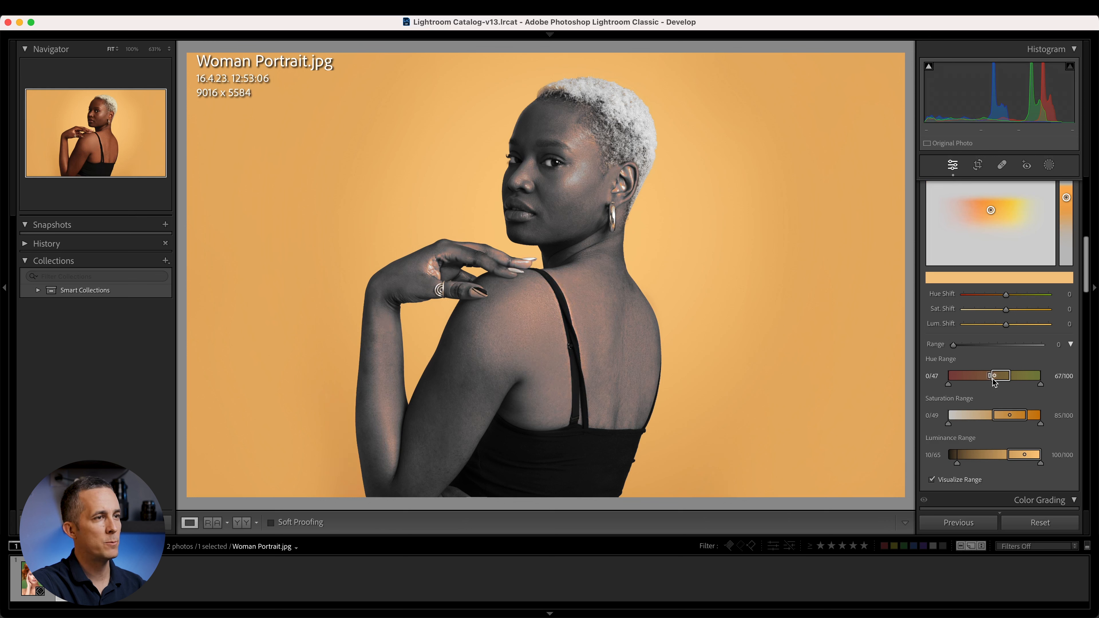
# Feather the lower hue limit, raising the feather to about 38.
pyautogui.moveTo(986, 375); pyautogui.dragTo(994, 376)
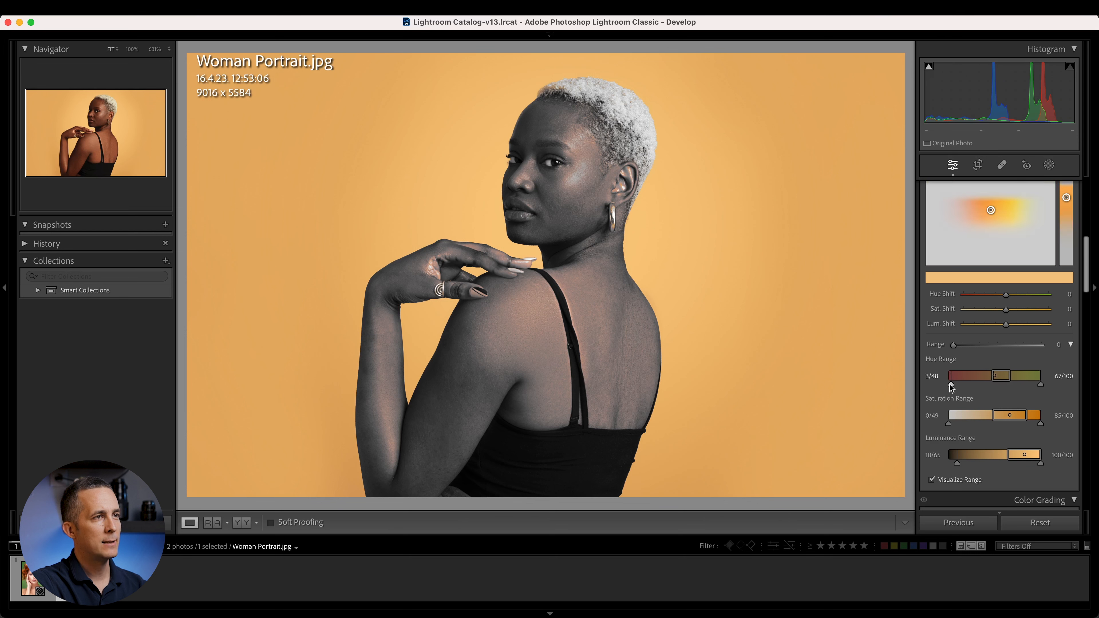
pyautogui.moveTo(949, 375); pyautogui.dragTo(971, 375)
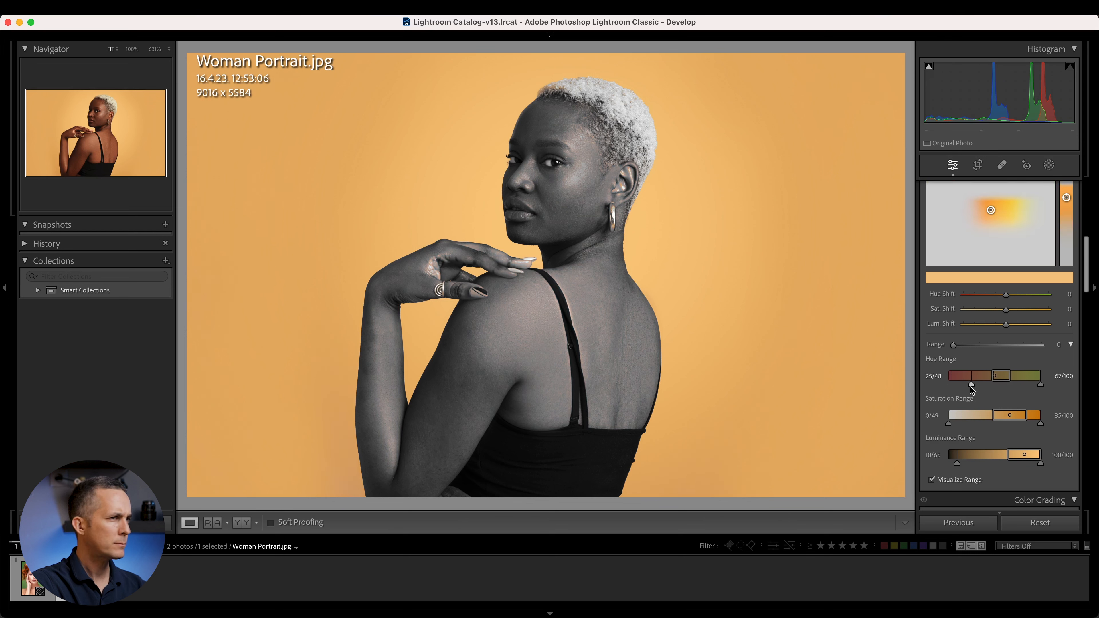
pyautogui.moveTo(971, 384); pyautogui.dragTo(978, 384)
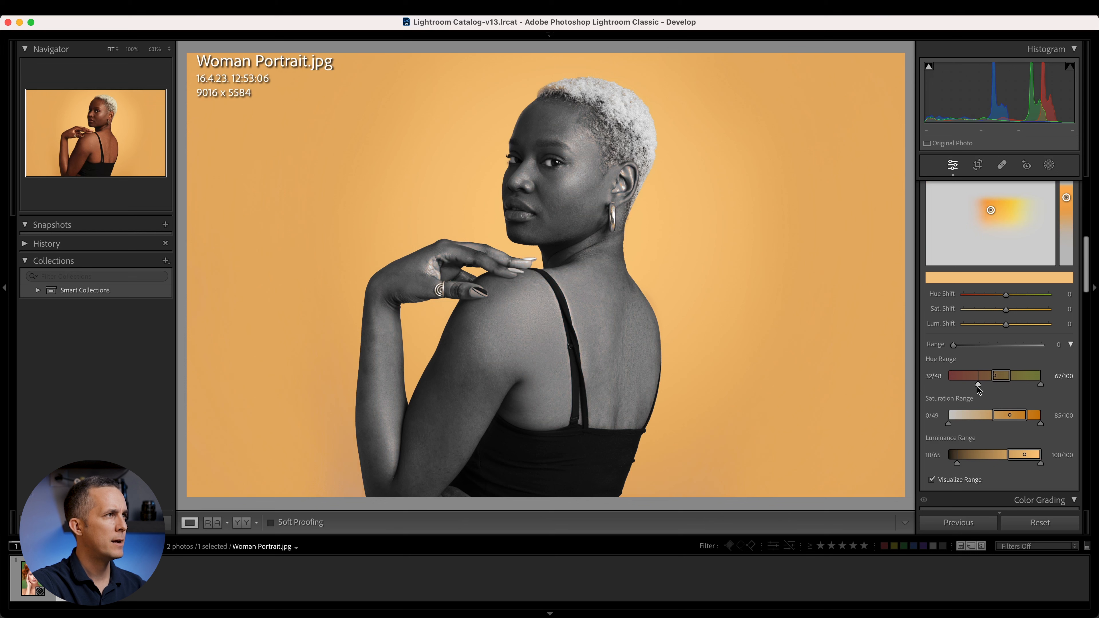
pyautogui.moveTo(984, 384); pyautogui.dragTo(989, 384)
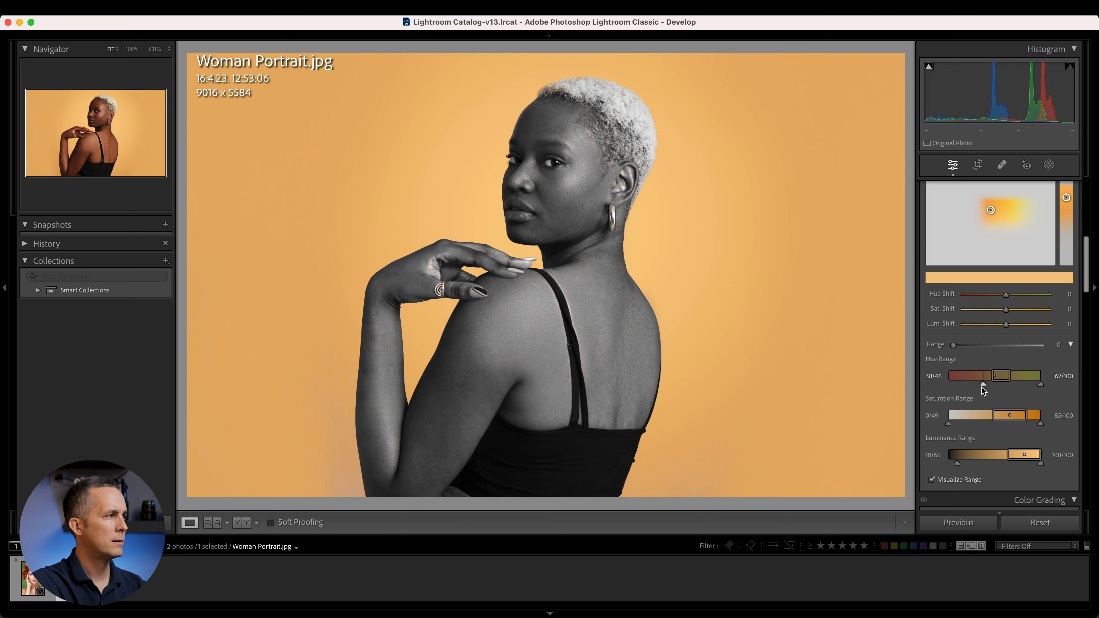
# Ease hue feather to 27, set saturation range to 27/52 and luminance range to 28/66.
pyautogui.moveTo(984, 376); pyautogui.dragTo(974, 375)
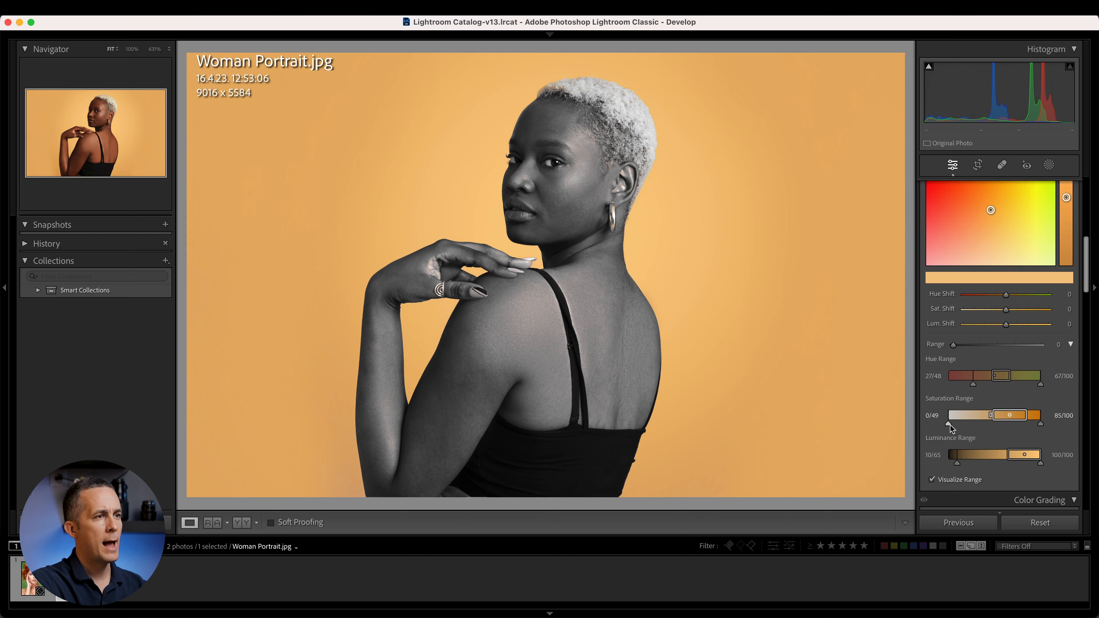
pyautogui.moveTo(950, 415); pyautogui.dragTo(991, 414)
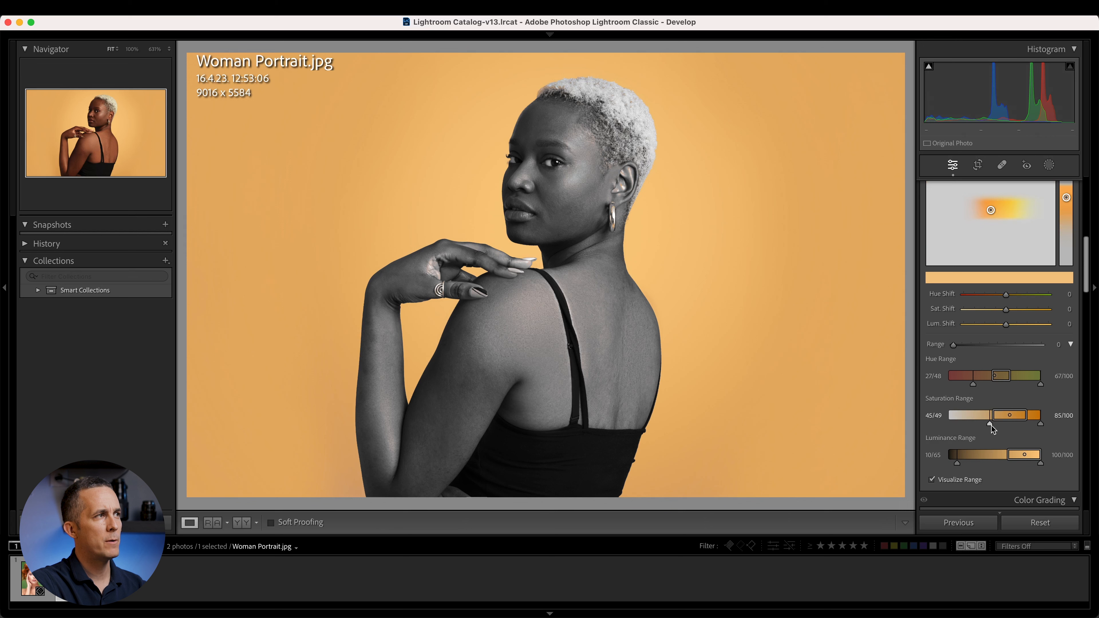
pyautogui.moveTo(992, 424); pyautogui.dragTo(973, 424)
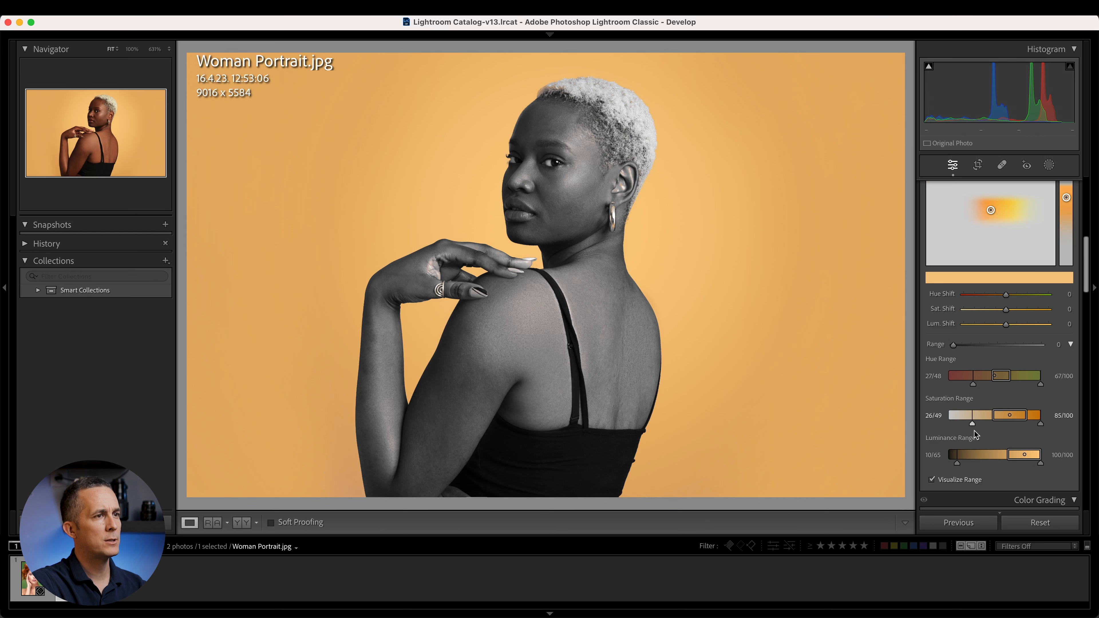
pyautogui.moveTo(972, 422); pyautogui.dragTo(994, 423)
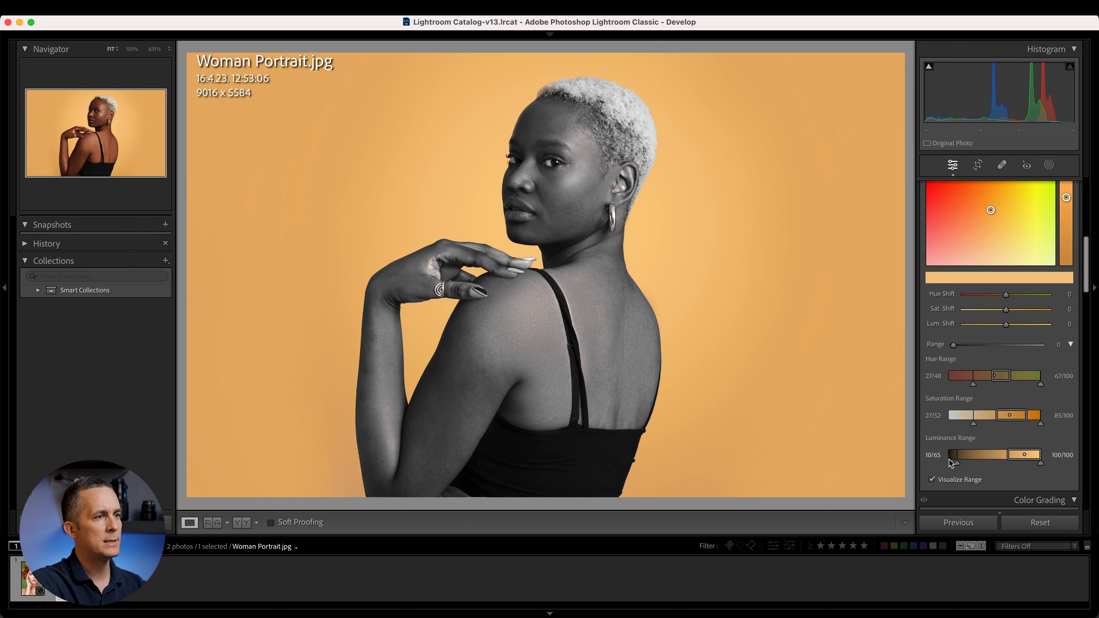
pyautogui.moveTo(953, 463); pyautogui.dragTo(962, 463)
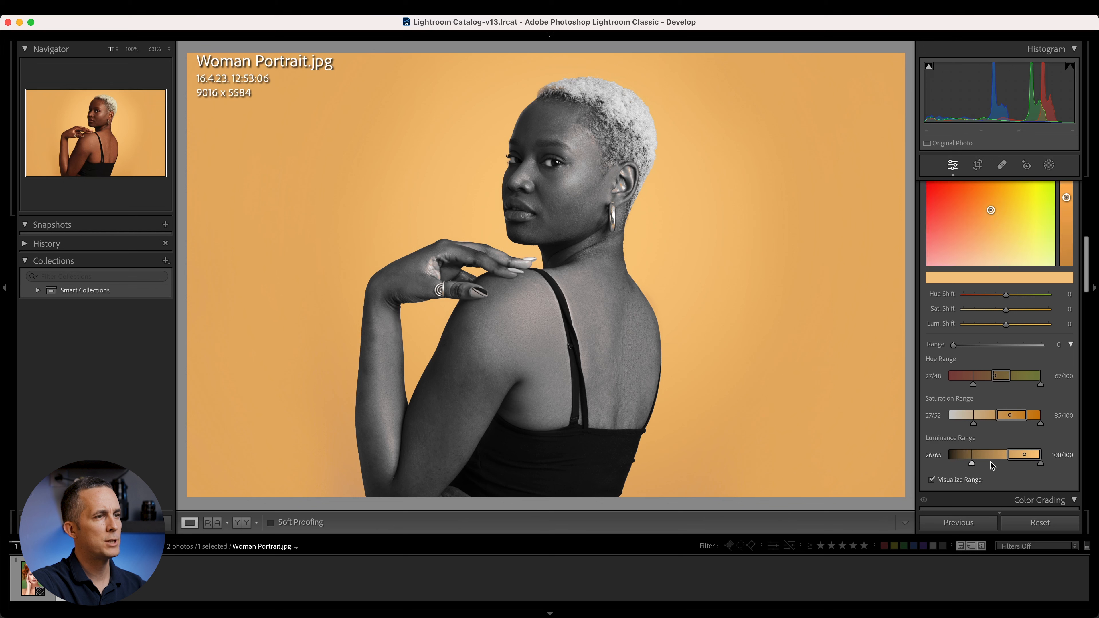
pyautogui.moveTo(970, 454); pyautogui.dragTo(973, 454)
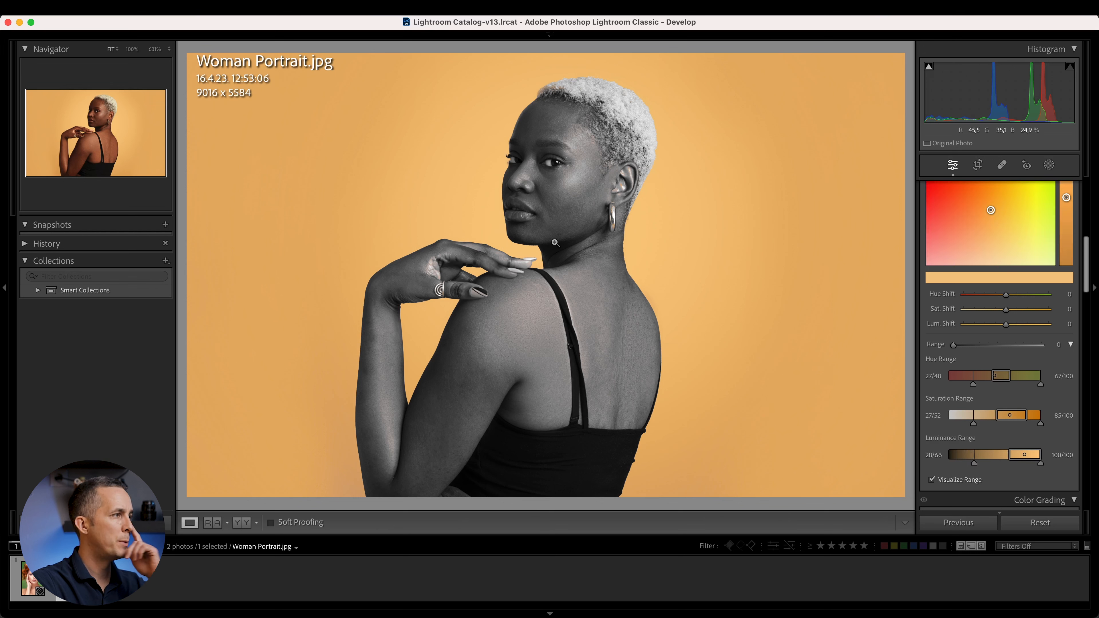
# Turn off the range preview and push the backdrop hue shift through red to full green (96).
pyautogui.click(933, 479)
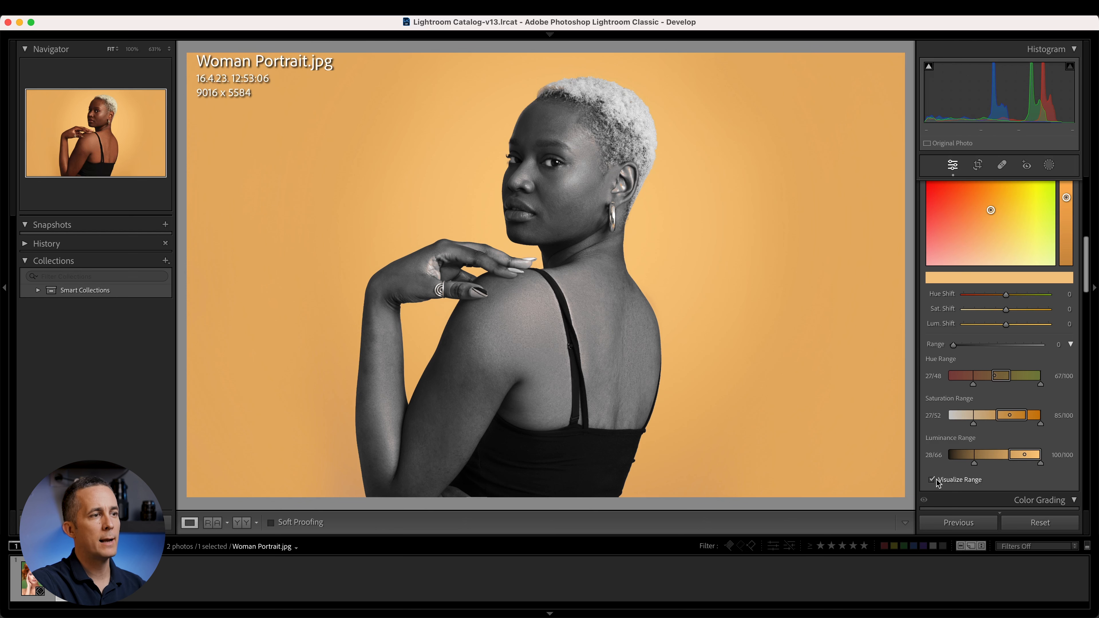
pyautogui.click(932, 480)
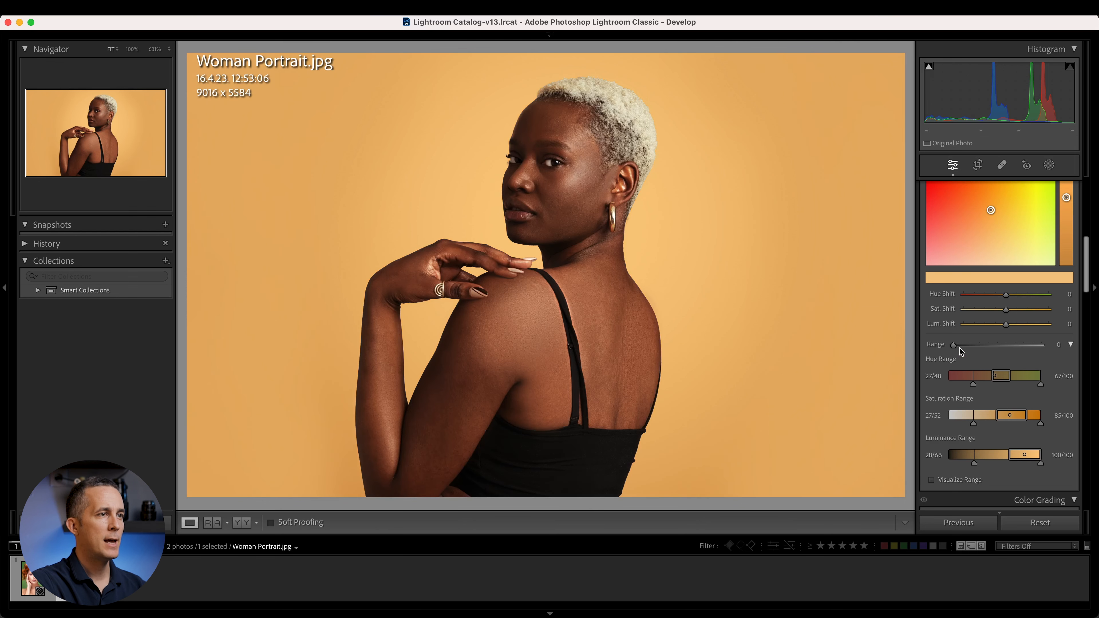
pyautogui.moveTo(1023, 294); pyautogui.dragTo(980, 294)
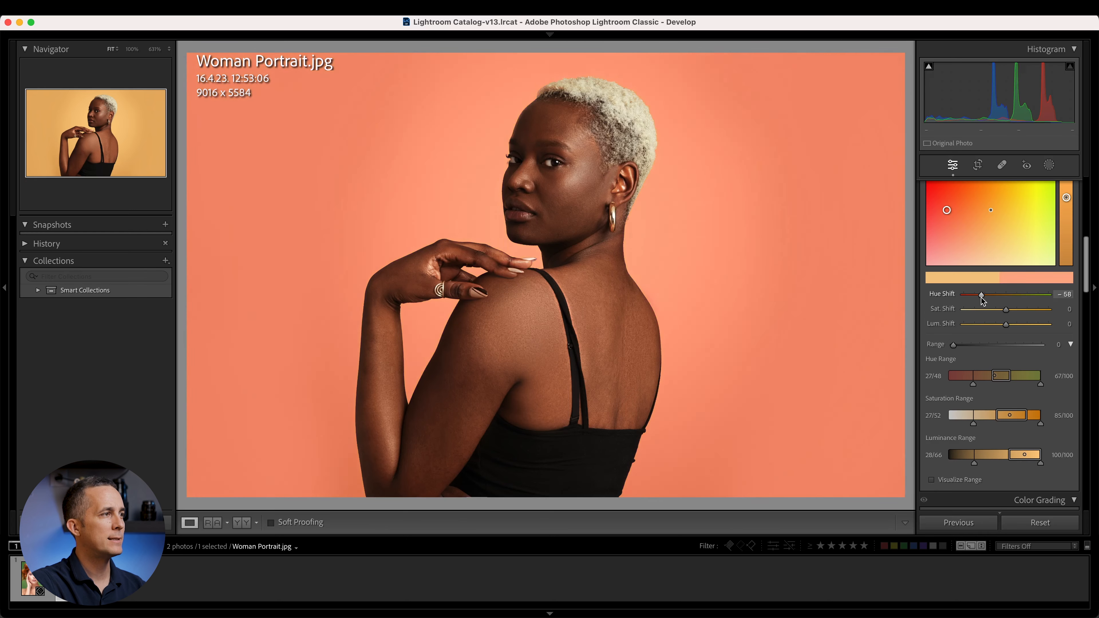
pyautogui.moveTo(982, 295); pyautogui.dragTo(1002, 295)
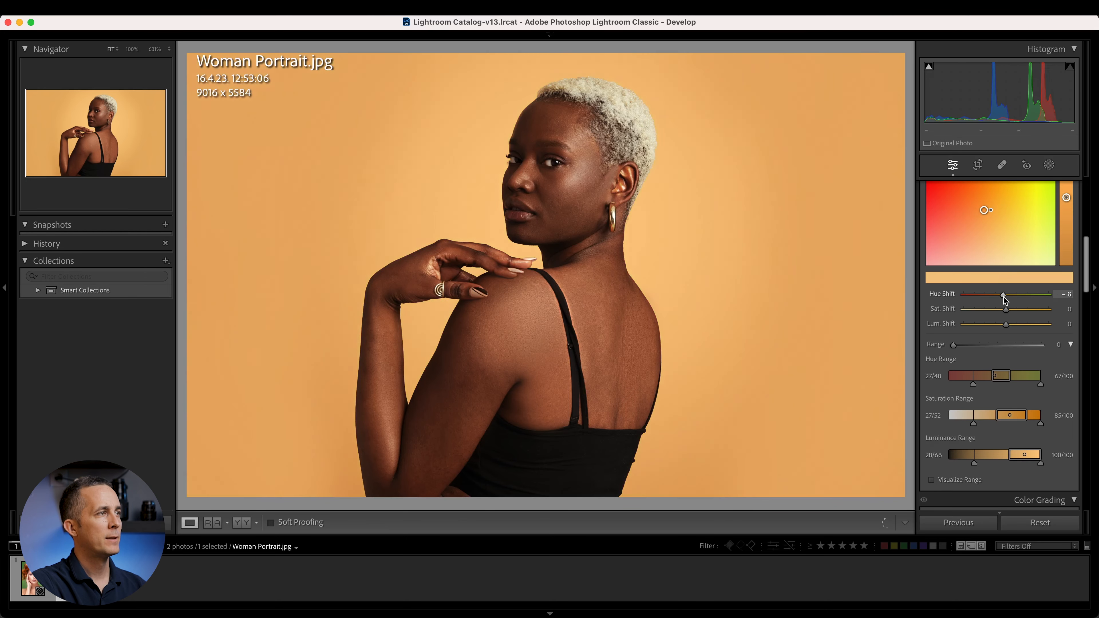
pyautogui.moveTo(1002, 296); pyautogui.dragTo(974, 295)
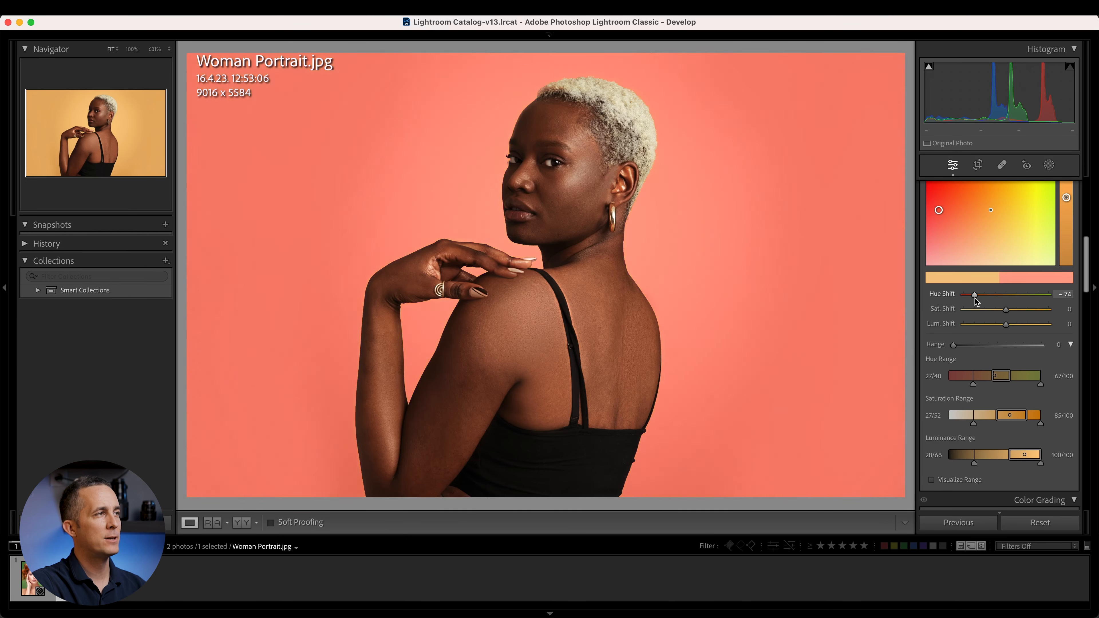
pyautogui.moveTo(975, 295); pyautogui.dragTo(1009, 295)
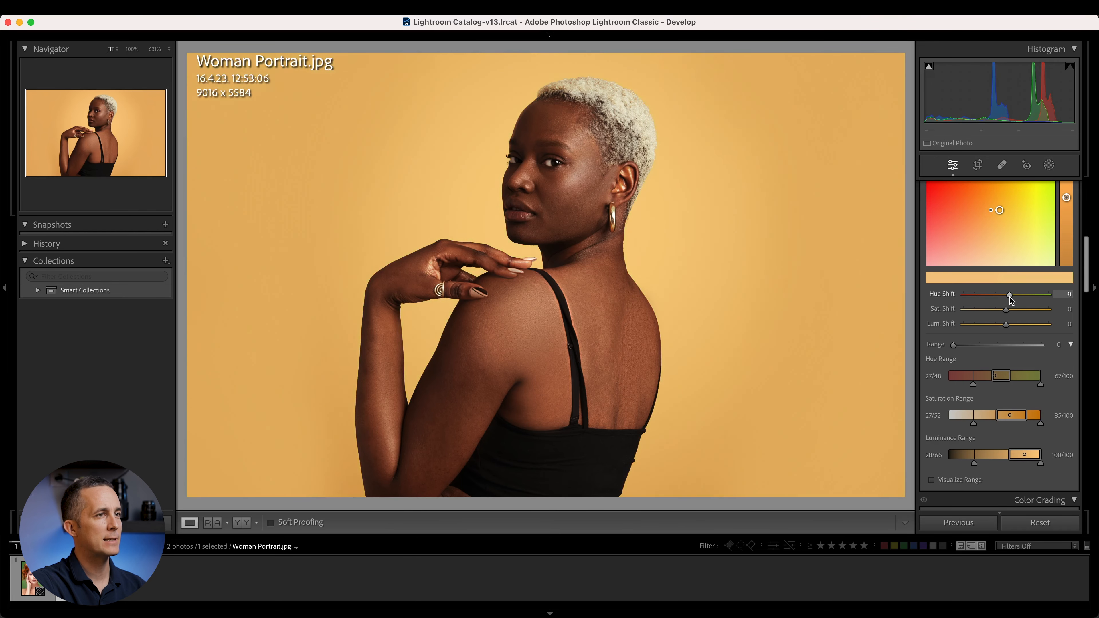
pyautogui.moveTo(1009, 296); pyautogui.dragTo(1039, 296)
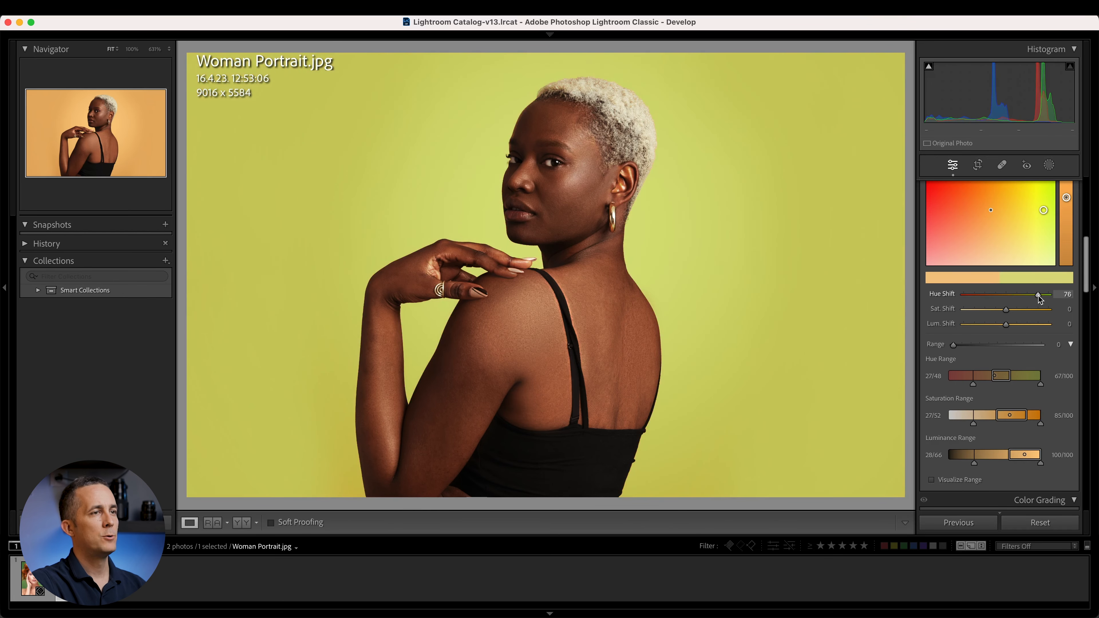
pyautogui.moveTo(1039, 296); pyautogui.dragTo(1049, 296)
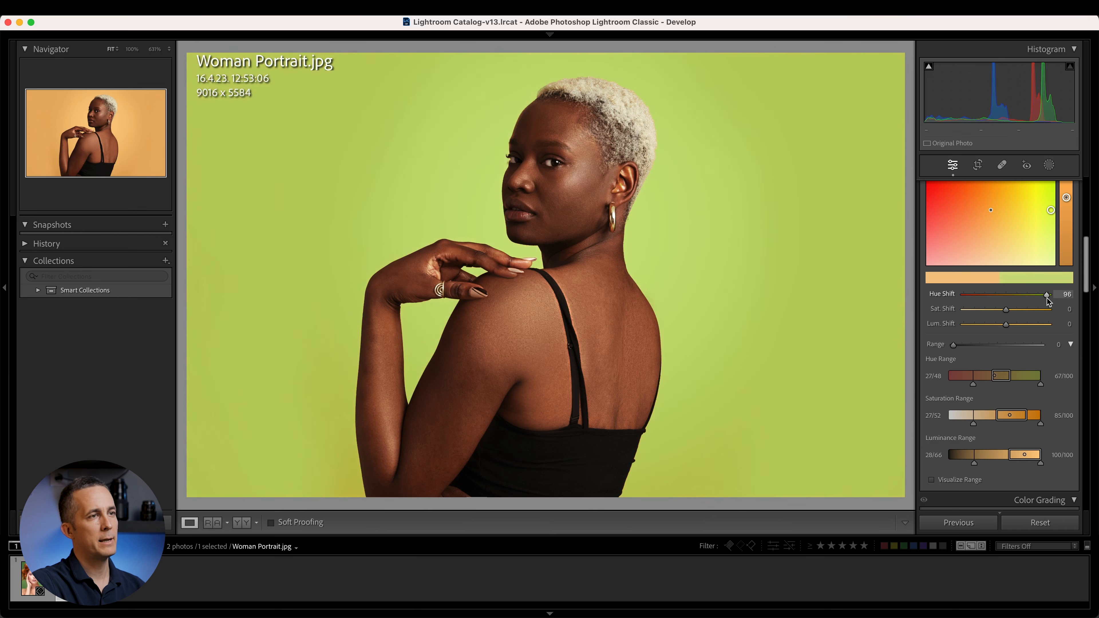
# Desaturate the green backdrop to −99 and darken its luminance to about −22.
pyautogui.moveTo(1023, 308); pyautogui.dragTo(965, 308)
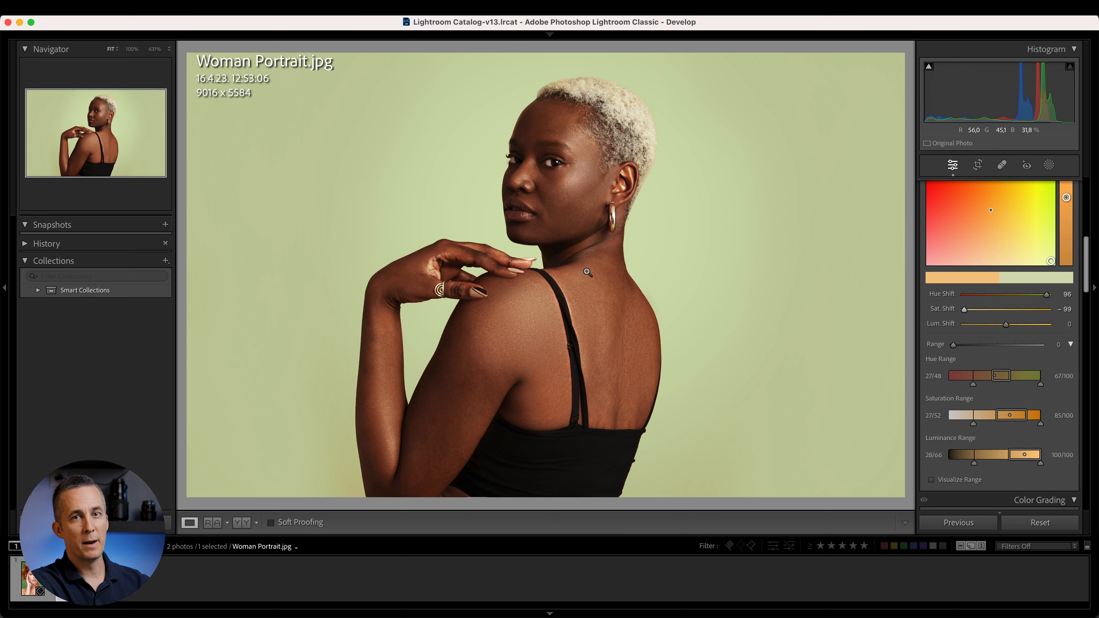
pyautogui.moveTo(806, 231)
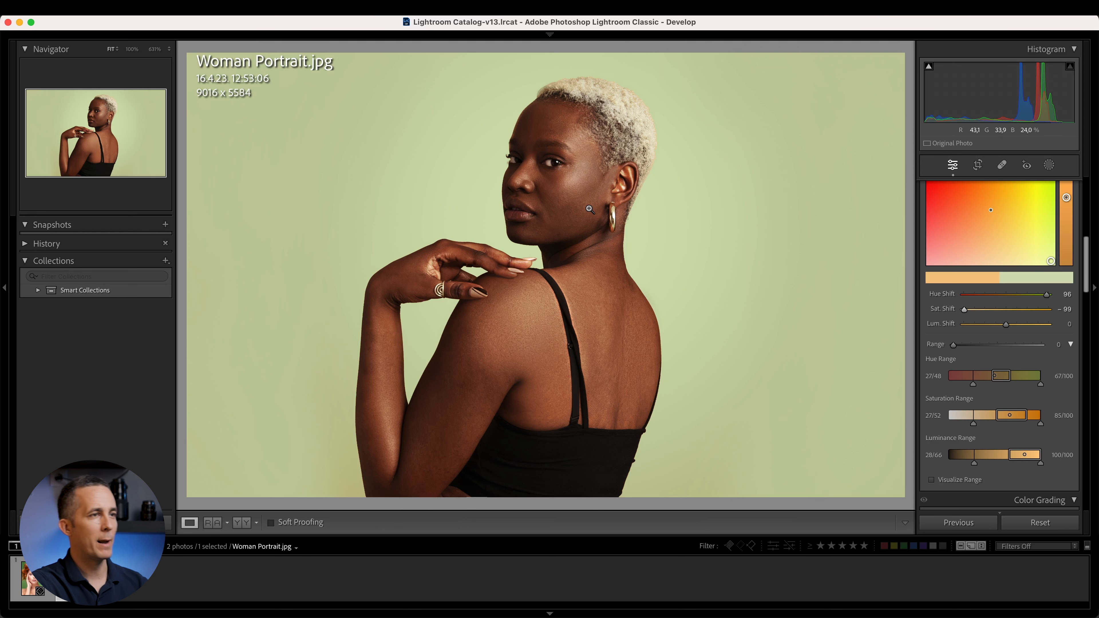
pyautogui.moveTo(1025, 323); pyautogui.dragTo(1008, 323)
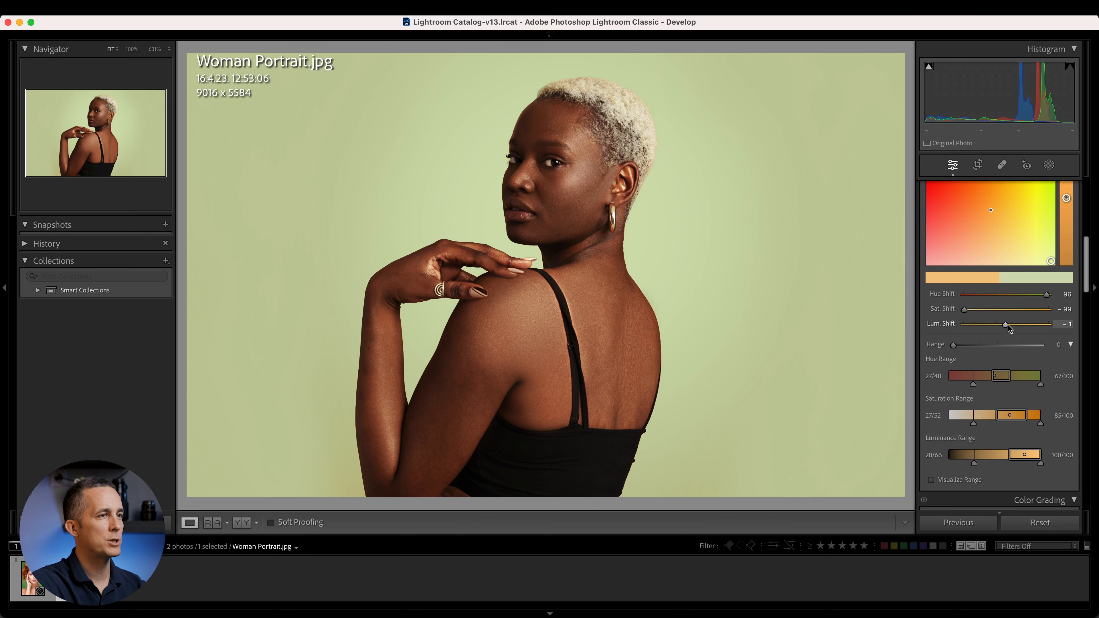
pyautogui.moveTo(1005, 324); pyautogui.dragTo(996, 324)
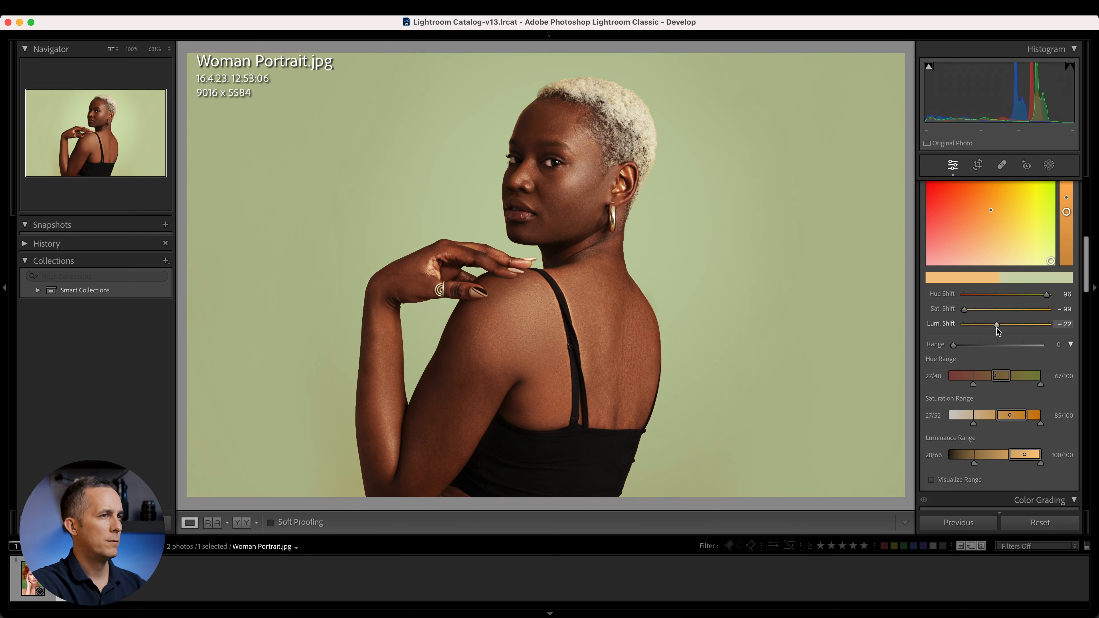
pyautogui.moveTo(996, 324); pyautogui.dragTo(994, 324)
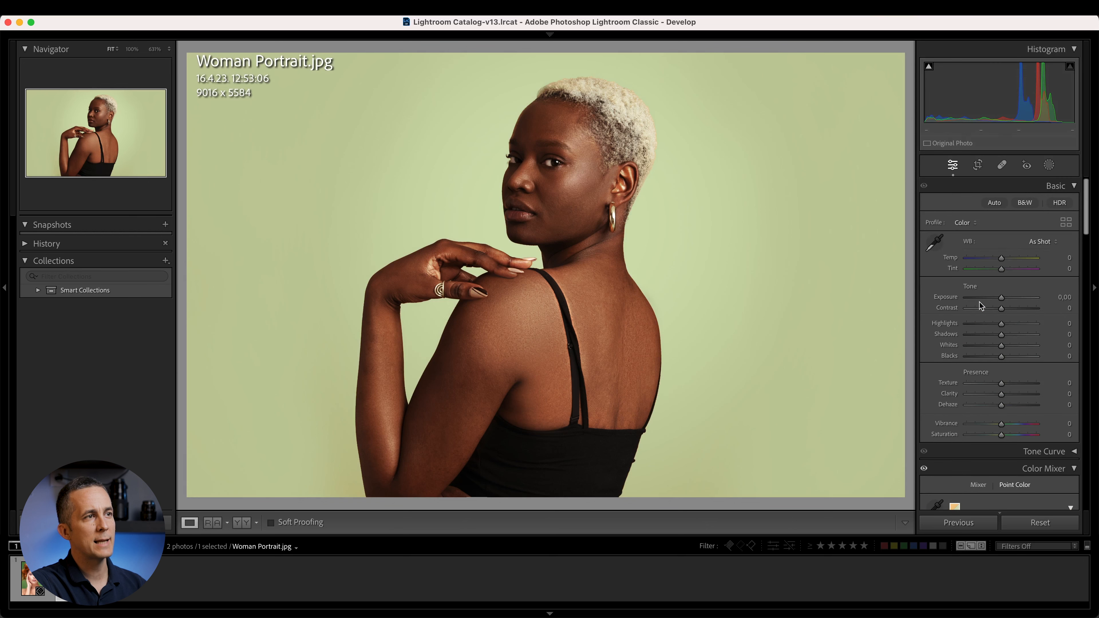
pyautogui.moveTo(1002, 321)
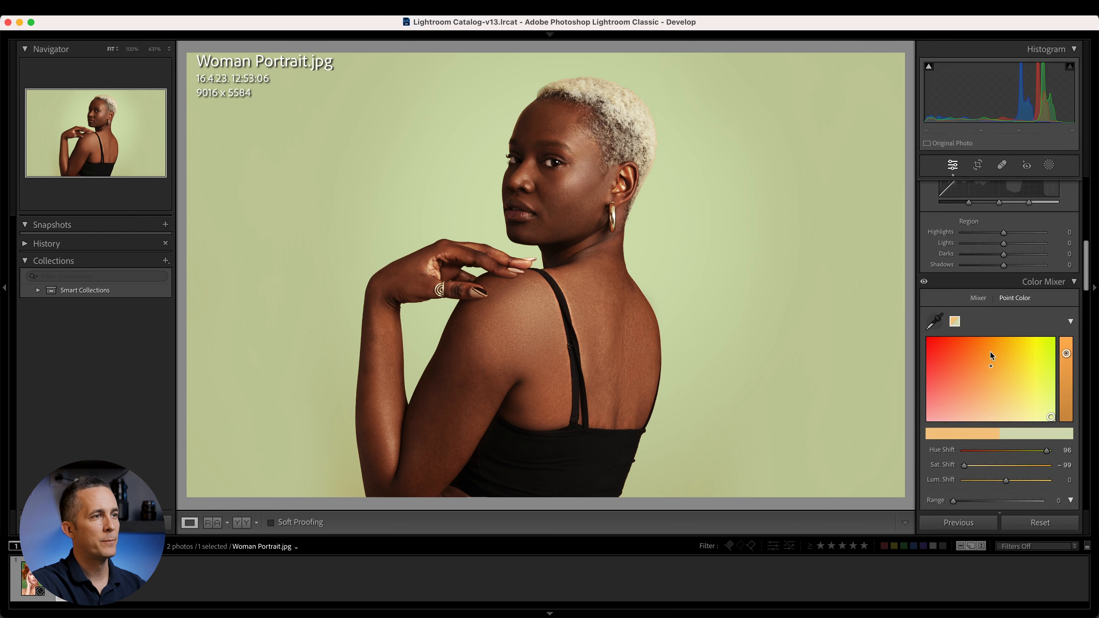
# Raise Contrast to +46 in the Basic panel and return to the Point Color hue shift.
pyautogui.click(952, 165)
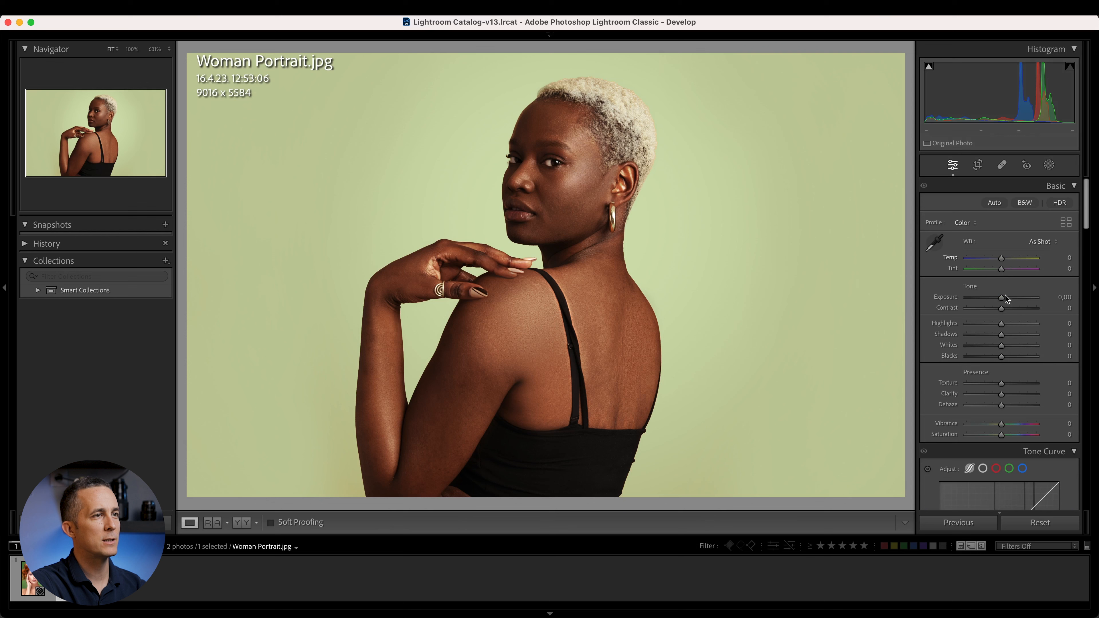
pyautogui.moveTo(1001, 307); pyautogui.dragTo(1017, 307)
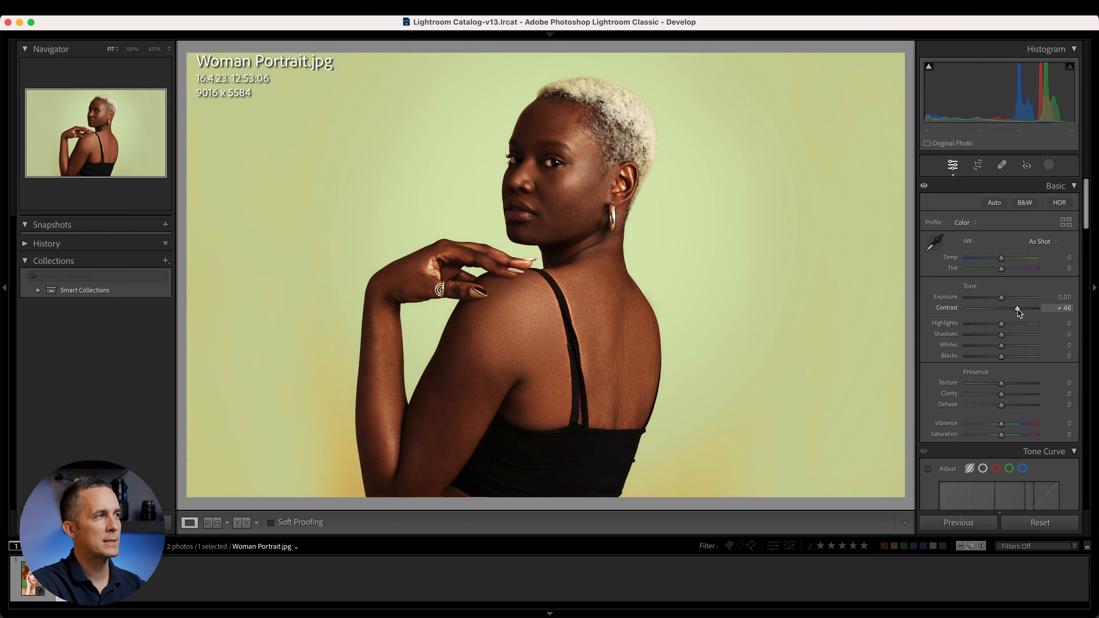
pyautogui.moveTo(1018, 308); pyautogui.dragTo(1025, 308)
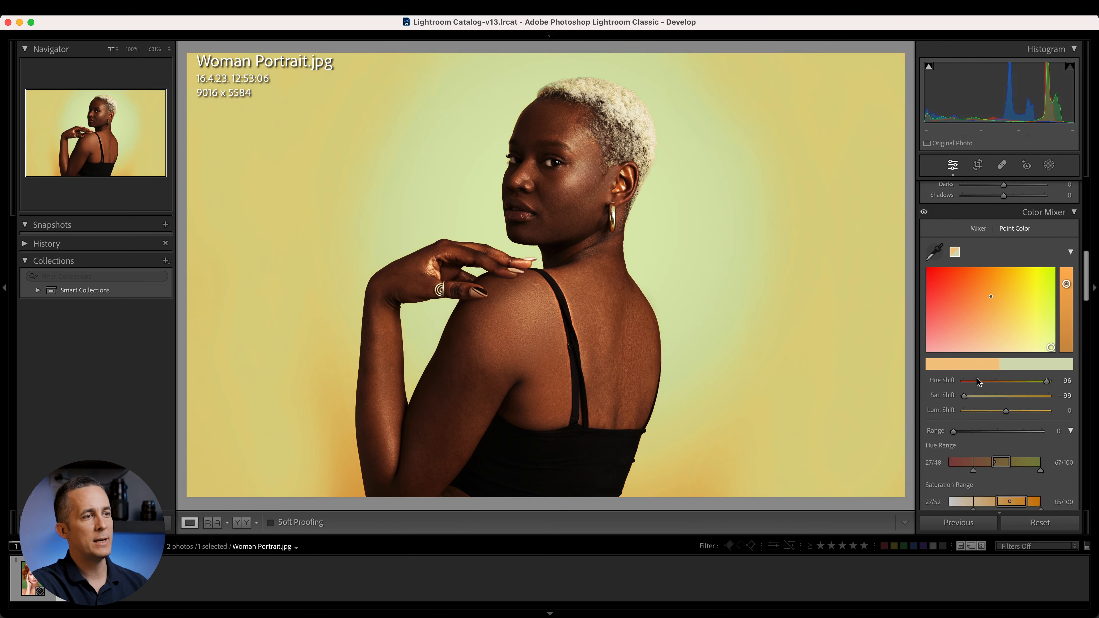
pyautogui.click(950, 165)
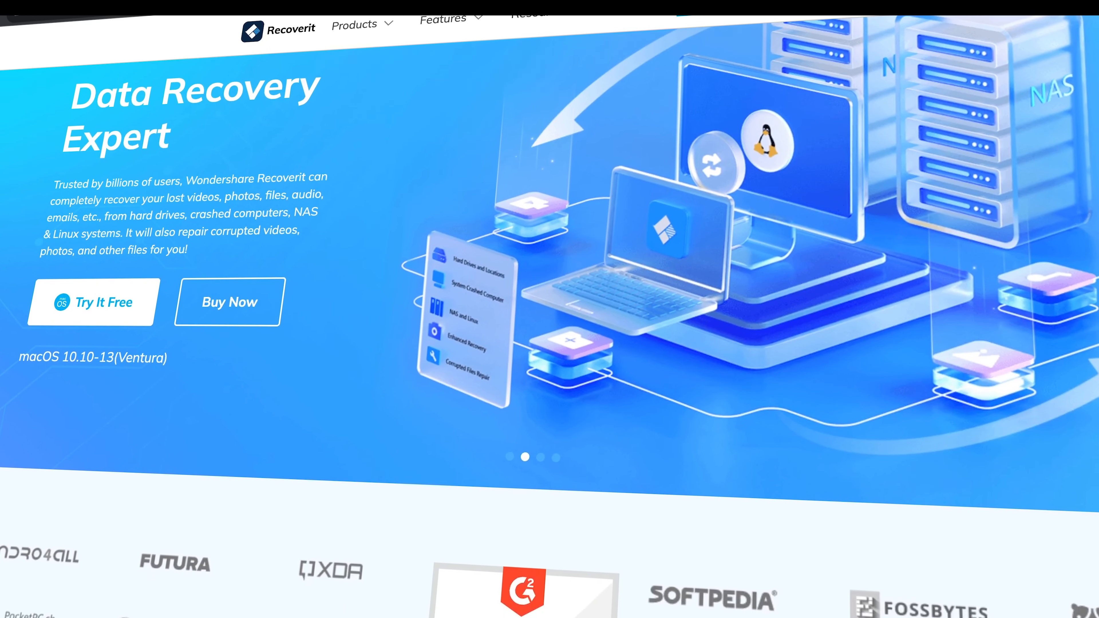
# Scroll the Recoverit page and view Retrieve Without Corruption, Recover All Formats and Support Multiple Devices.
pyautogui.scroll(-3)
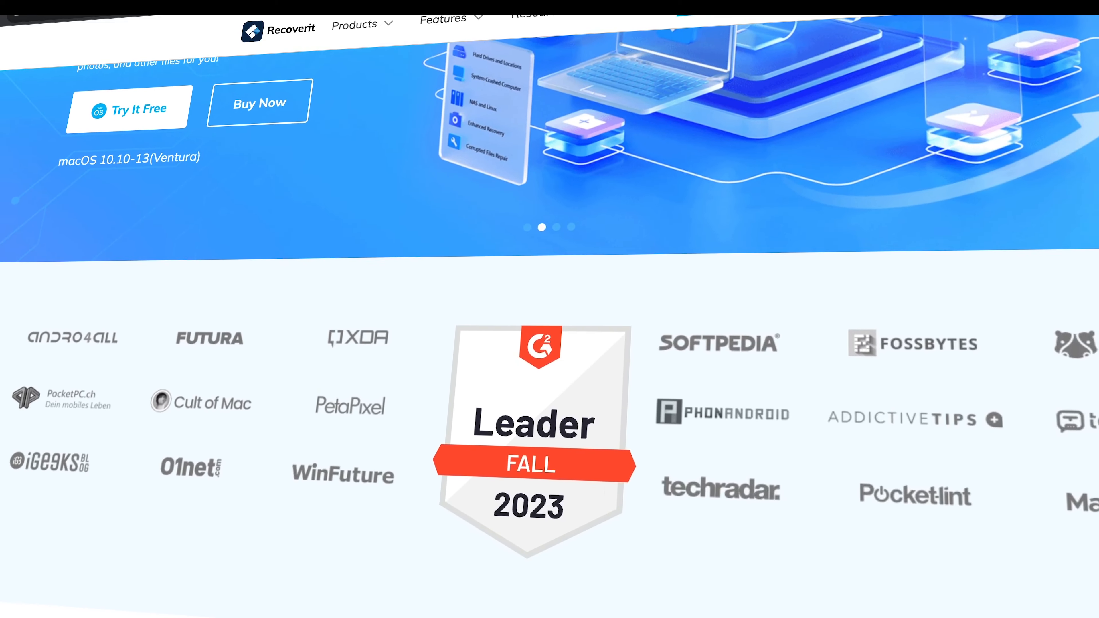
pyautogui.scroll(-3)
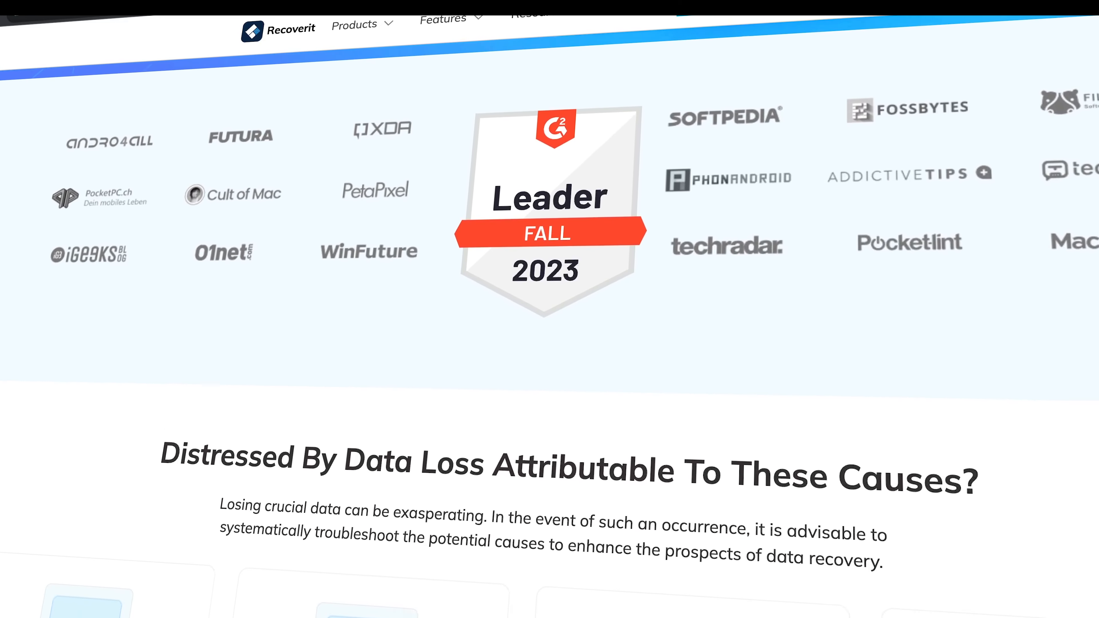
pyautogui.scroll(-3)
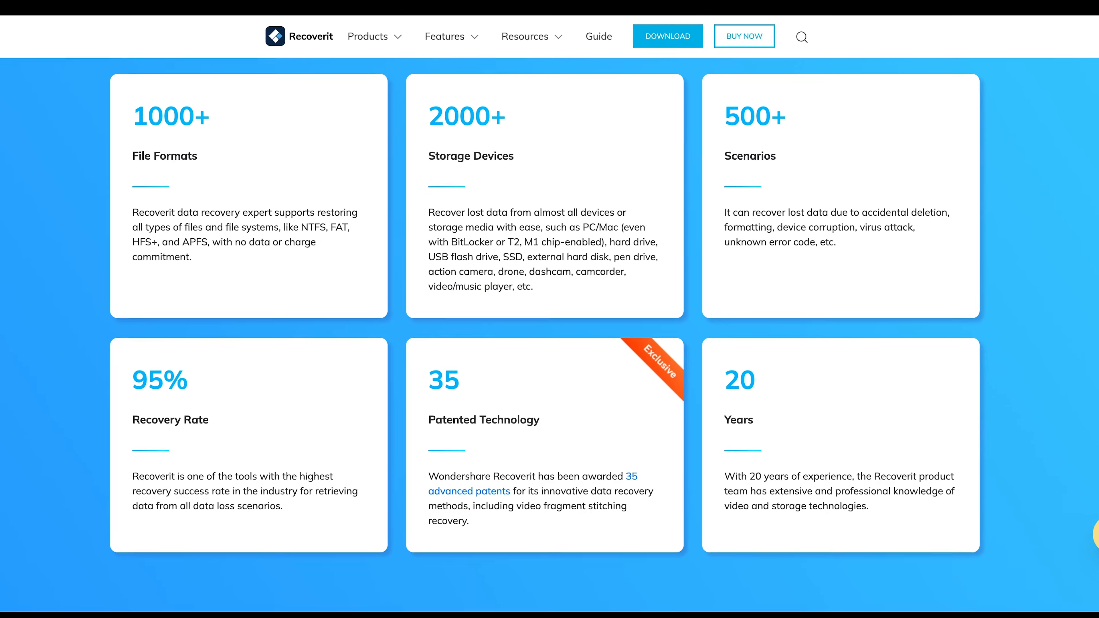
pyautogui.scroll(-3)
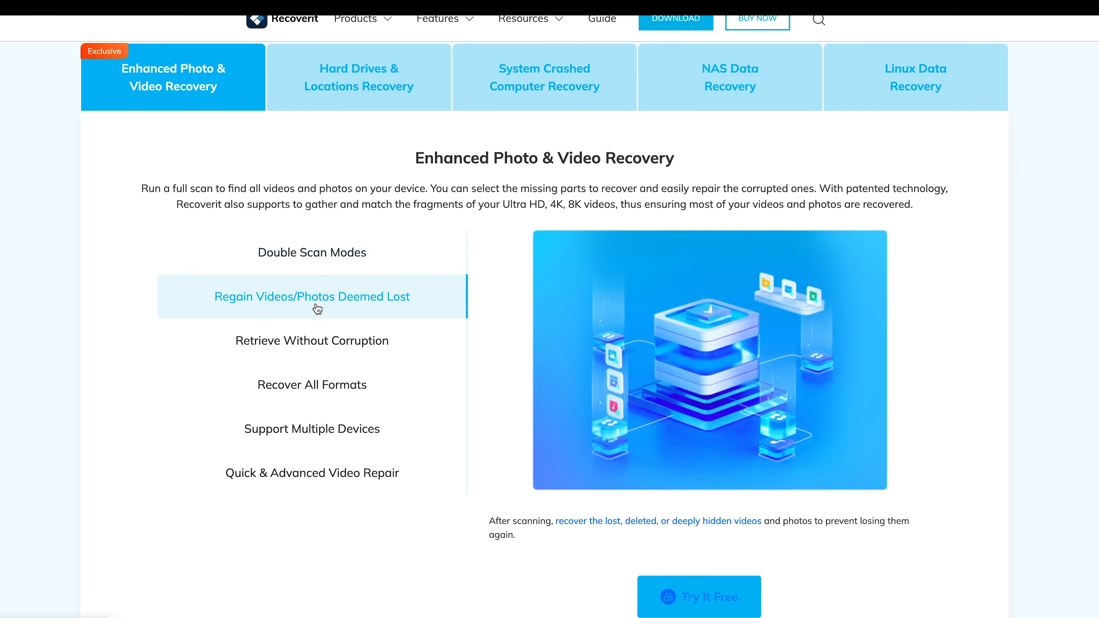
pyautogui.click(311, 341)
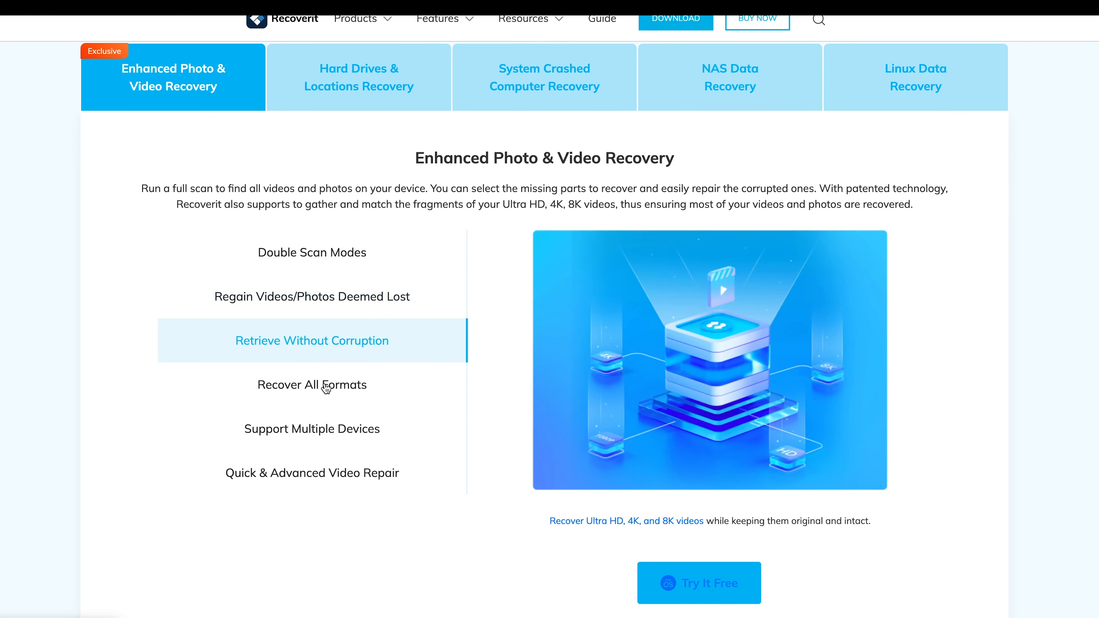
pyautogui.click(312, 428)
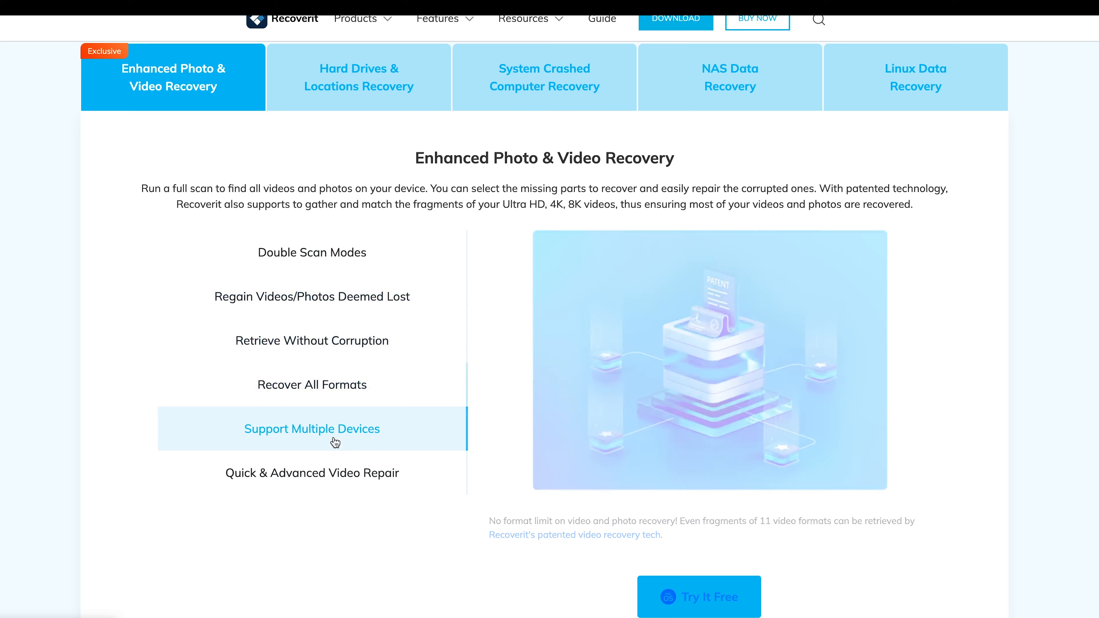
pyautogui.click(312, 472)
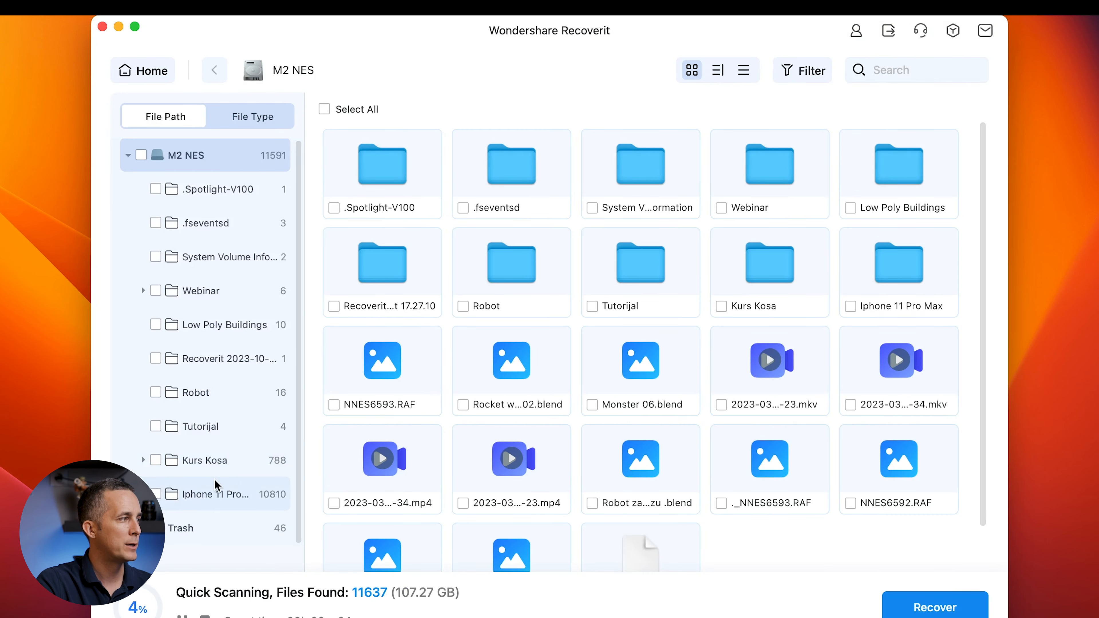
# Preview NES_0260-Edit.jpg in Trash > $ROMVIGX, recover it to the Desktop and open its folder.
pyautogui.click(181, 529)
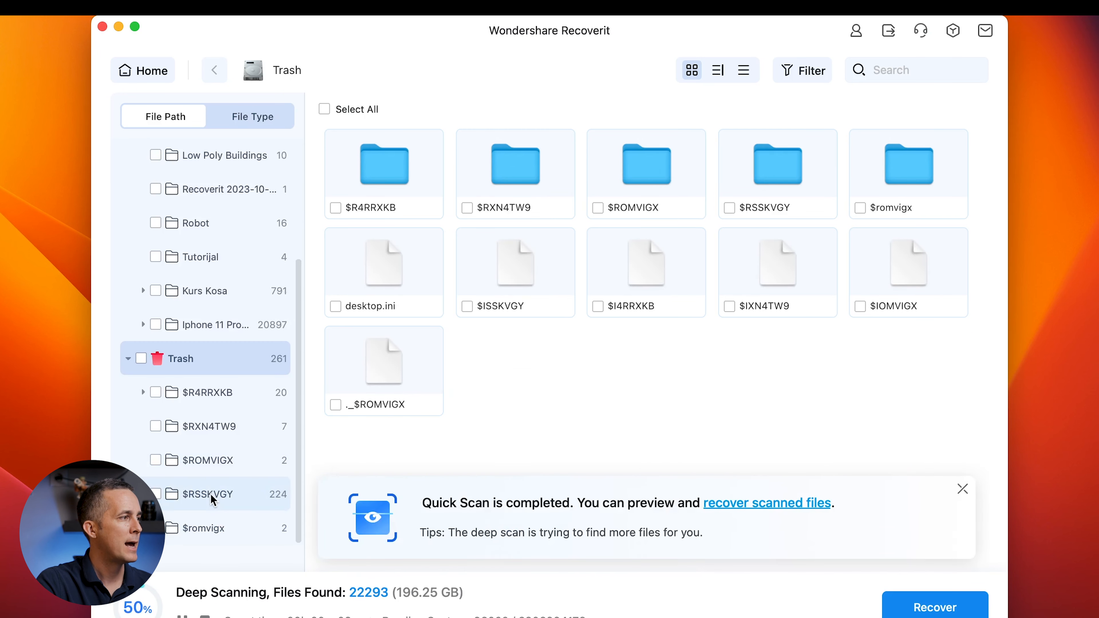
pyautogui.click(207, 460)
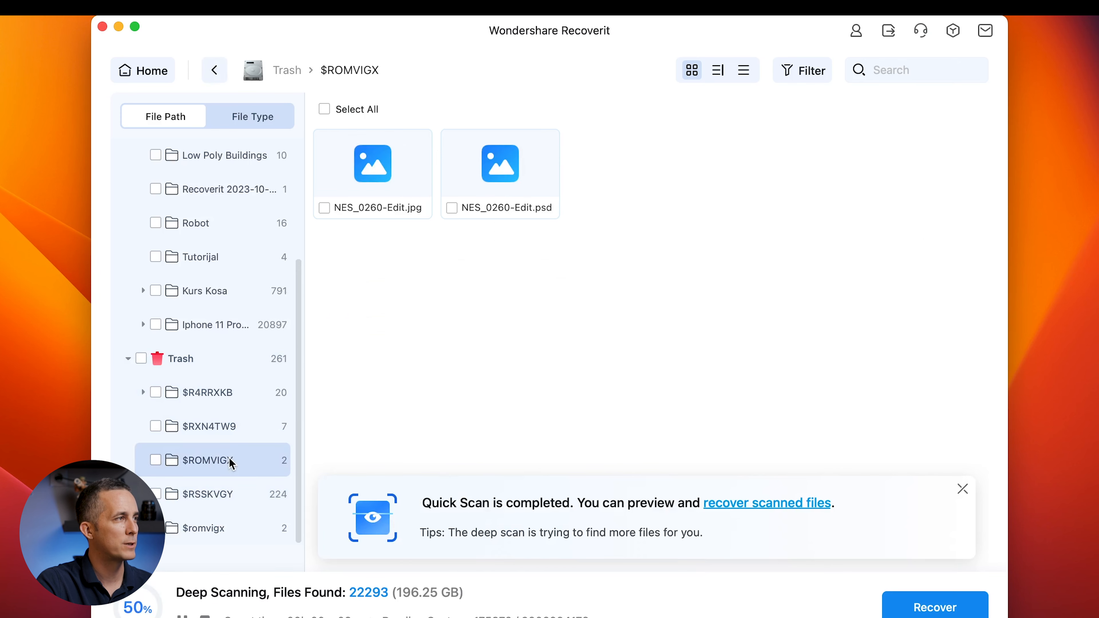
pyautogui.rightClick(372, 164)
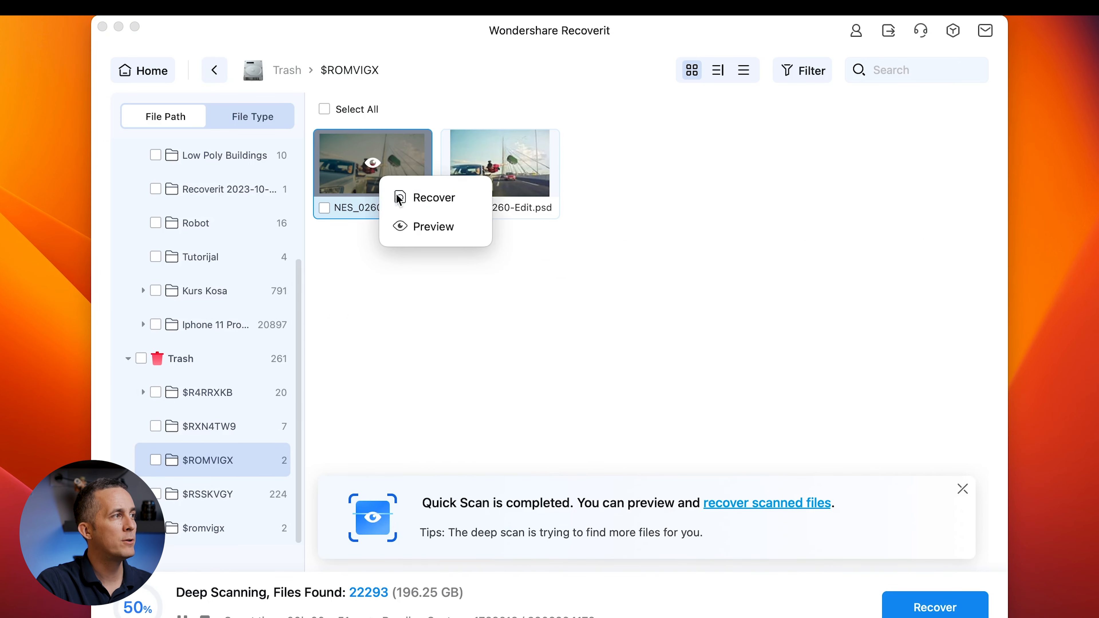
pyautogui.click(434, 226)
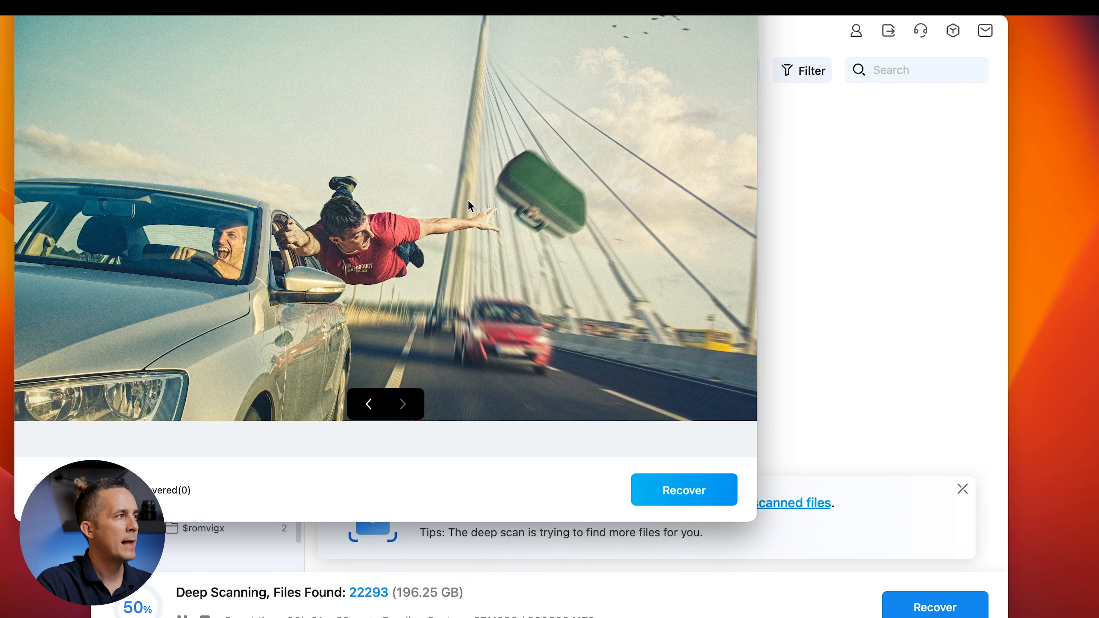
pyautogui.moveTo(683, 490)
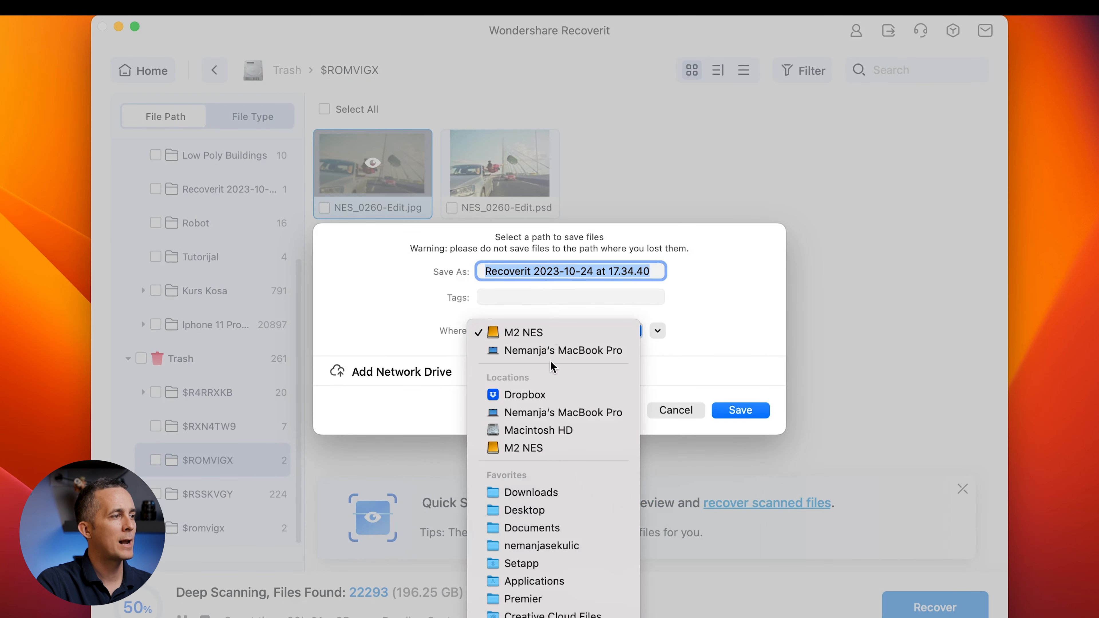
pyautogui.moveTo(554, 350)
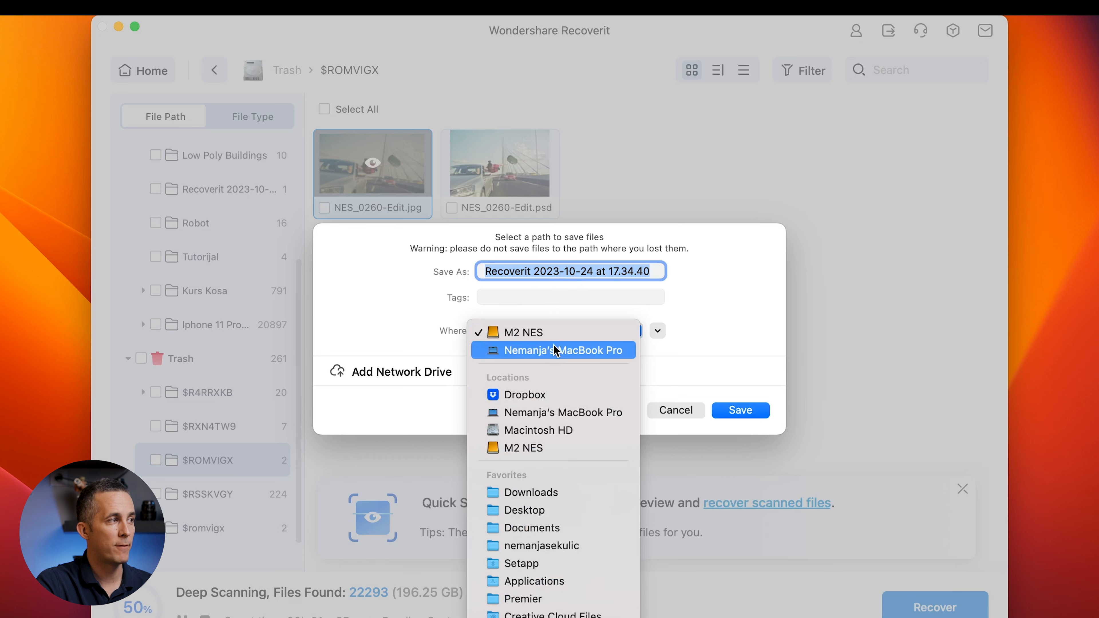
pyautogui.moveTo(533, 332)
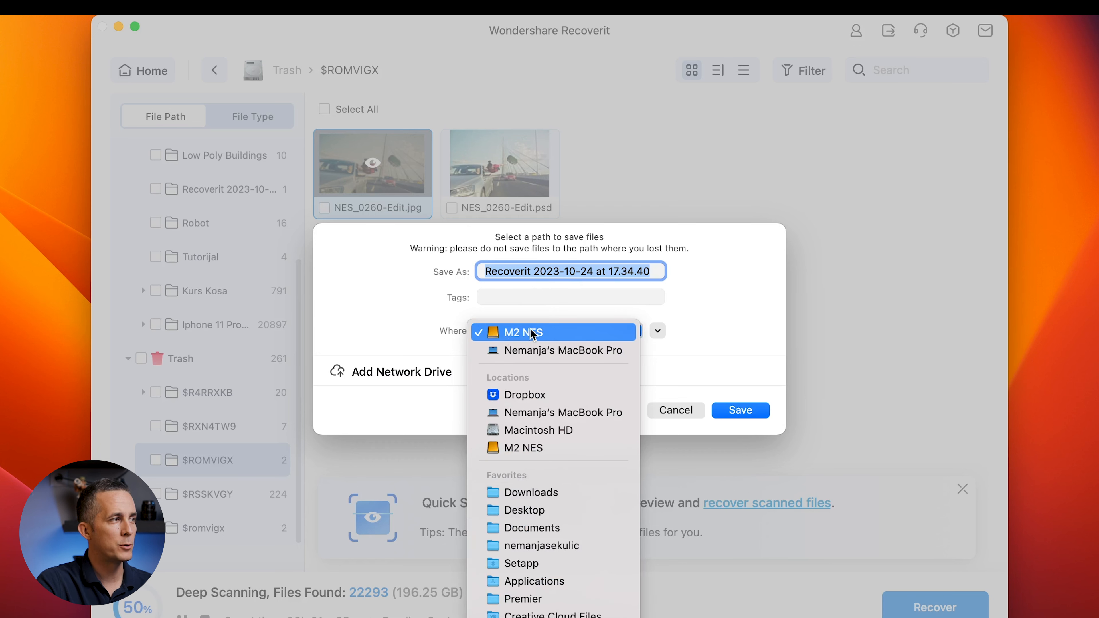
pyautogui.moveTo(525, 510)
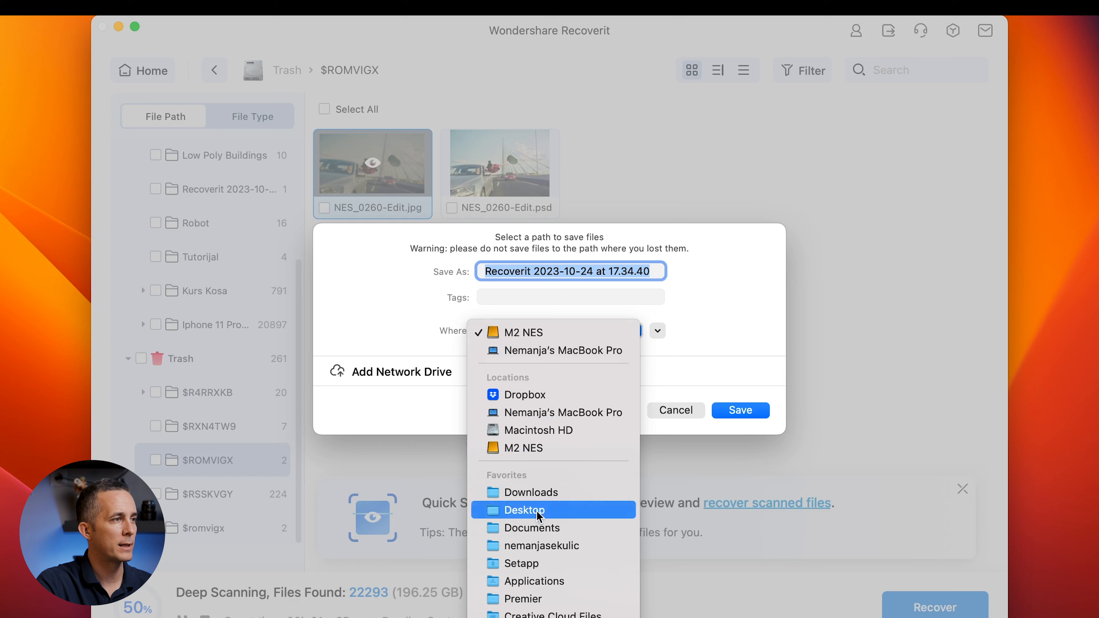
pyautogui.click(740, 410)
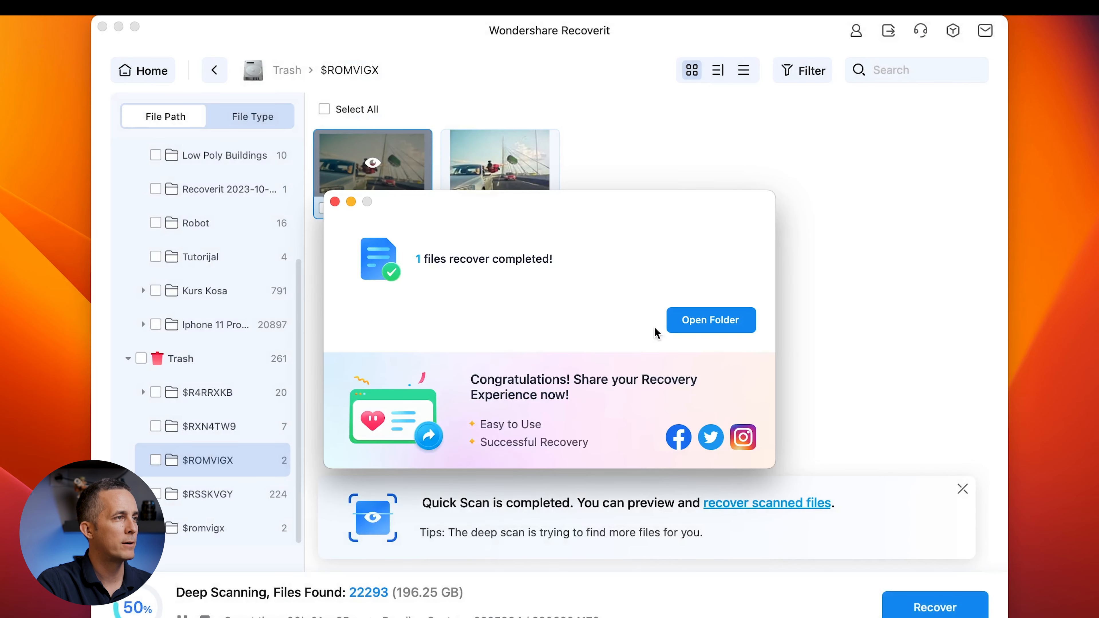
pyautogui.click(710, 319)
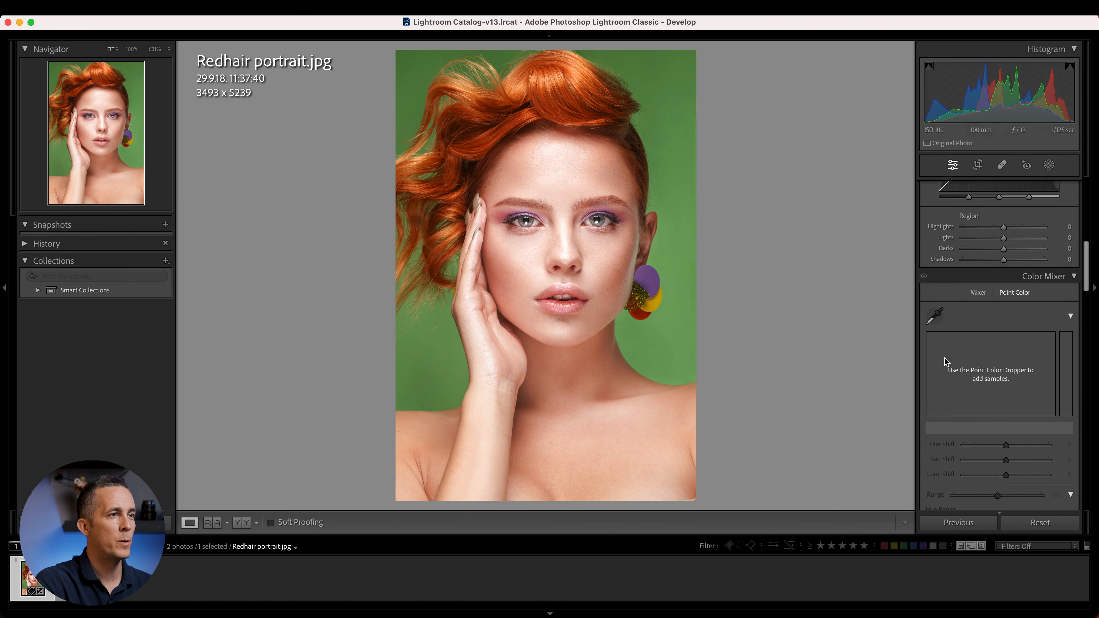
# Sample the red hair, visualize its range, narrow range and saturation range to the hair, then hide the preview.
pyautogui.click(934, 315)
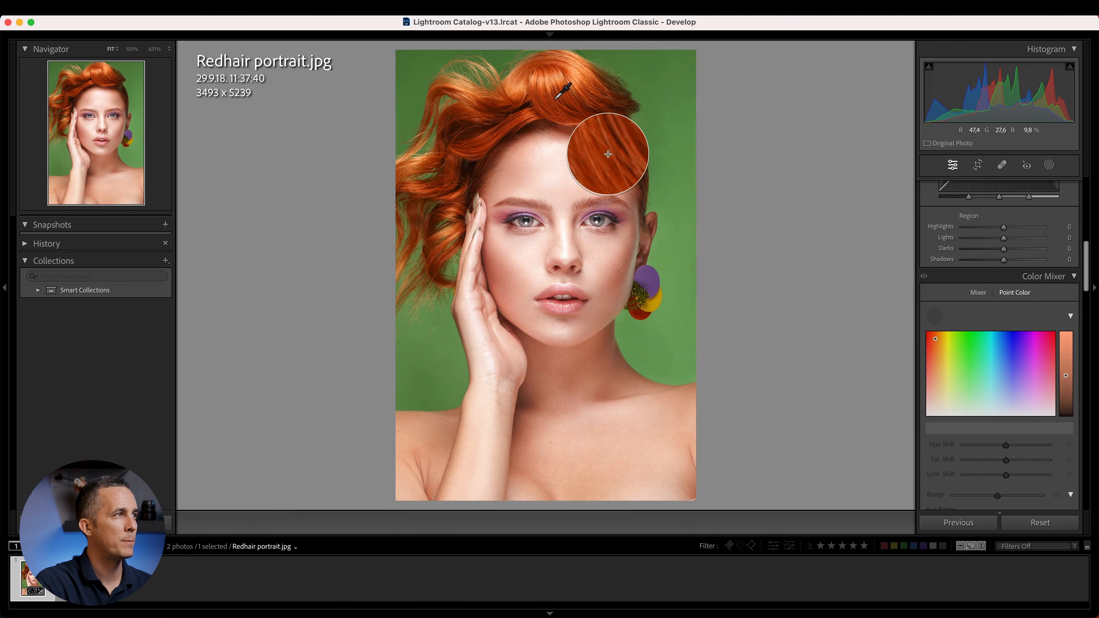
pyautogui.click(607, 153)
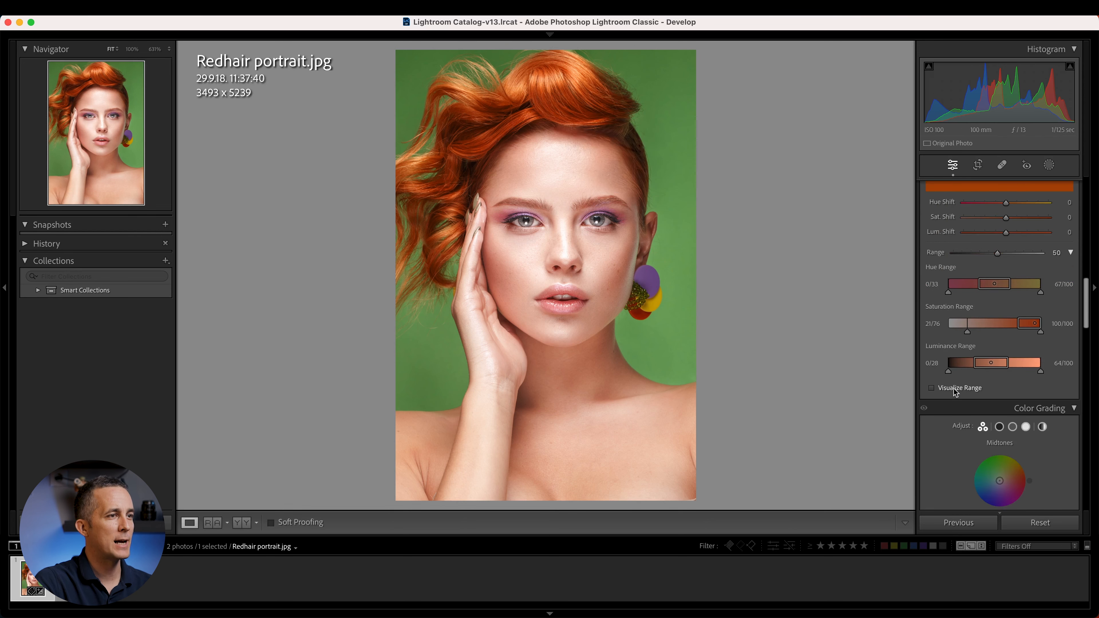
pyautogui.click(931, 387)
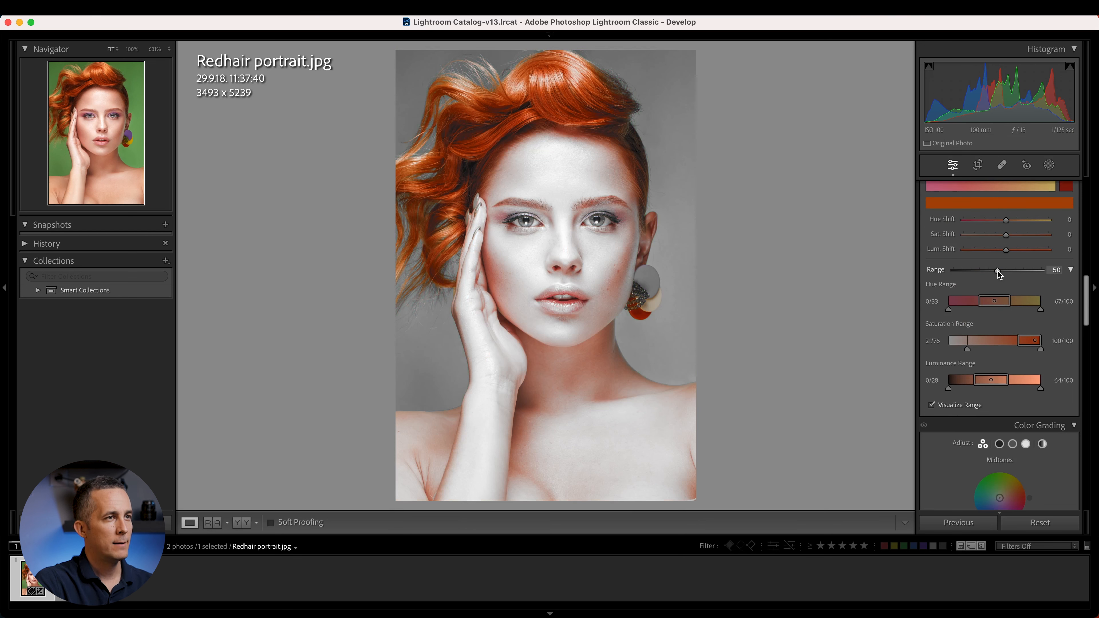
pyautogui.moveTo(999, 270); pyautogui.dragTo(958, 269)
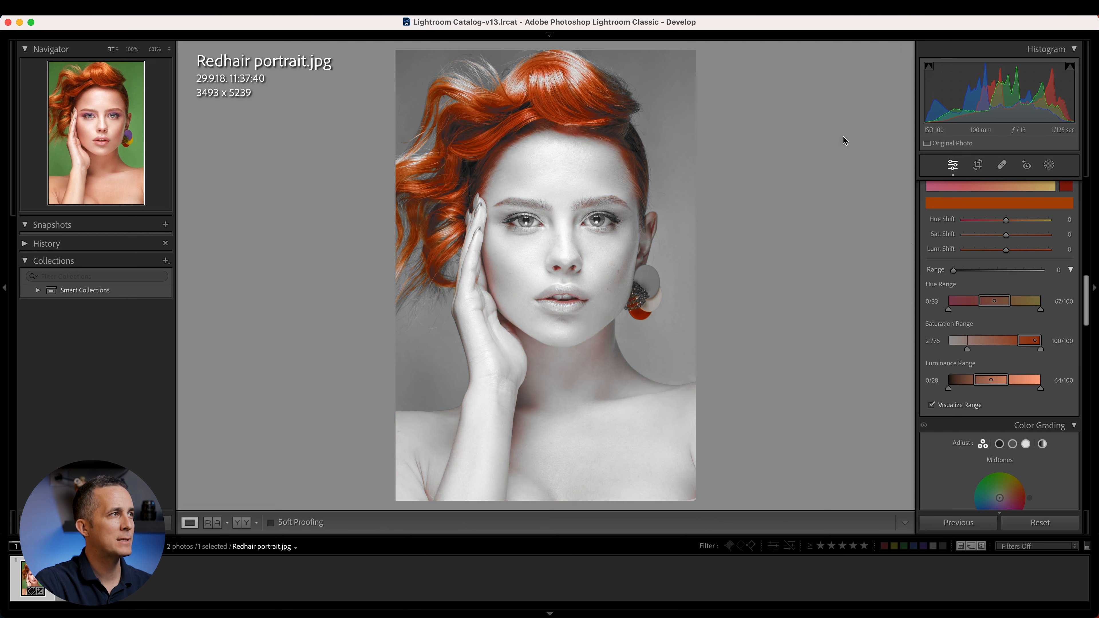
pyautogui.moveTo(546, 94)
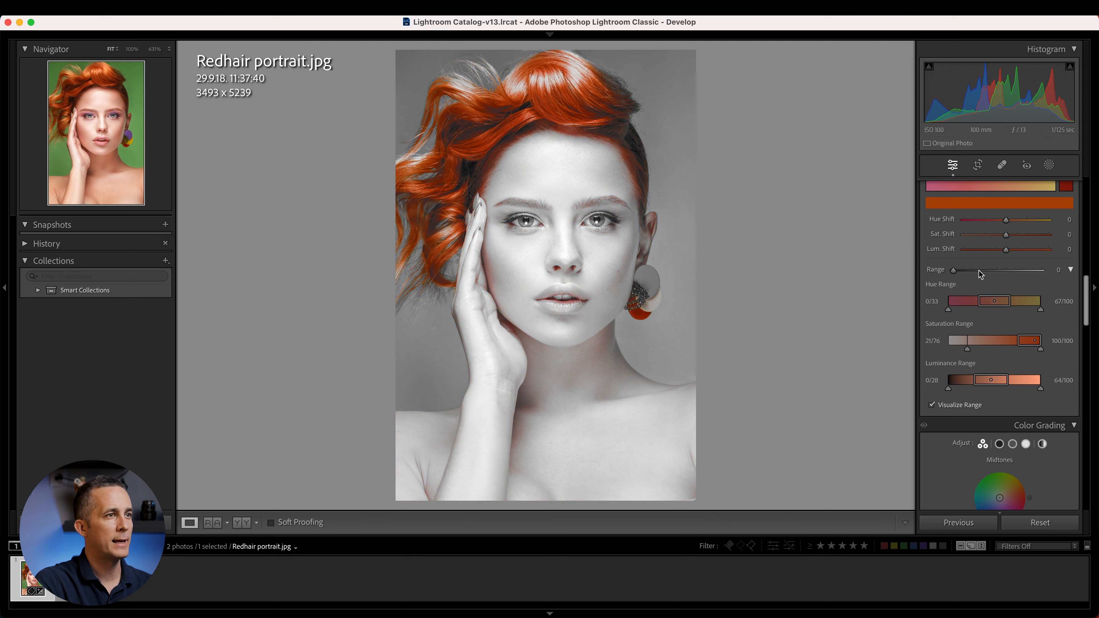
pyautogui.moveTo(953, 269); pyautogui.dragTo(981, 270)
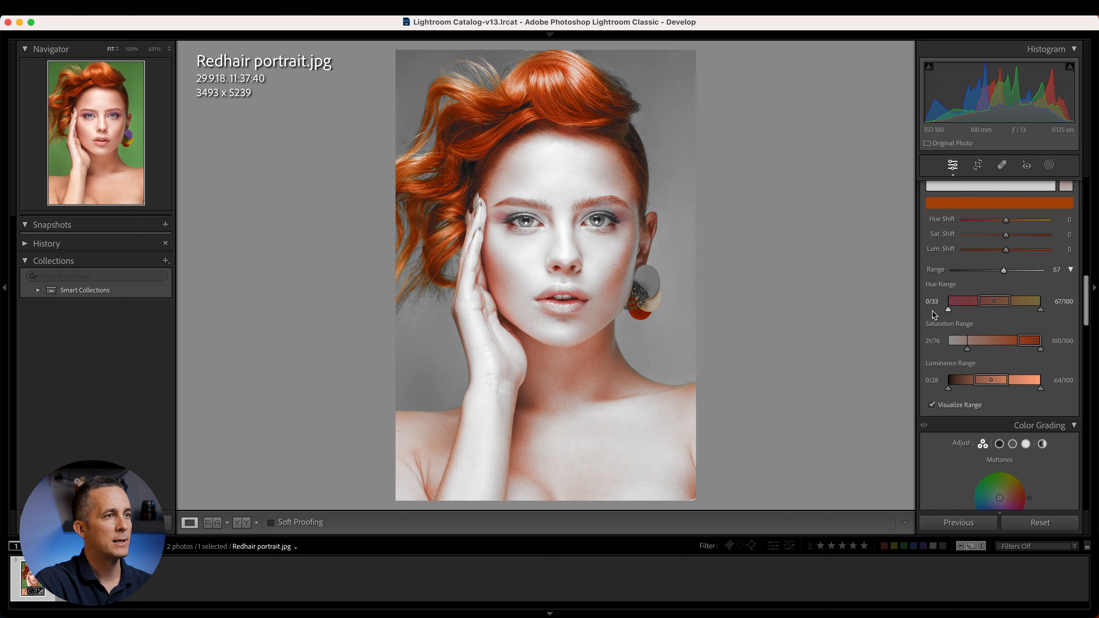
pyautogui.moveTo(971, 346); pyautogui.dragTo(996, 347)
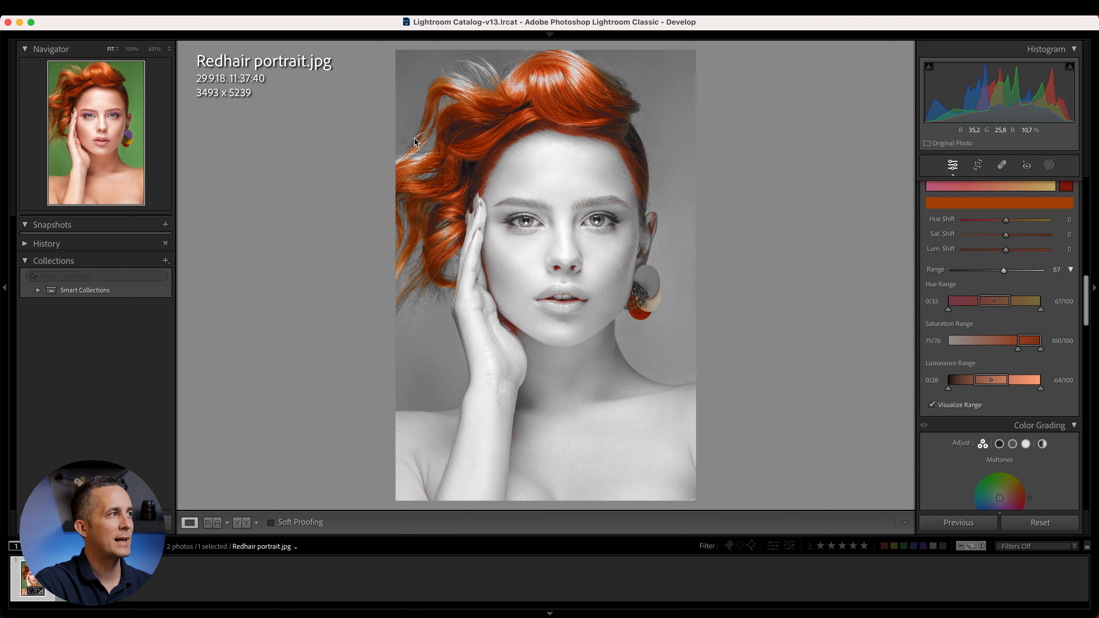
pyautogui.click(955, 189)
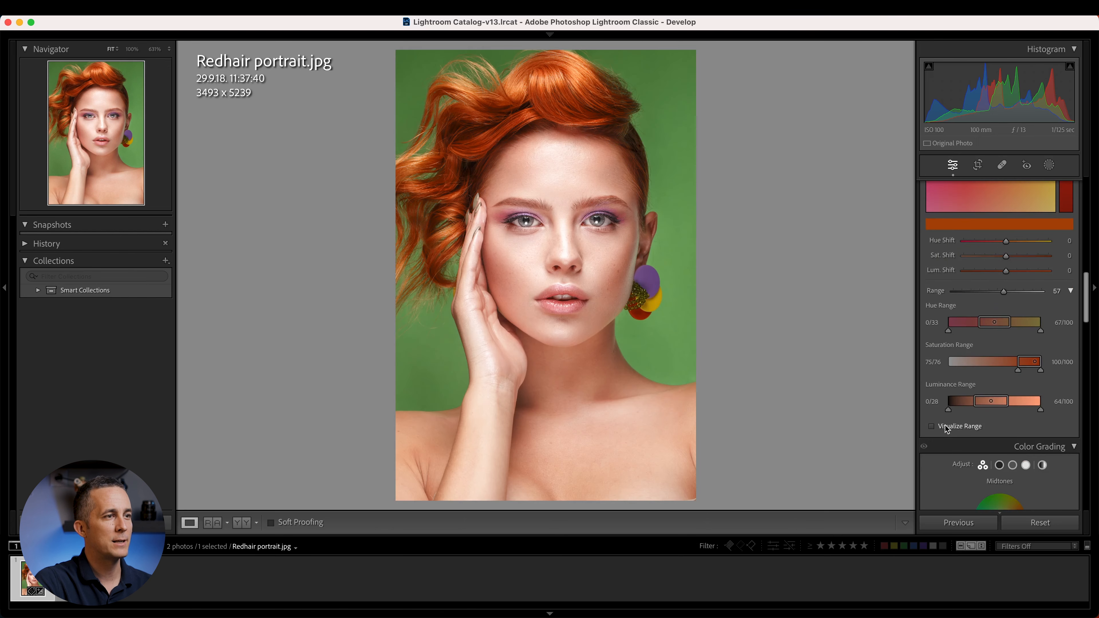
# Trial a hue shift on the hair toward red and reset it to 0.
pyautogui.moveTo(1008, 407); pyautogui.dragTo(971, 407)
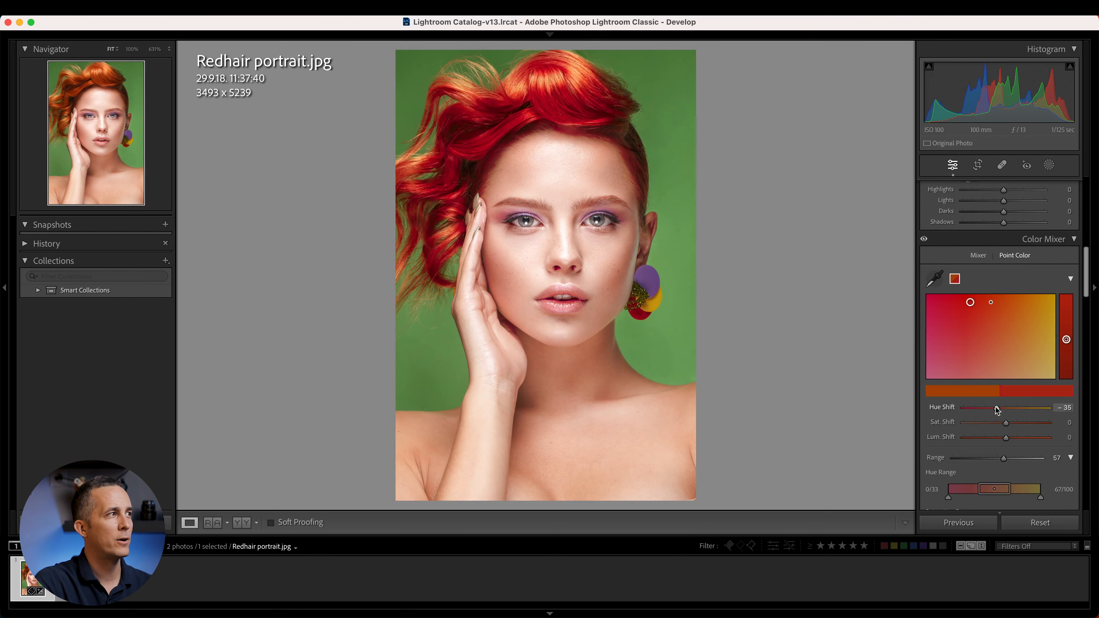
pyautogui.moveTo(990, 409); pyautogui.dragTo(971, 408)
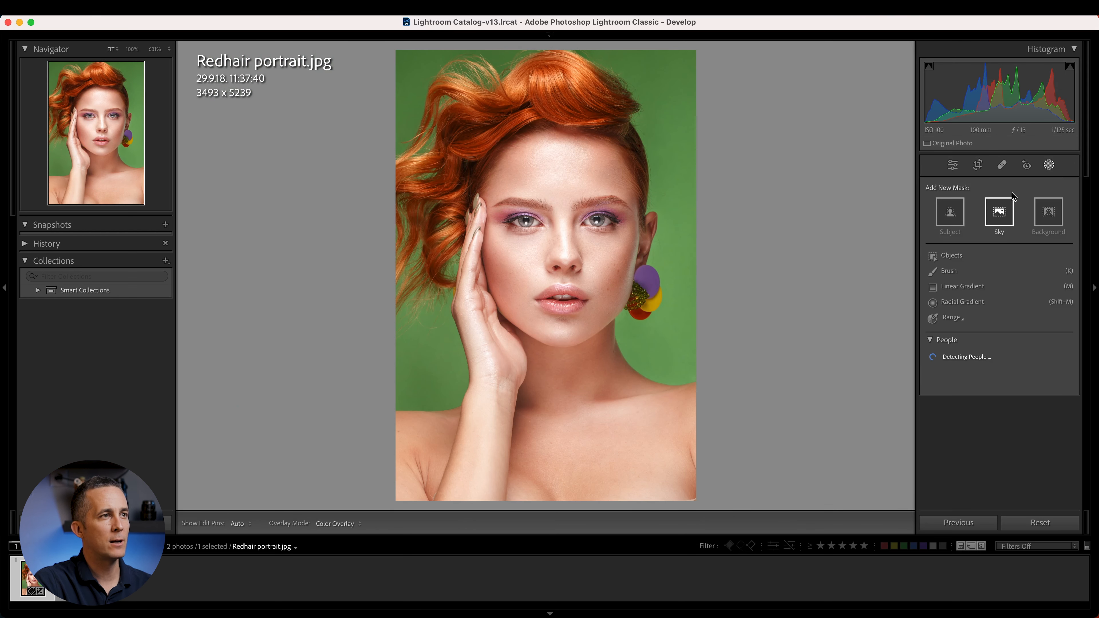
# Paint a brush mask (Size 15, Feather 65) over the woman's hair, leaving the backdrop unmasked.
pyautogui.click(933, 270)
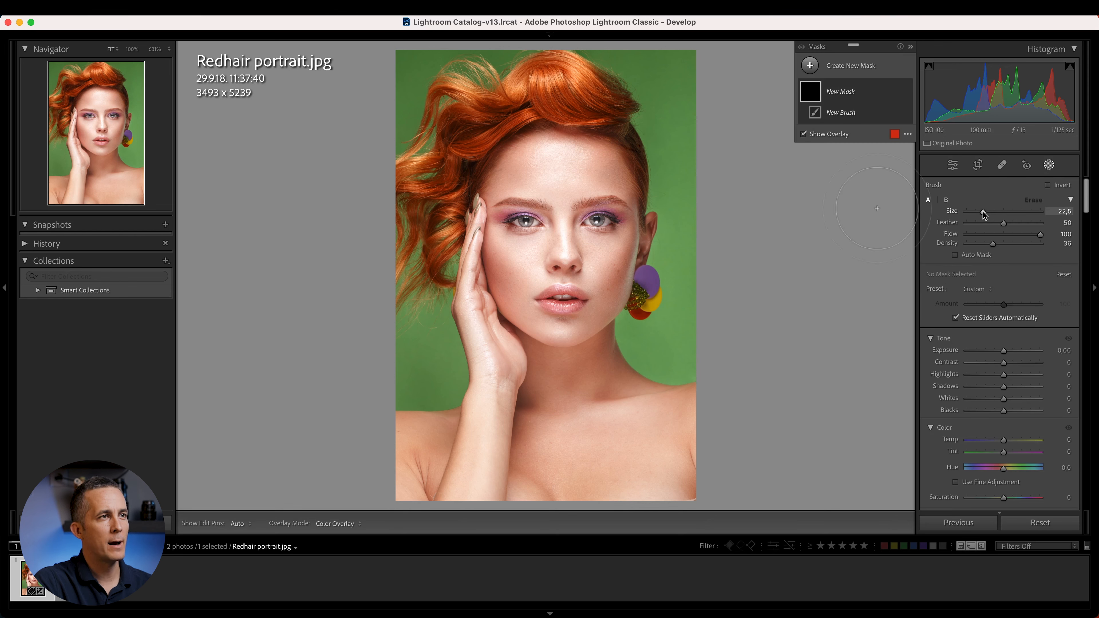
pyautogui.moveTo(988, 211); pyautogui.dragTo(976, 211)
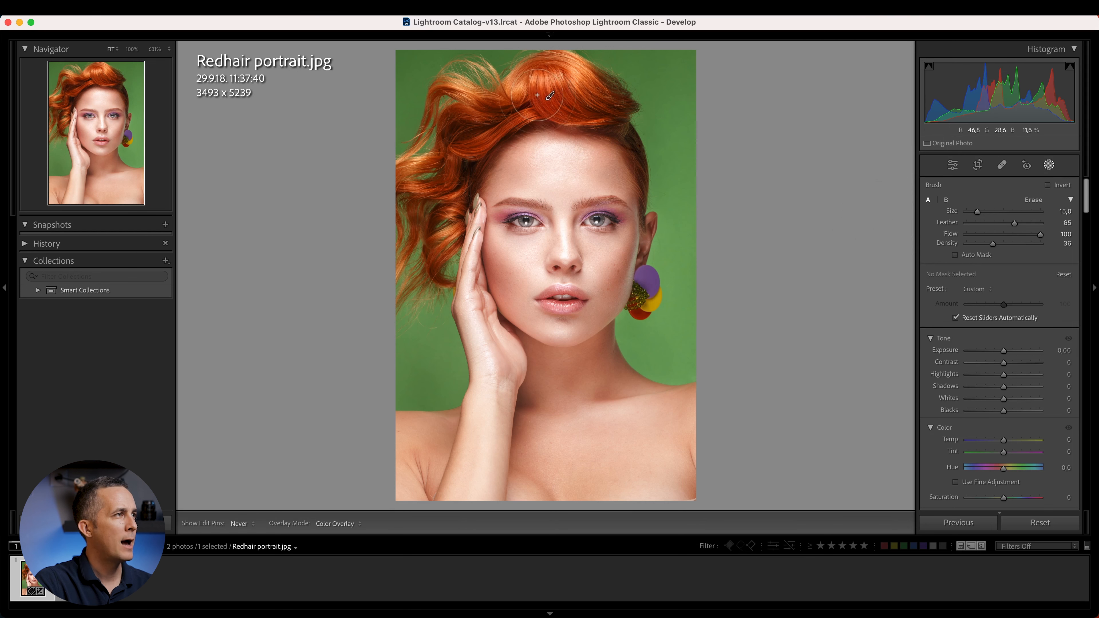
pyautogui.moveTo(547, 102); pyautogui.dragTo(510, 85)
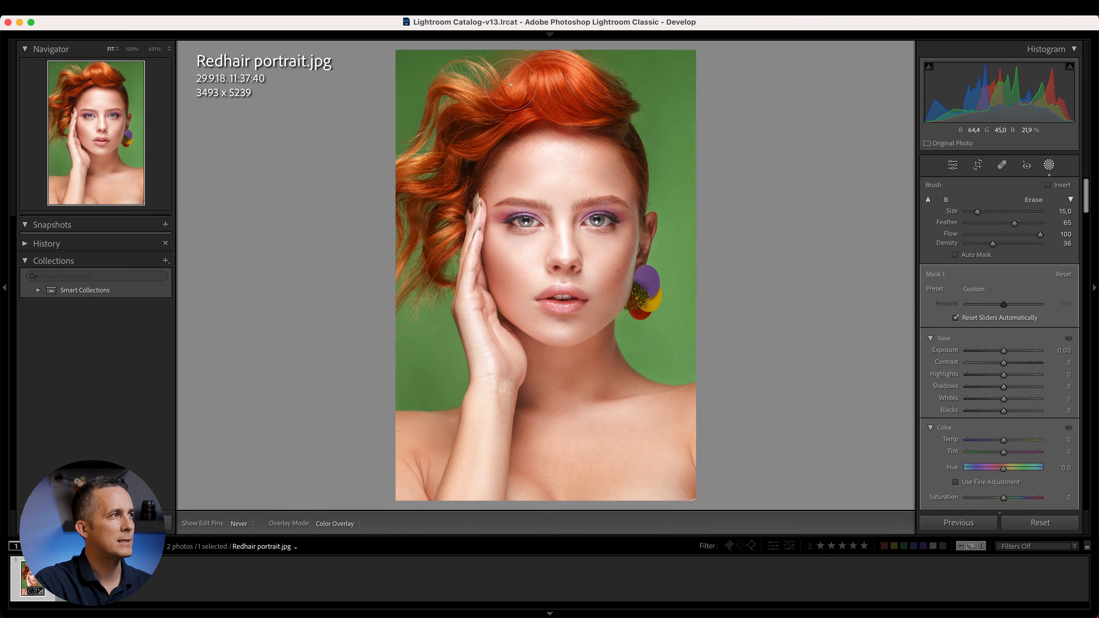
pyautogui.moveTo(510, 84); pyautogui.dragTo(436, 219)
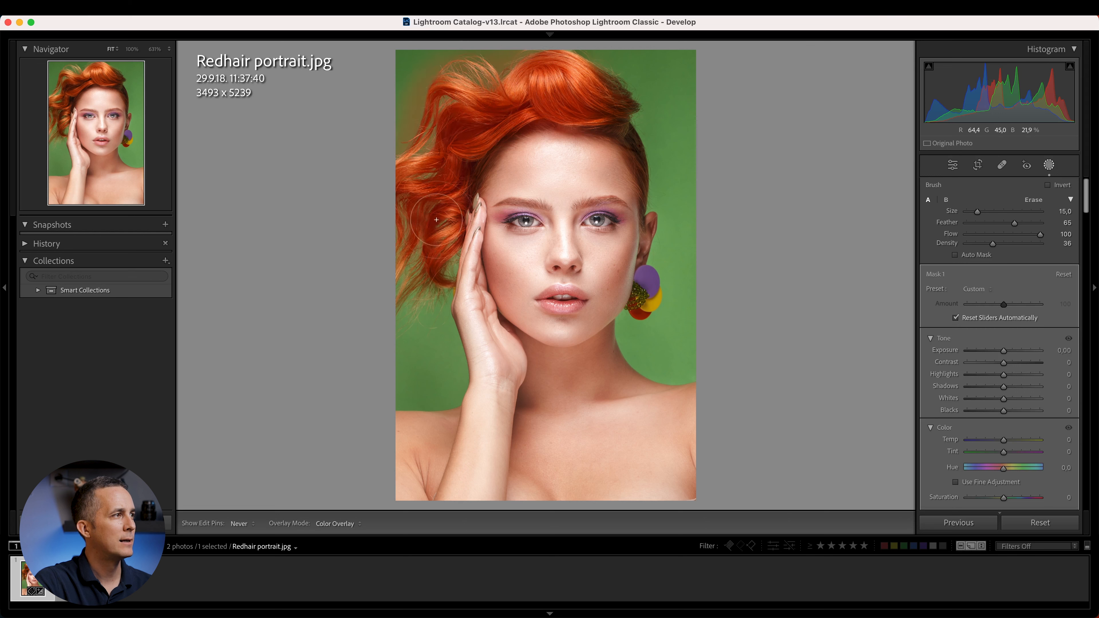
pyautogui.moveTo(436, 219); pyautogui.dragTo(434, 109)
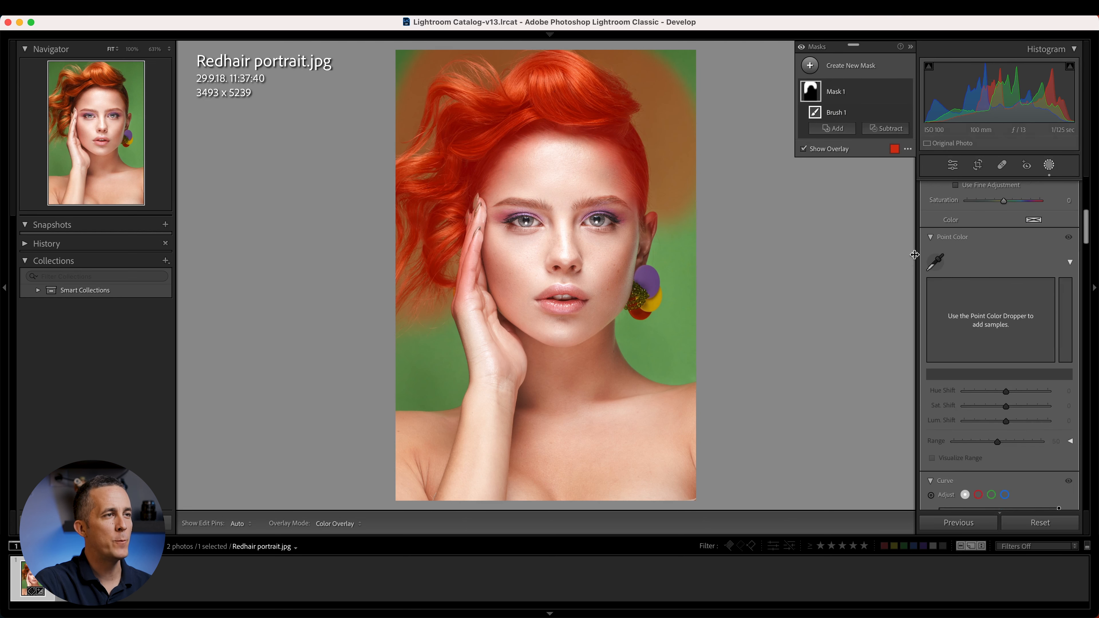
# Sample the orange hair with the mask's Point Color dropper and widen its range while visualizing.
pyautogui.click(597, 145)
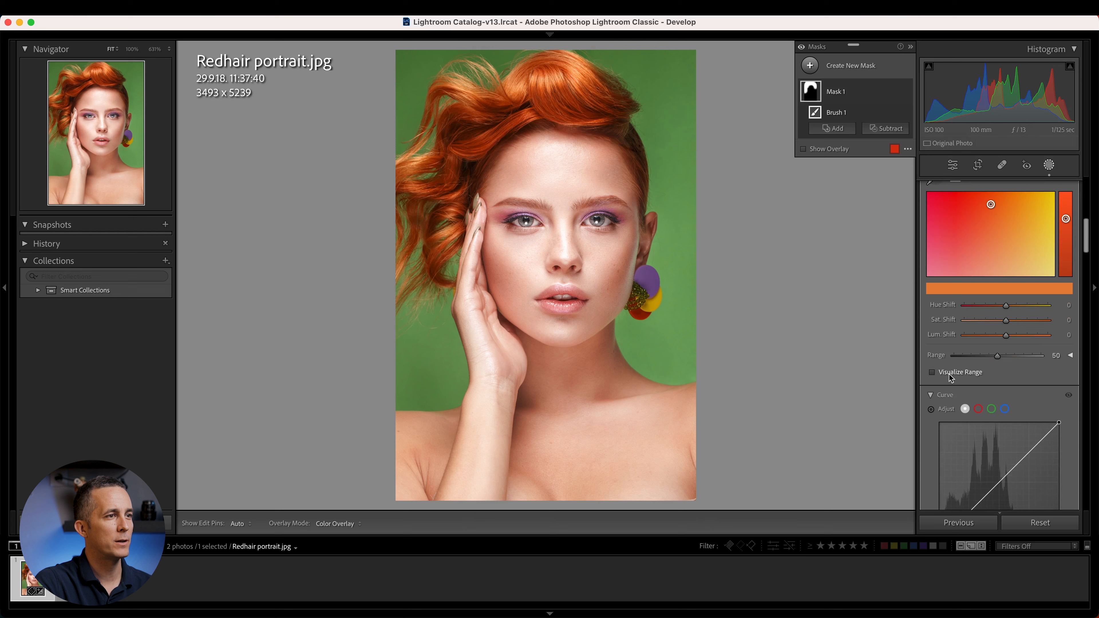
pyautogui.click(932, 372)
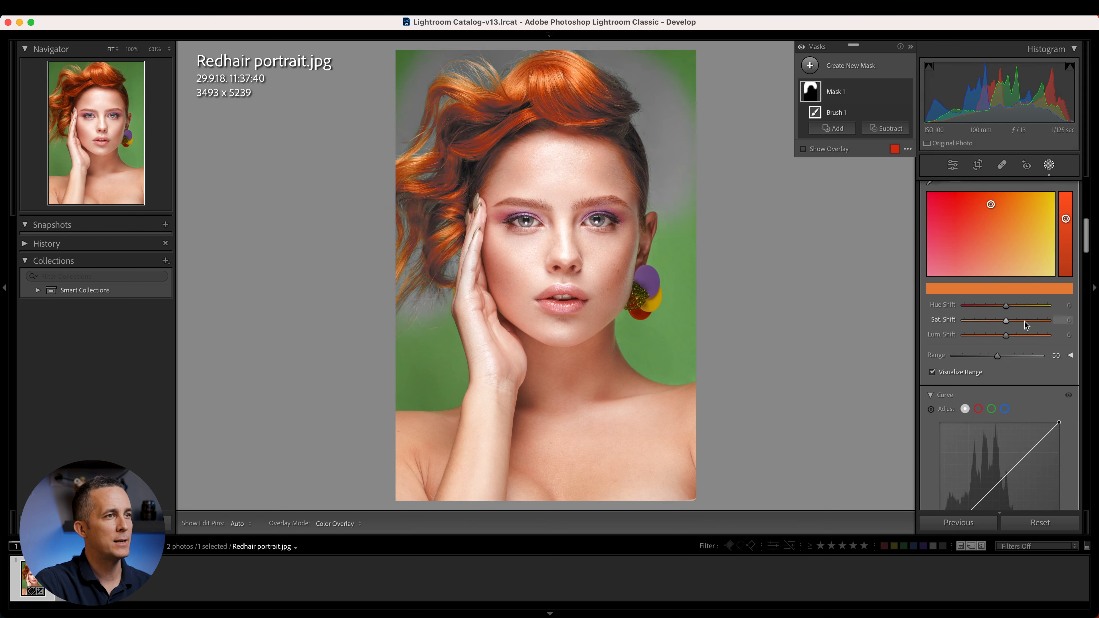
pyautogui.moveTo(1003, 355); pyautogui.dragTo(1037, 355)
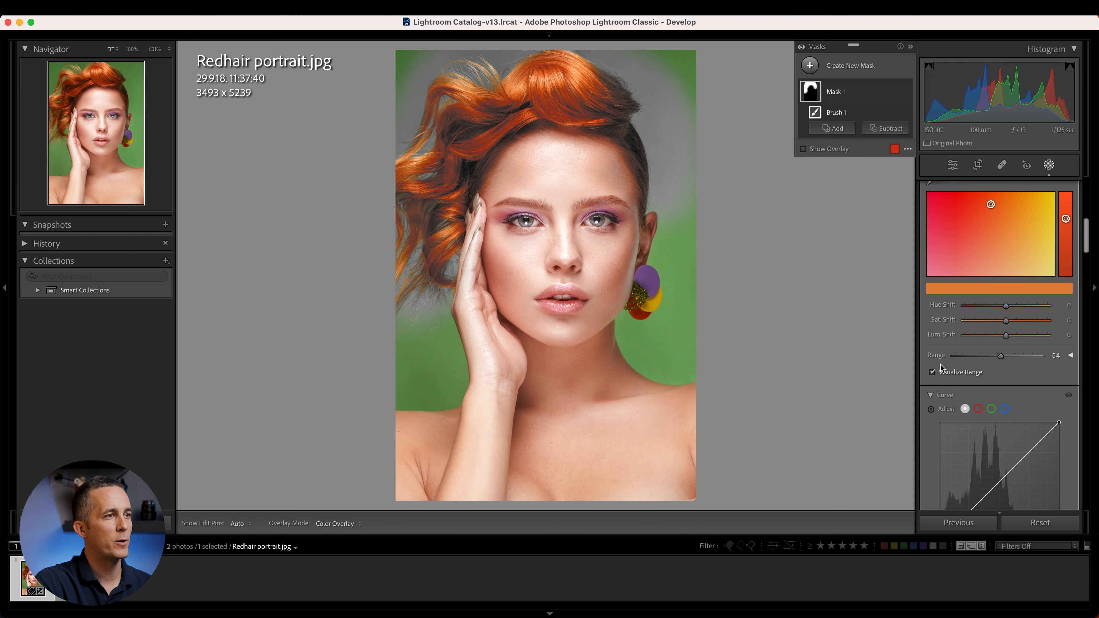
pyautogui.click(933, 372)
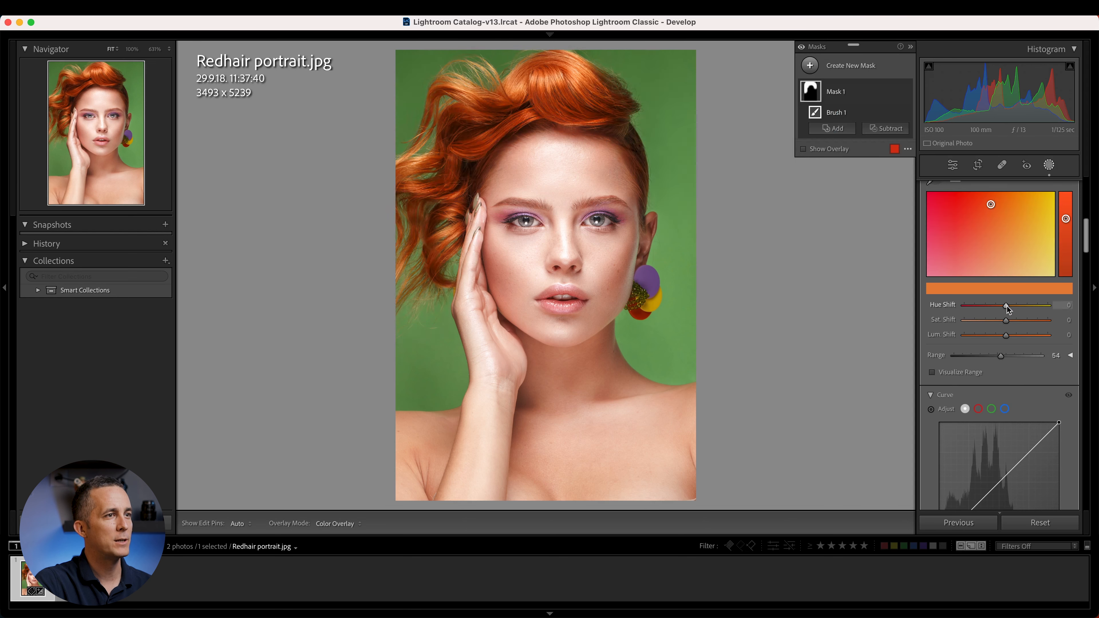
# Shift the hair hue toward magenta, desaturate it to a muted dusty pink and tweak luminance.
pyautogui.moveTo(1004, 306); pyautogui.dragTo(971, 305)
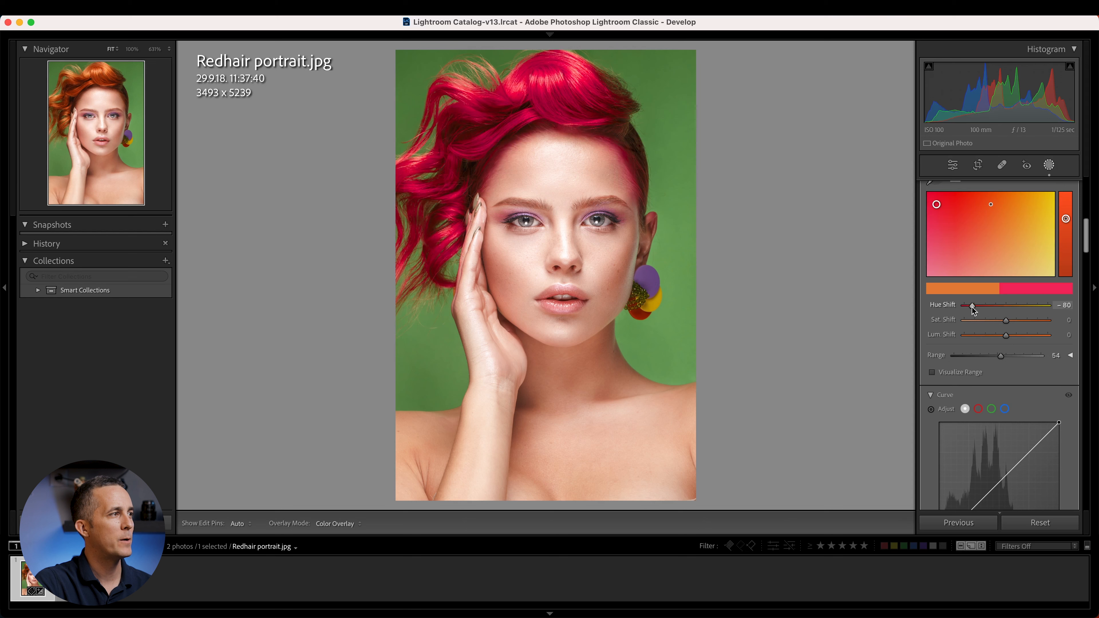
pyautogui.moveTo(971, 305); pyautogui.dragTo(981, 305)
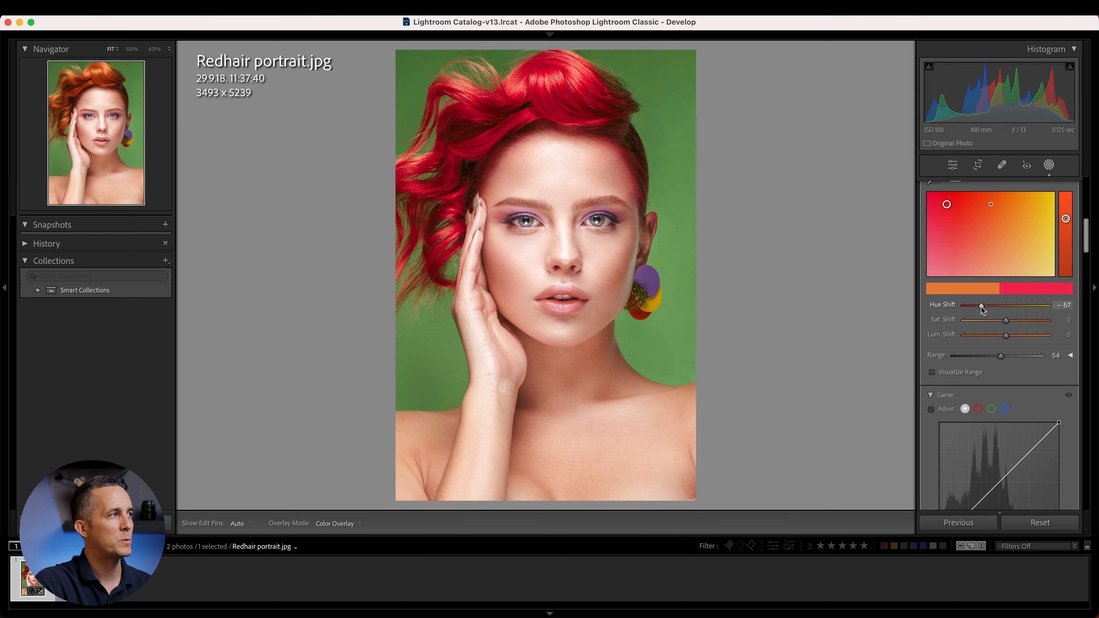
pyautogui.moveTo(1007, 320); pyautogui.dragTo(1017, 320)
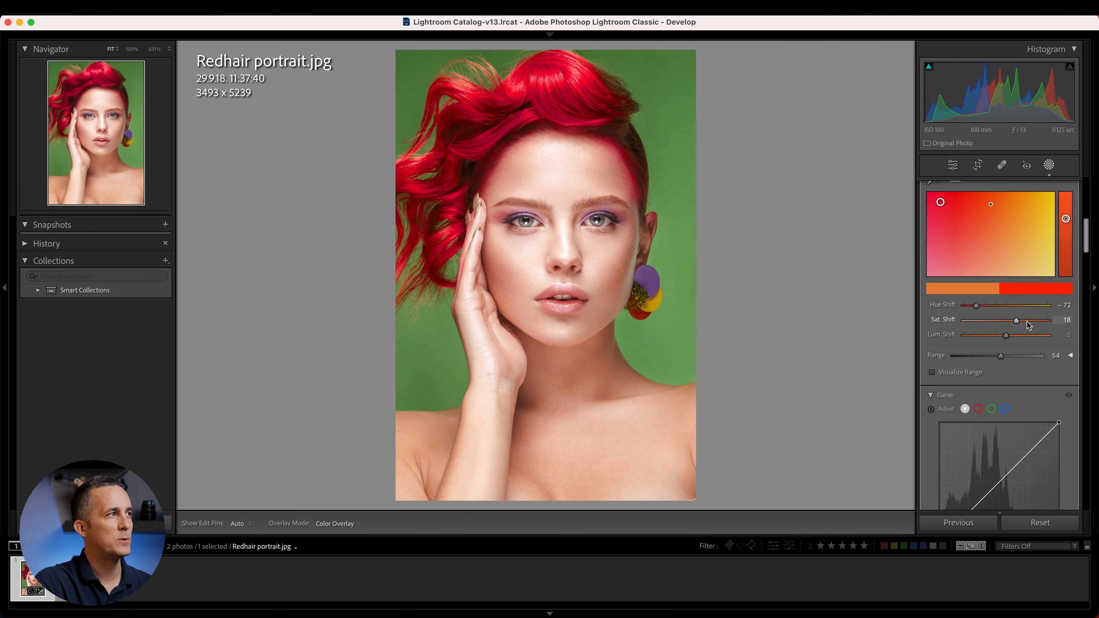
pyautogui.moveTo(1016, 320); pyautogui.dragTo(962, 319)
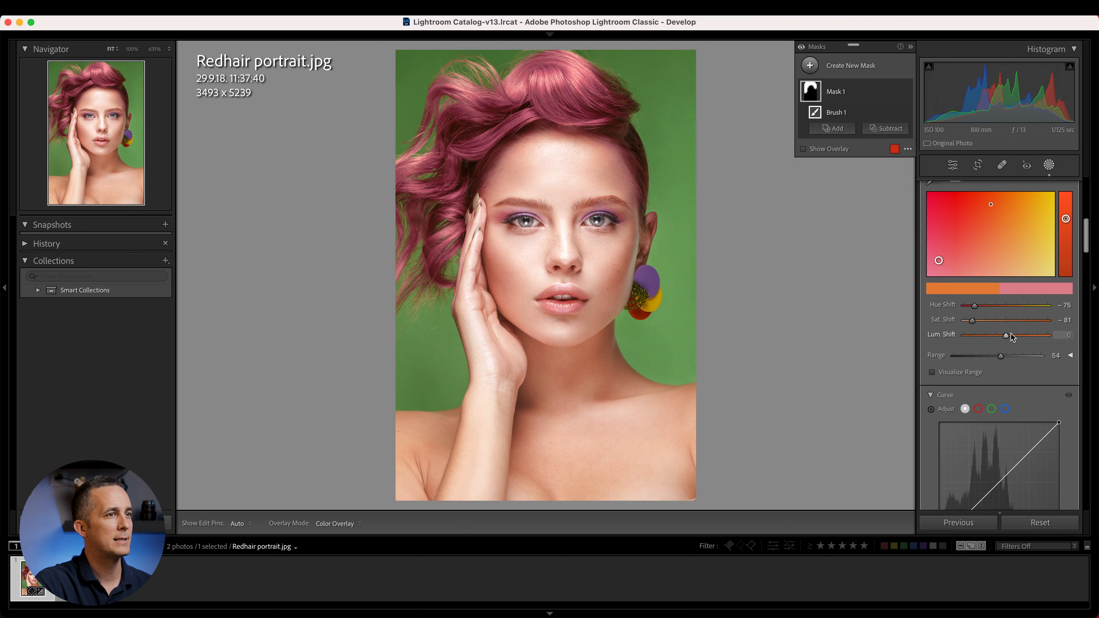
pyautogui.moveTo(1005, 335); pyautogui.dragTo(998, 335)
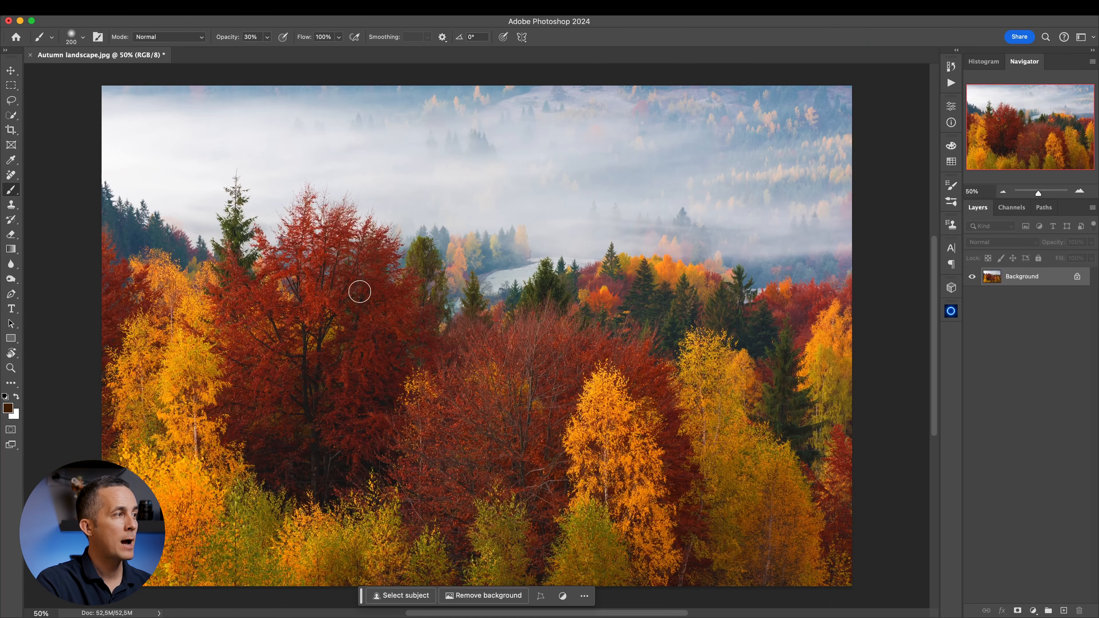
pyautogui.moveTo(346, 352)
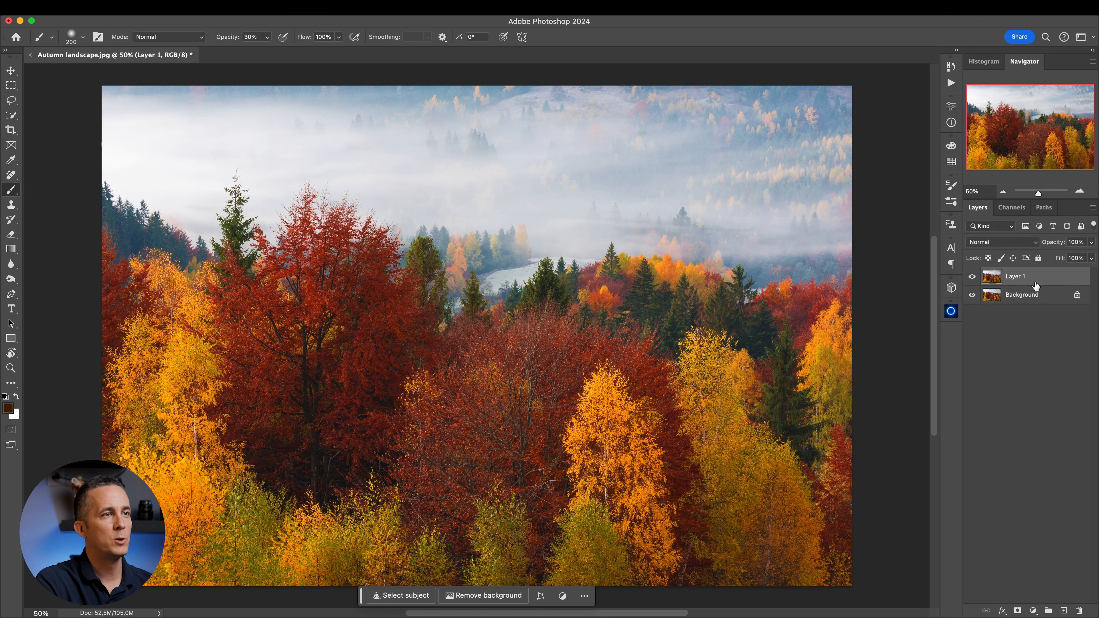
# Convert the duplicated Layer 1 via its context menu so it can take the Camera Raw filter.
pyautogui.rightClick(1015, 276)
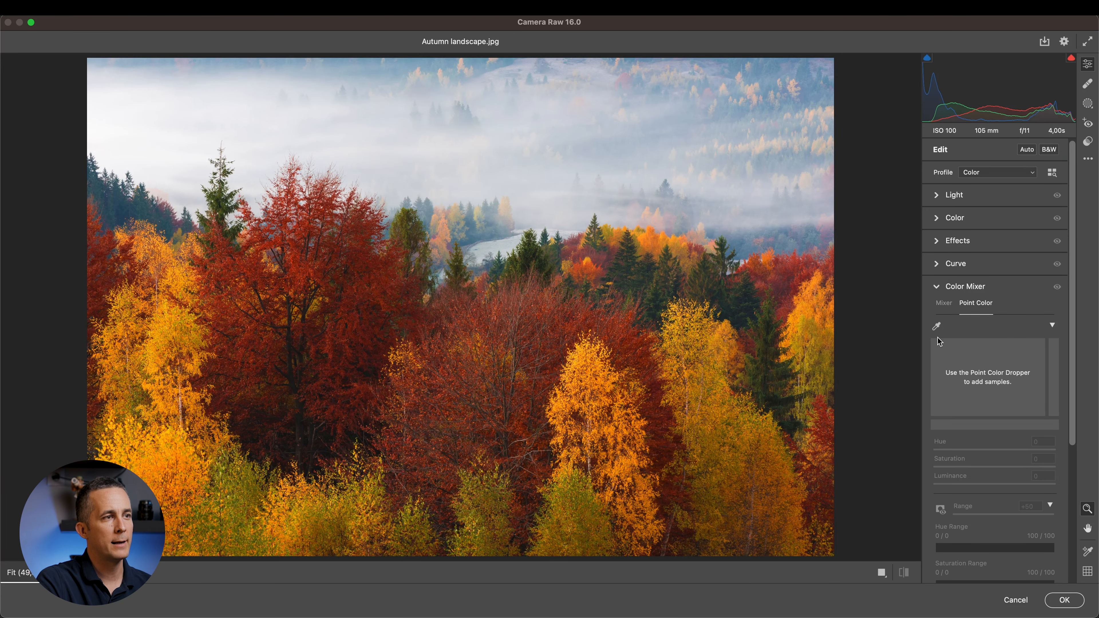
# Nudge the Oranges hue toward red to about −14 in the HSL mixer, then return to Point Color.
pyautogui.scroll(-3)
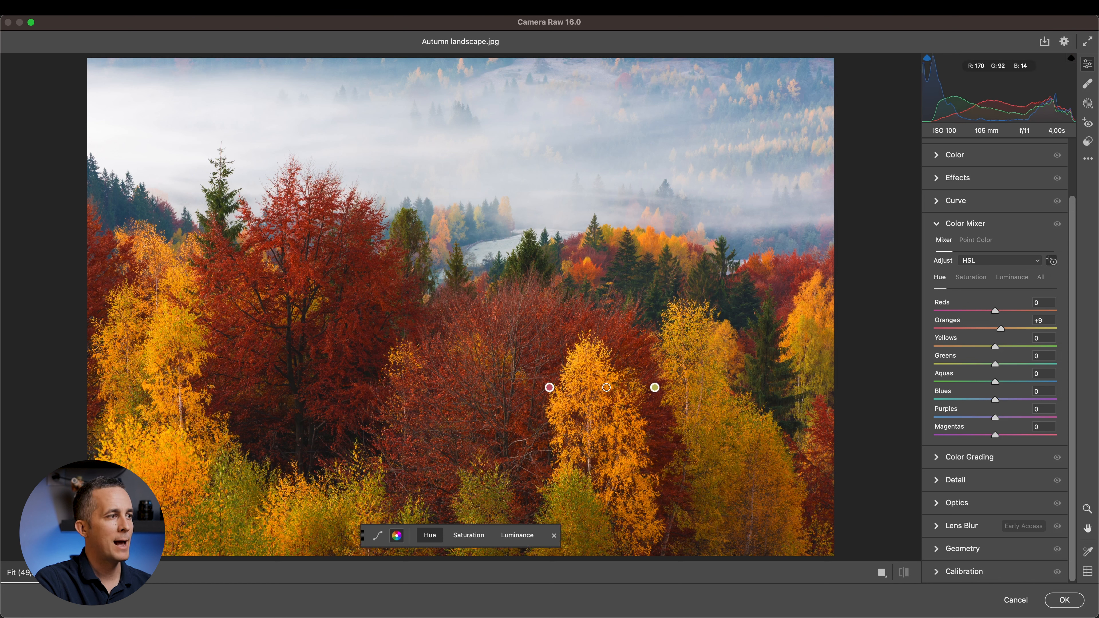
pyautogui.moveTo(1011, 328); pyautogui.dragTo(988, 328)
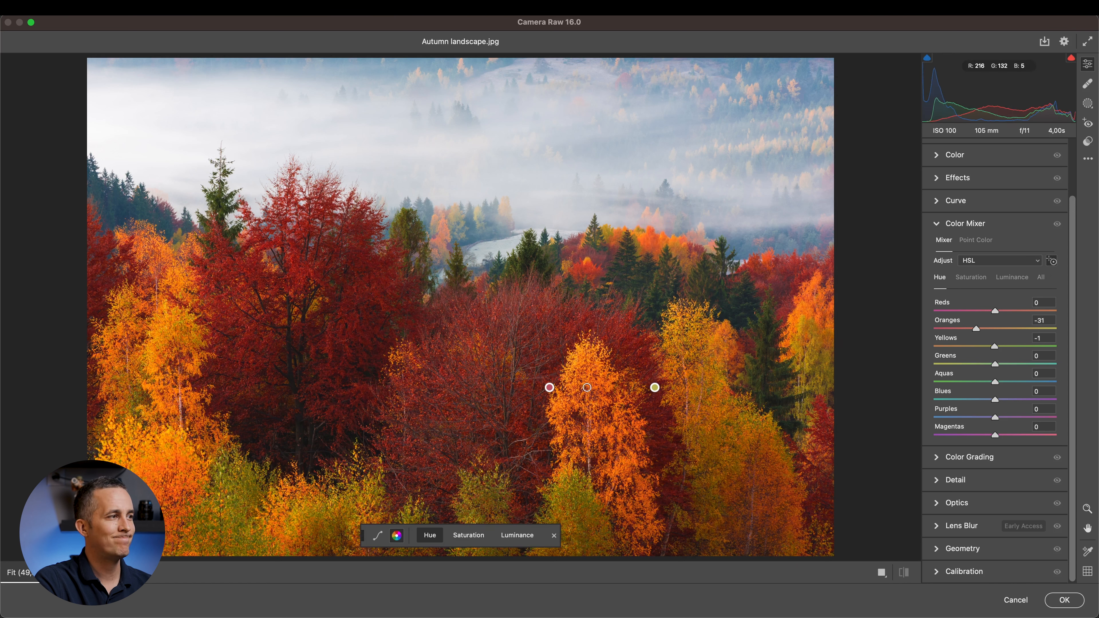
pyautogui.moveTo(988, 327); pyautogui.dragTo(1005, 327)
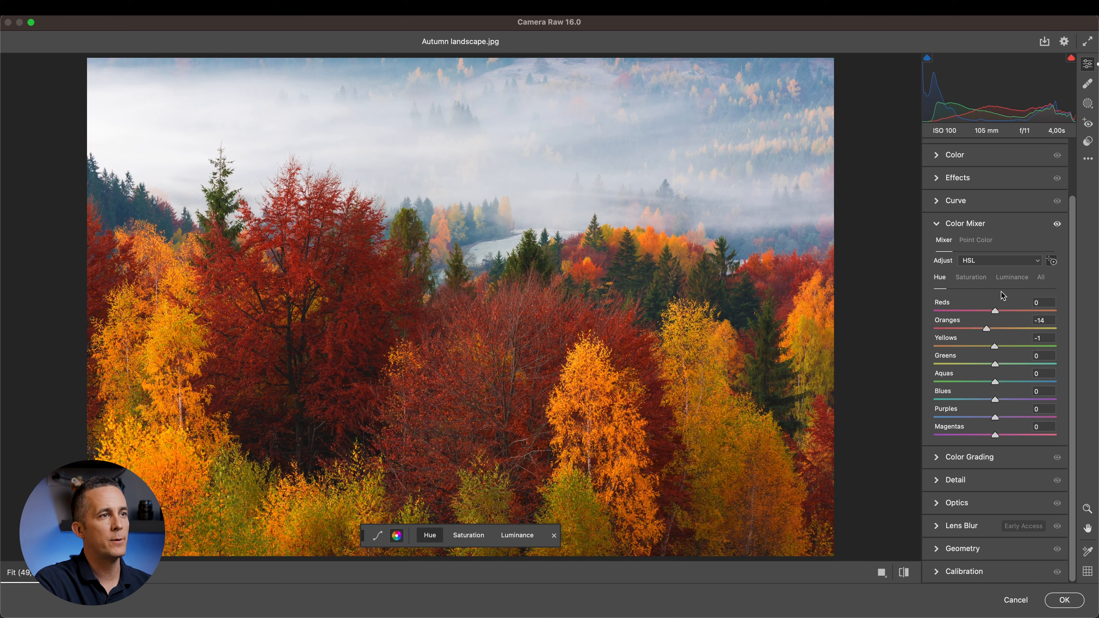
pyautogui.click(974, 240)
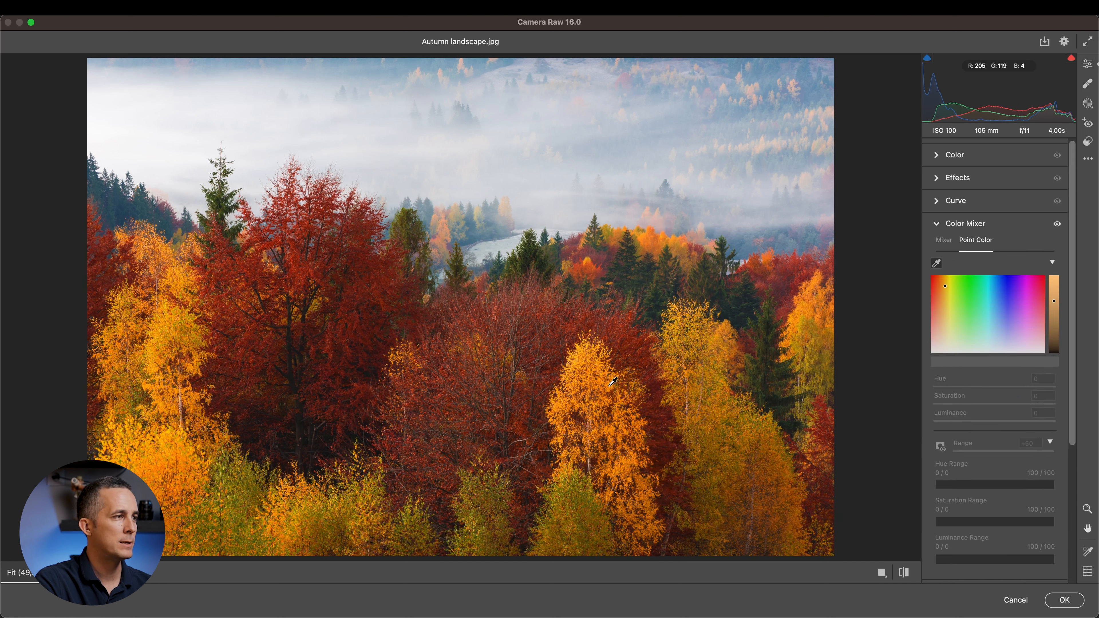
# Sample the orange-yellow trees and trim the darker tones out of the sample's luminance range.
pyautogui.click(612, 381)
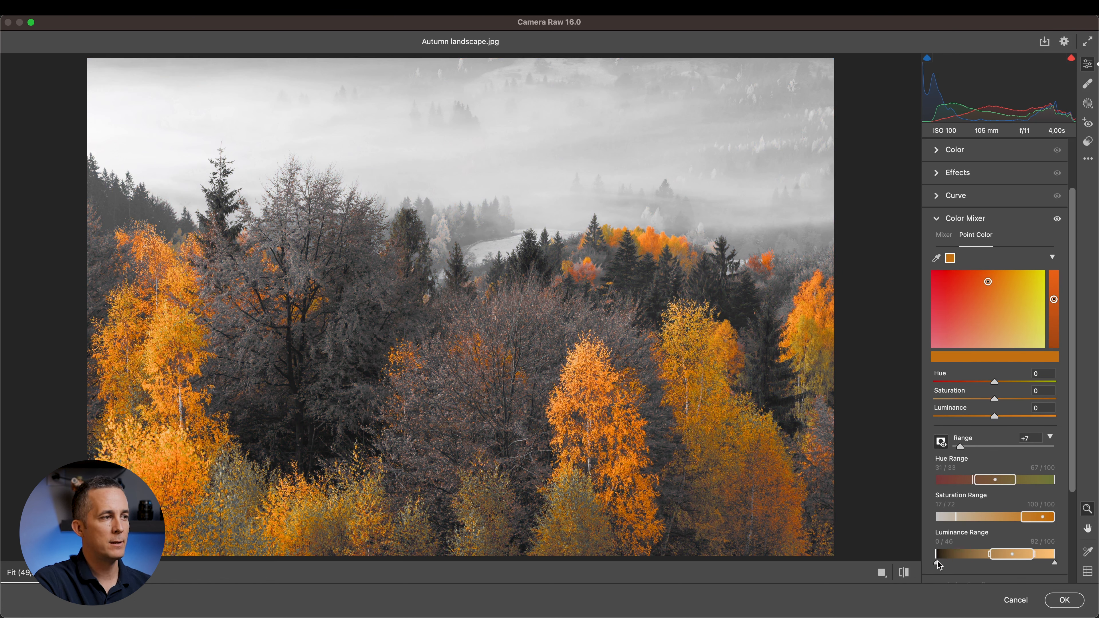
pyautogui.moveTo(938, 554); pyautogui.dragTo(964, 555)
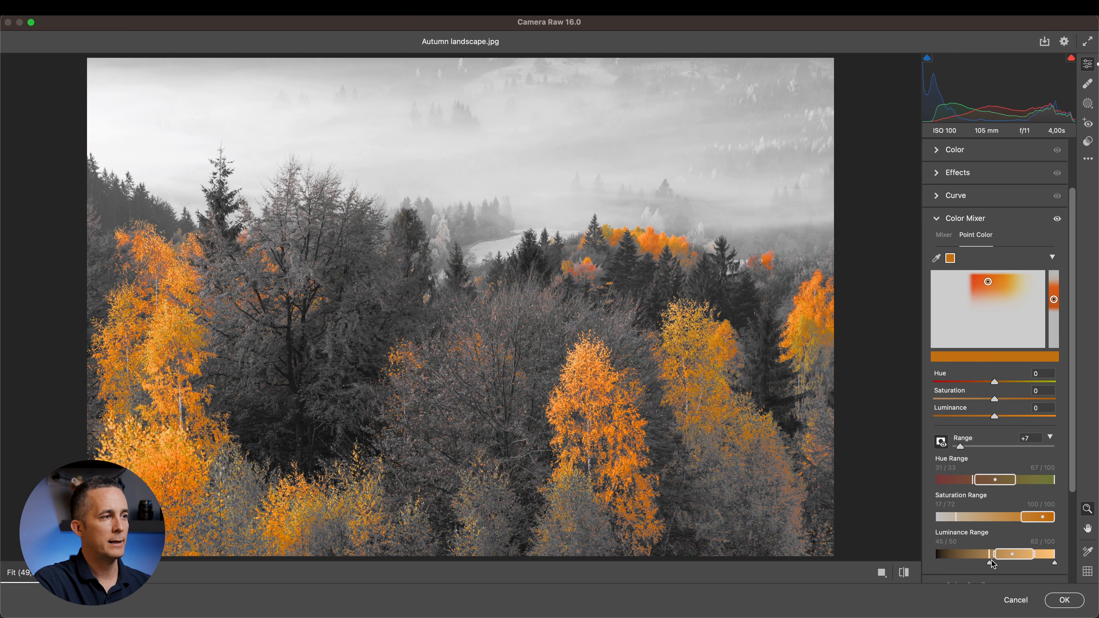
pyautogui.moveTo(1001, 554); pyautogui.dragTo(993, 555)
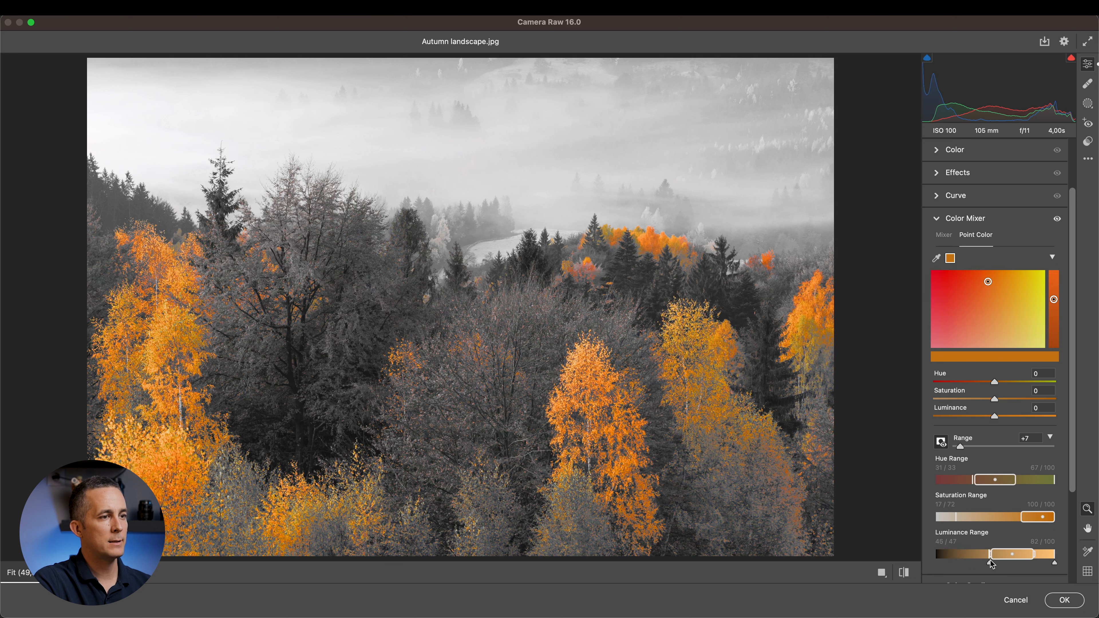
pyautogui.moveTo(986, 554); pyautogui.dragTo(967, 553)
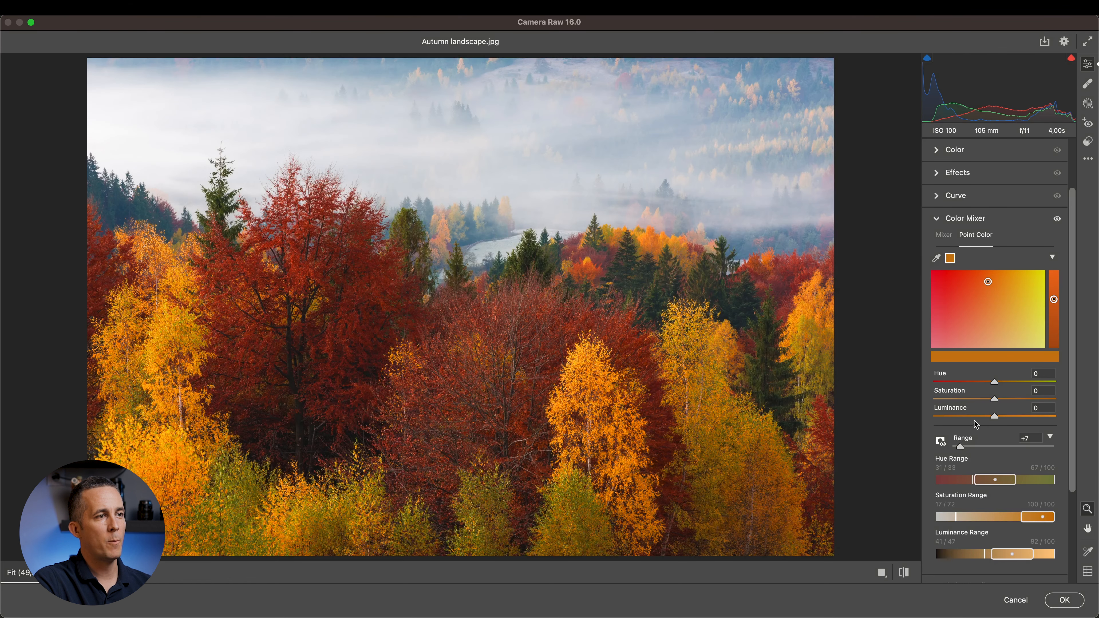
# Push the sampled trees toward yellow (Hue about +50), brighten them to +34 and boost saturation.
pyautogui.moveTo(975, 381); pyautogui.dragTo(1017, 381)
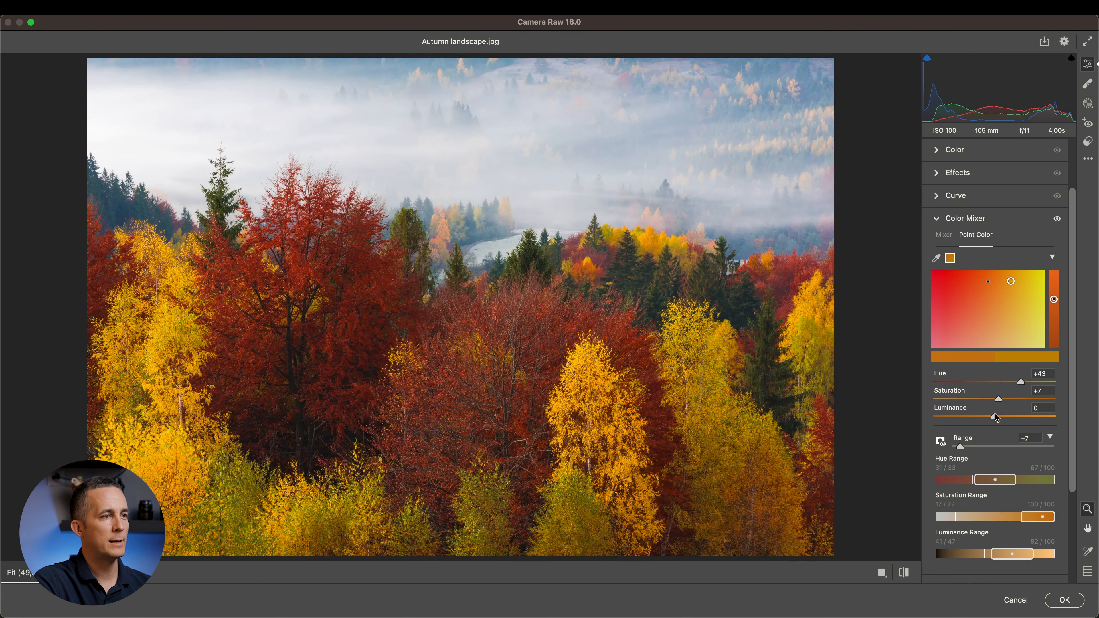
pyautogui.moveTo(998, 419); pyautogui.dragTo(1008, 418)
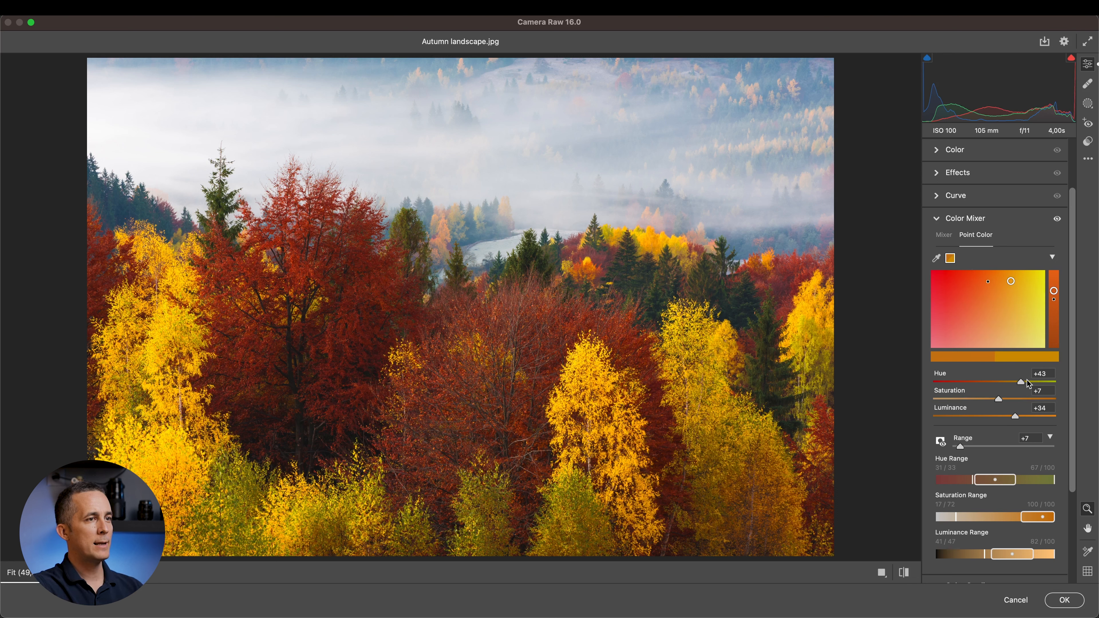
pyautogui.moveTo(1016, 384); pyautogui.dragTo(1001, 384)
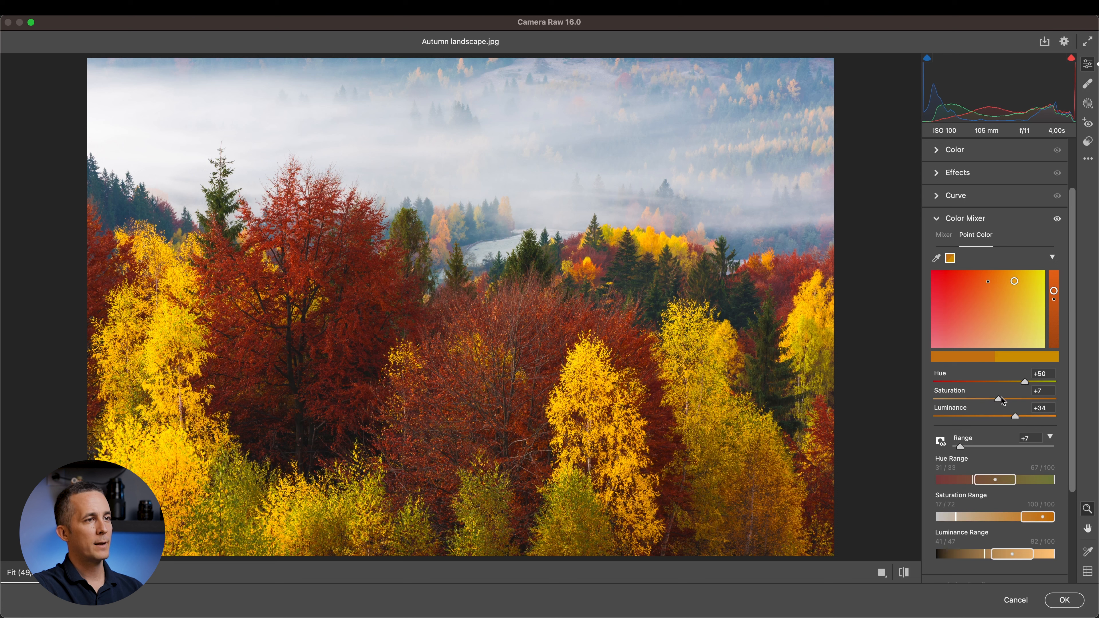
pyautogui.moveTo(1001, 415); pyautogui.dragTo(1012, 416)
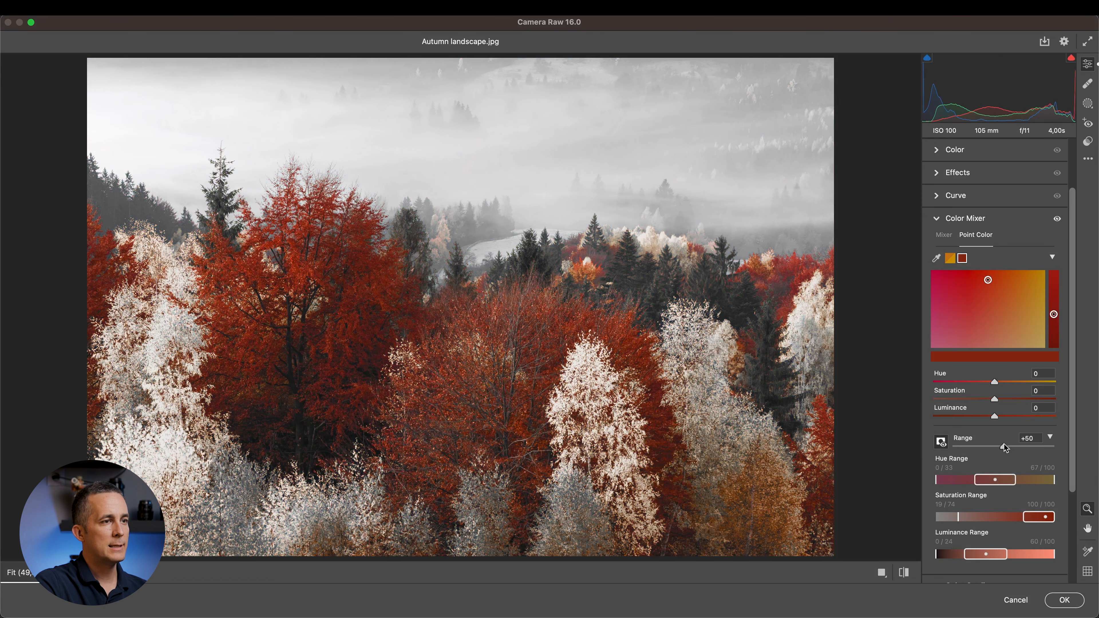
# Narrow the red sample to Range +2, shift it to crimson (Hue -15, Sat +11) and Luminance +17.
pyautogui.moveTo(1006, 446); pyautogui.dragTo(964, 447)
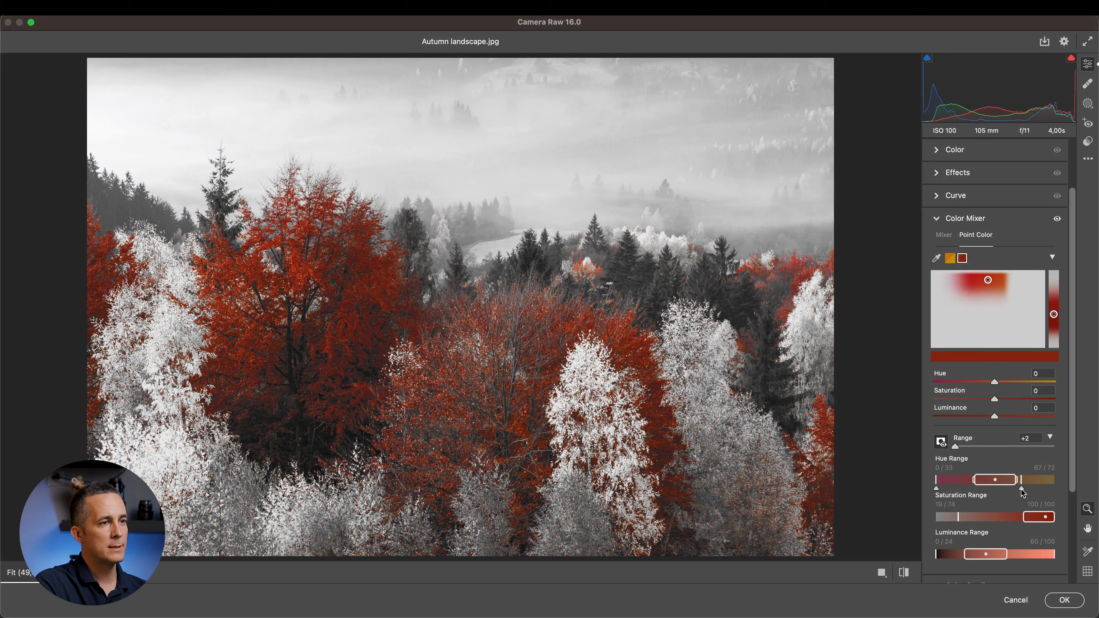
pyautogui.moveTo(1020, 480); pyautogui.dragTo(1017, 480)
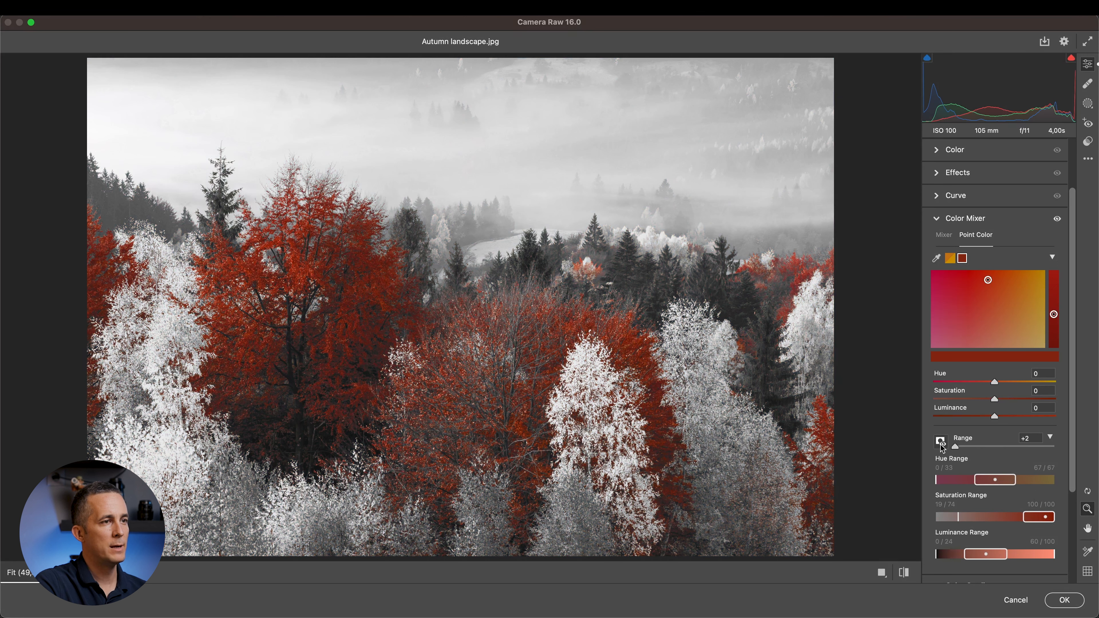
pyautogui.moveTo(1012, 381); pyautogui.dragTo(984, 382)
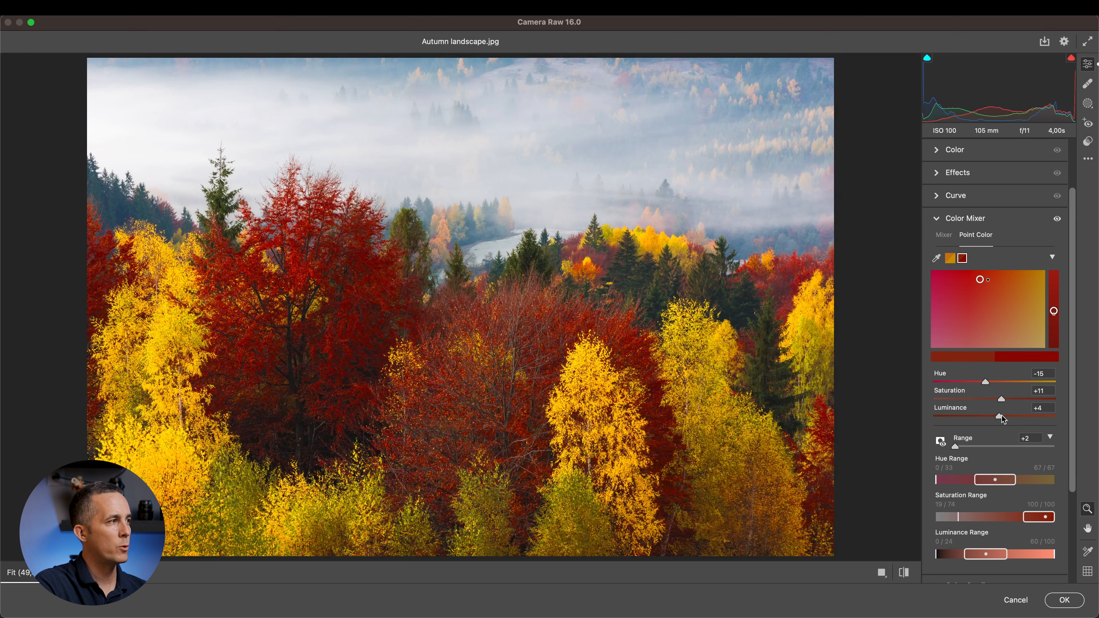
pyautogui.moveTo(1001, 416); pyautogui.dragTo(1021, 416)
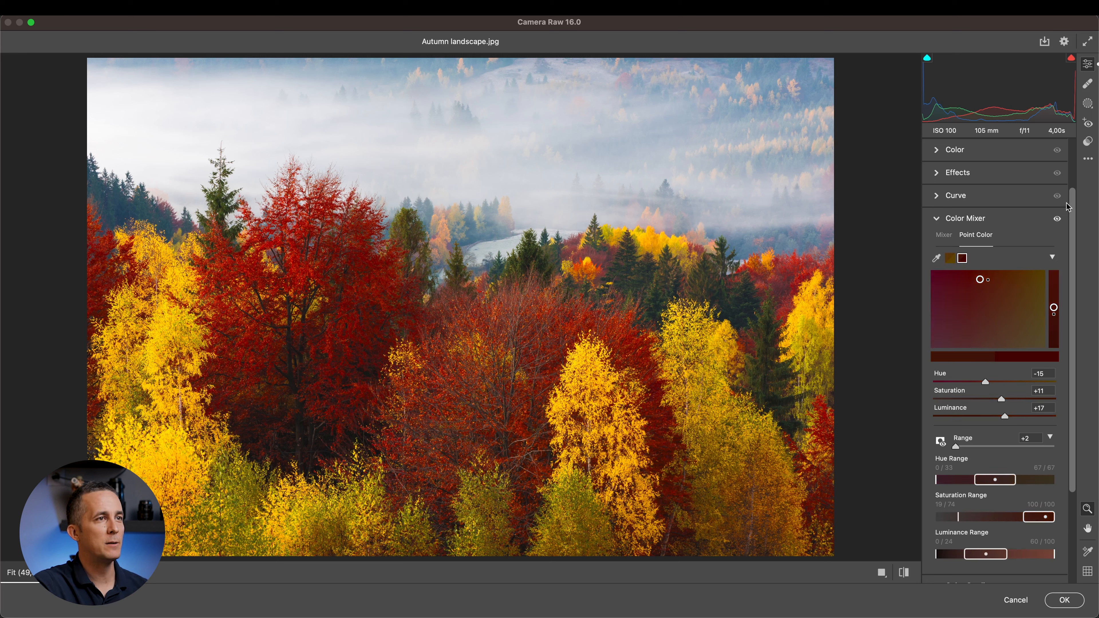
# Toggle the Color Mixer edits off and back on to compare the result.
pyautogui.click(1057, 218)
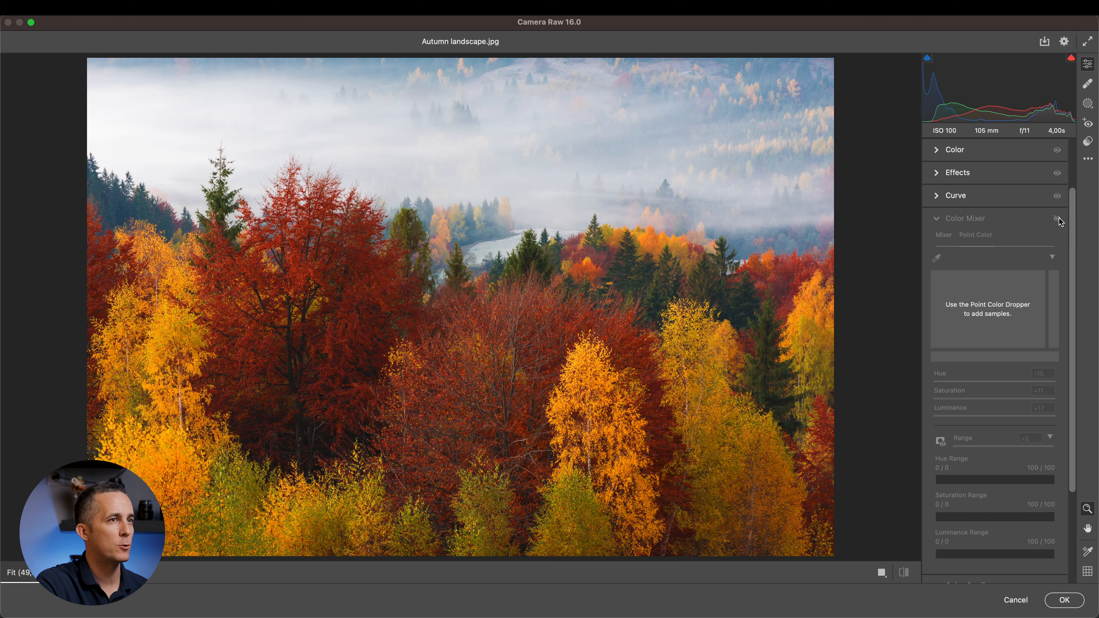
pyautogui.click(612, 308)
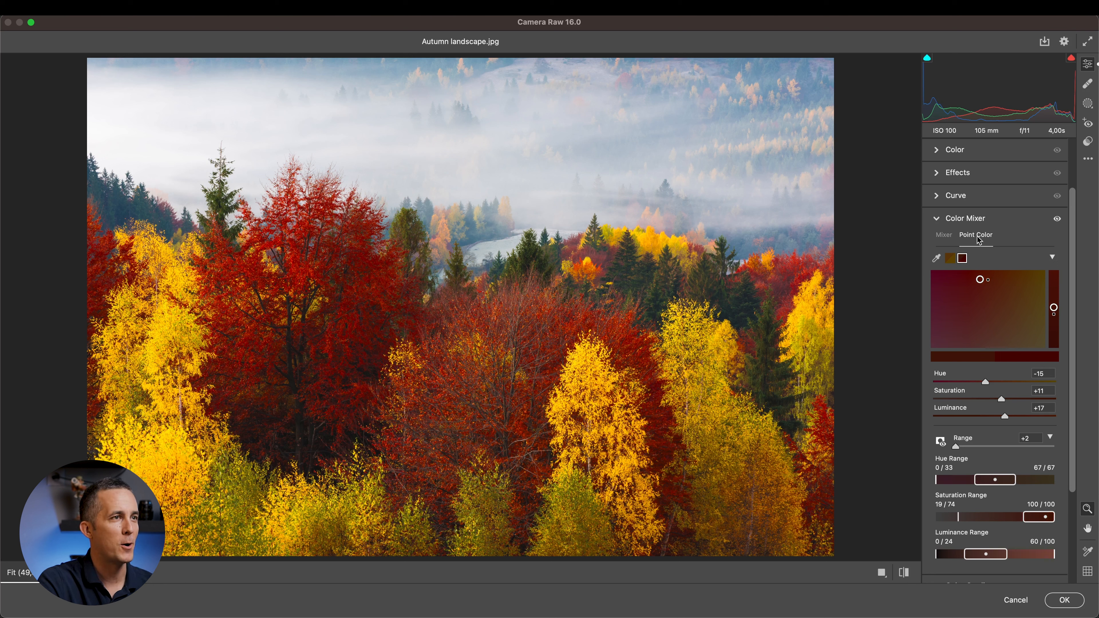
# Clear the samples, resample a red tree and push it to Hue +100 with Range narrowed to +5.
pyautogui.click(936, 258)
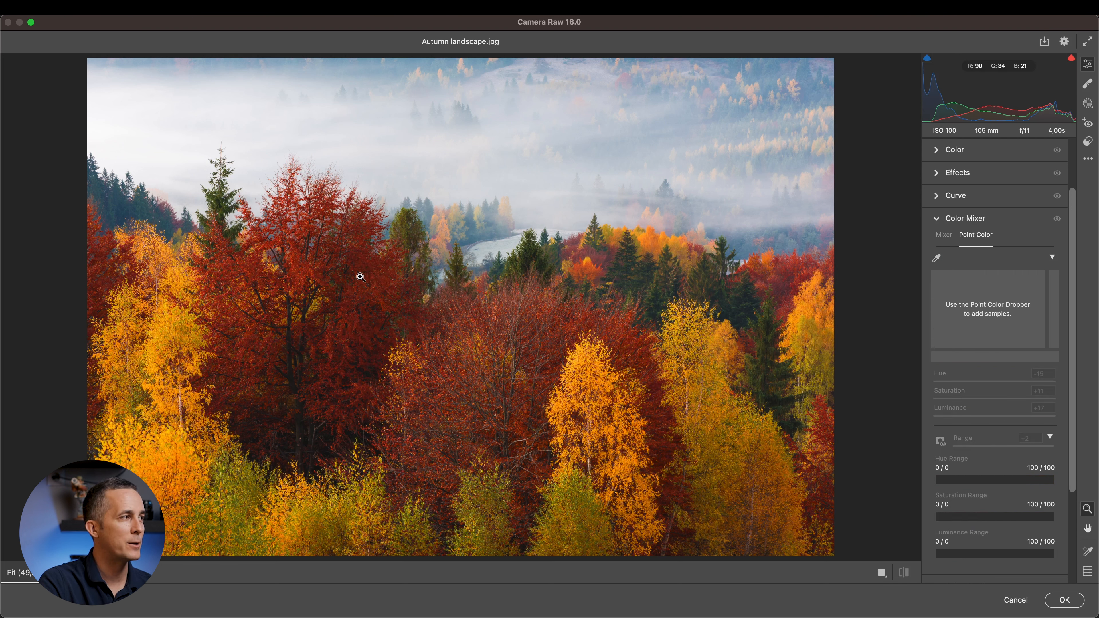
pyautogui.moveTo(914, 278)
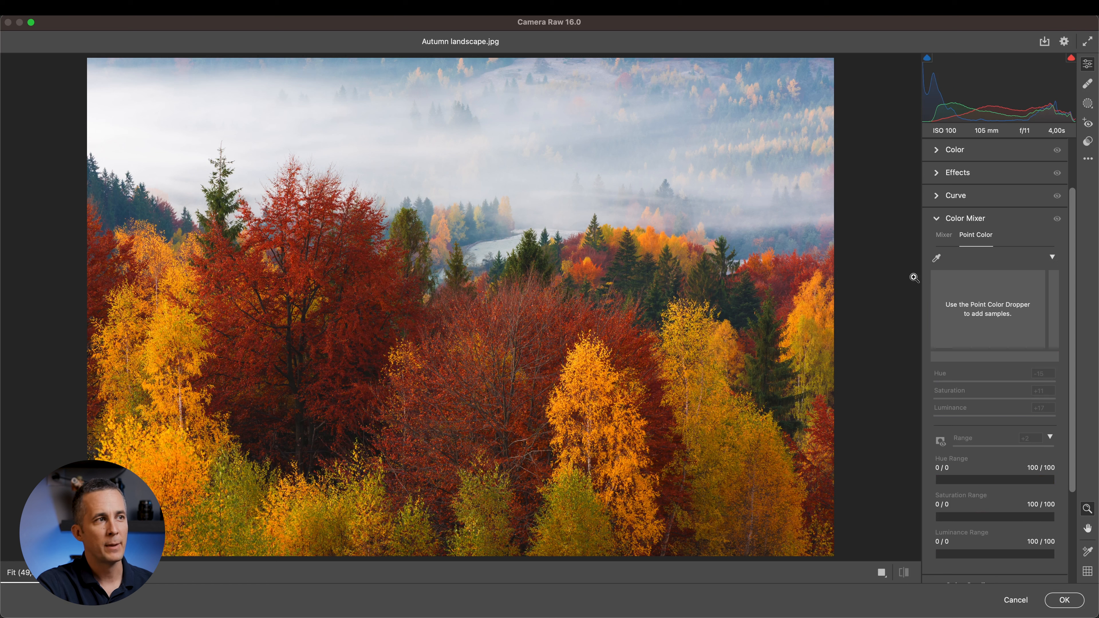
pyautogui.click(936, 258)
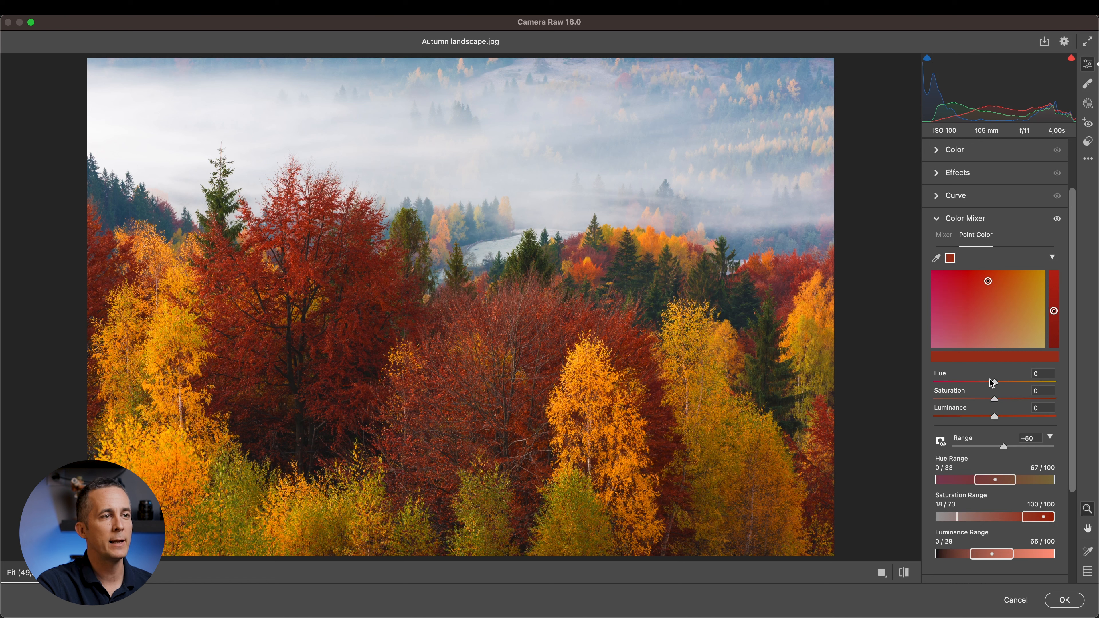
pyautogui.moveTo(988, 382); pyautogui.dragTo(1055, 381)
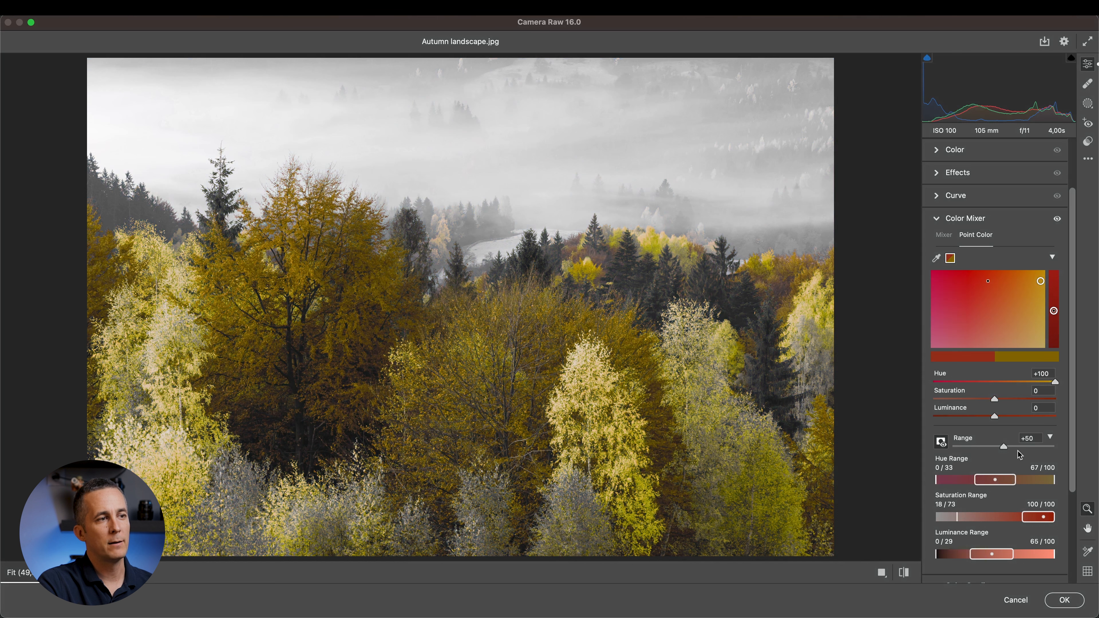
pyautogui.moveTo(1022, 447); pyautogui.dragTo(958, 447)
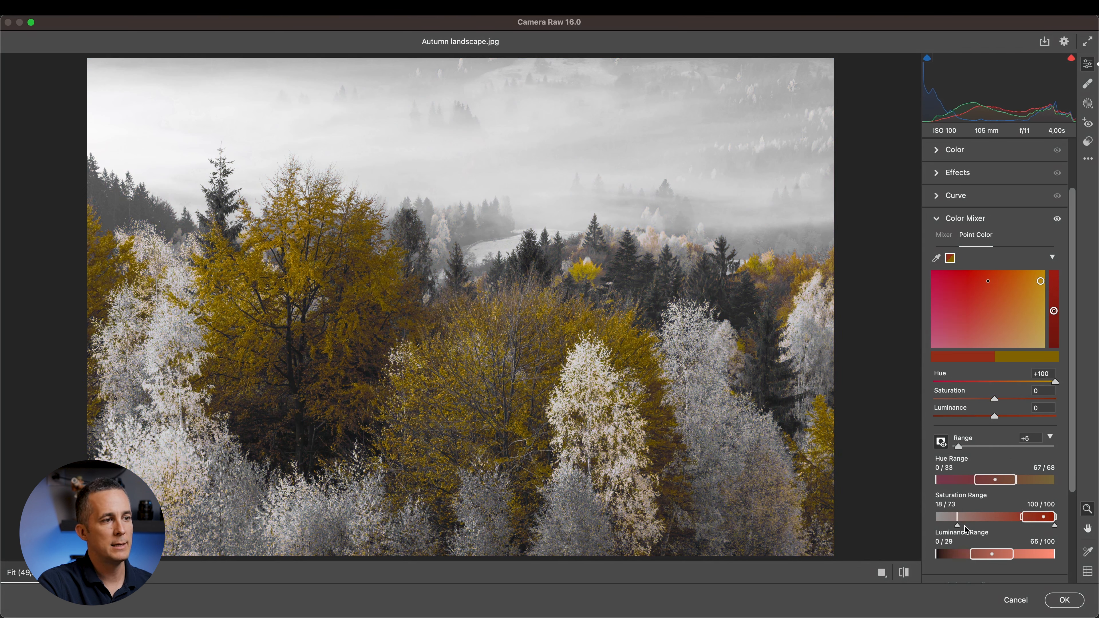
# Raise the Saturation Range minimum, try exceeding the hue limit and dismiss the value warning.
pyautogui.moveTo(955, 516); pyautogui.dragTo(965, 516)
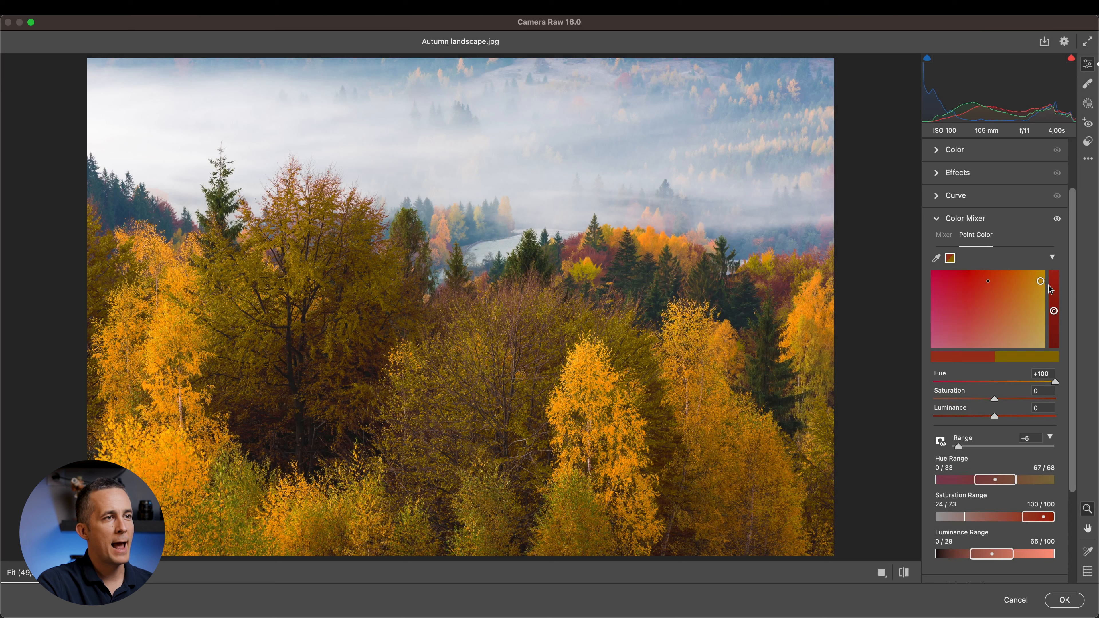
pyautogui.moveTo(1040, 281); pyautogui.dragTo(1040, 285)
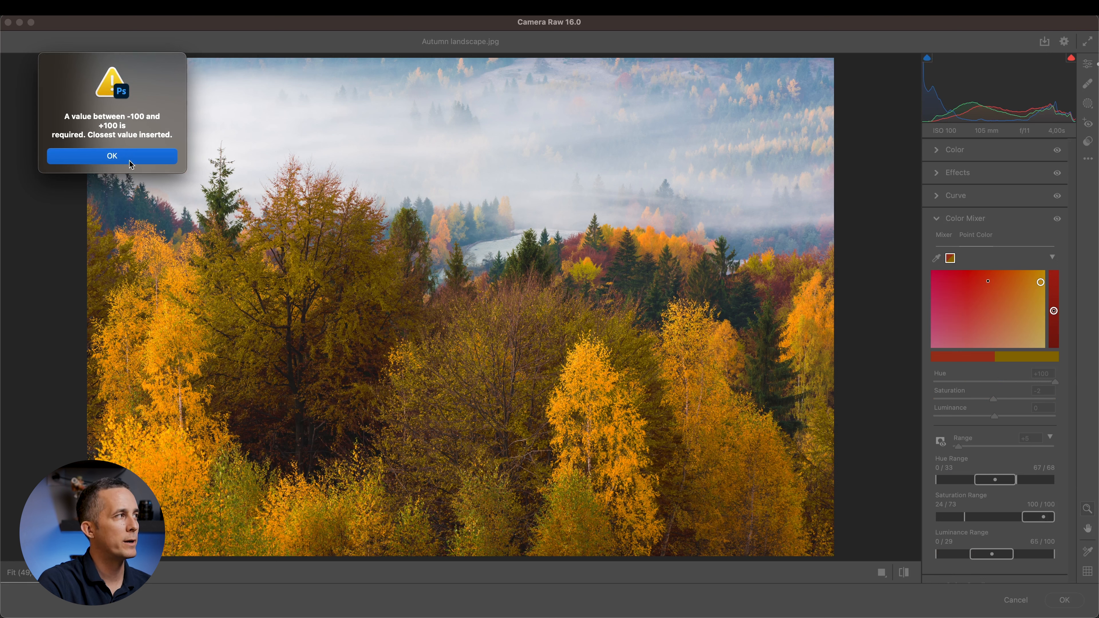
pyautogui.click(112, 156)
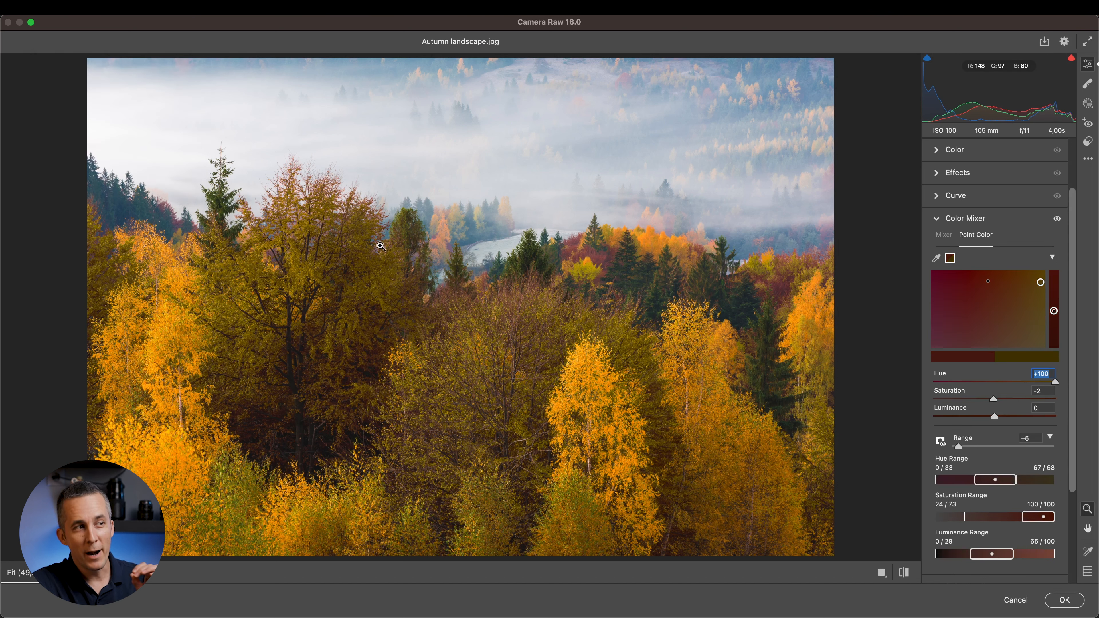
pyautogui.moveTo(891, 284)
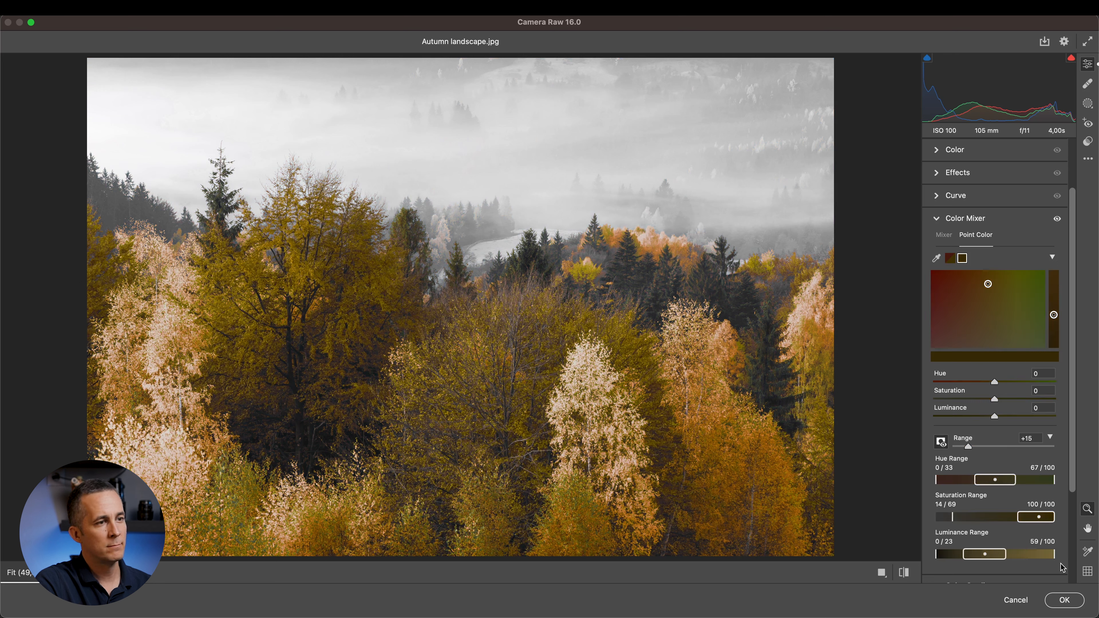
# Limit the olive sample to darker tones and shift the mid-landscape trees to a vivid green.
pyautogui.moveTo(1034, 554); pyautogui.dragTo(1052, 554)
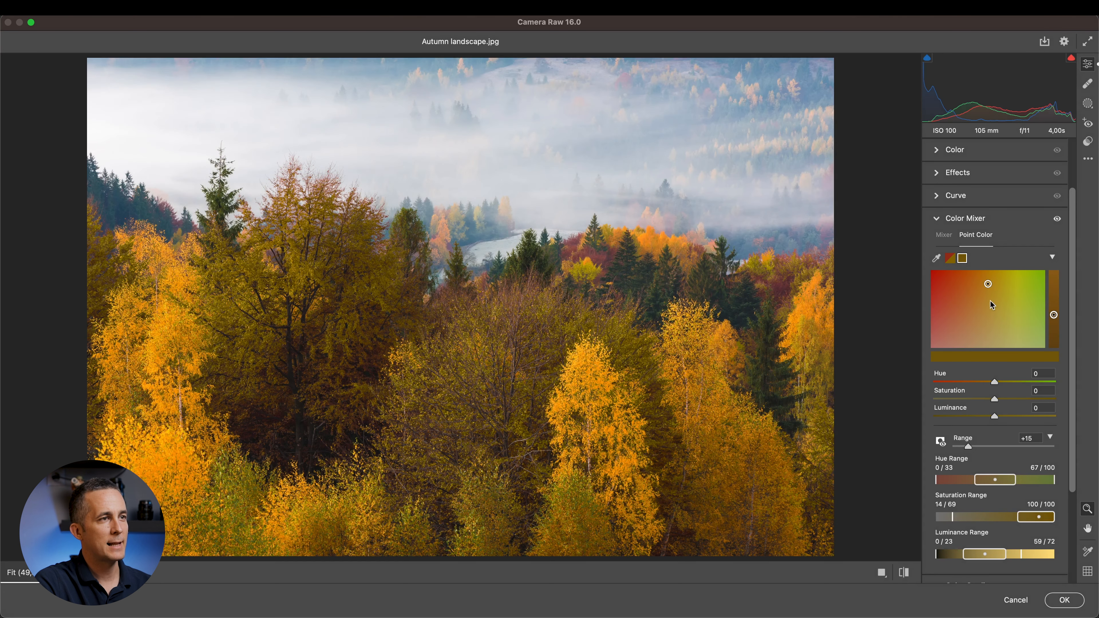
pyautogui.moveTo(987, 381); pyautogui.dragTo(1057, 381)
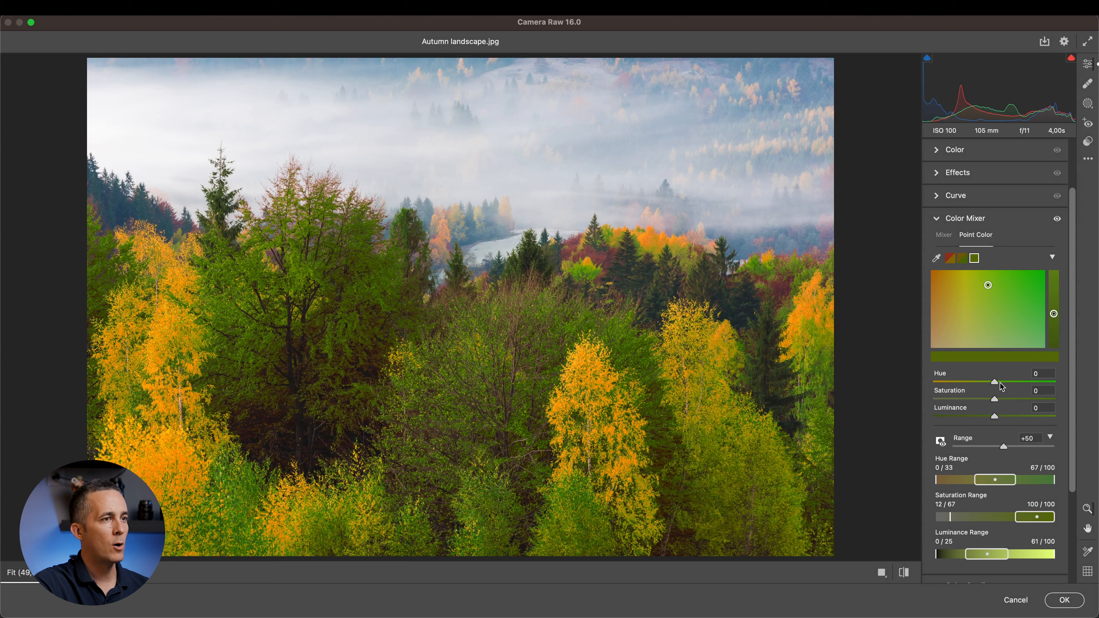
pyautogui.moveTo(993, 383); pyautogui.dragTo(1051, 383)
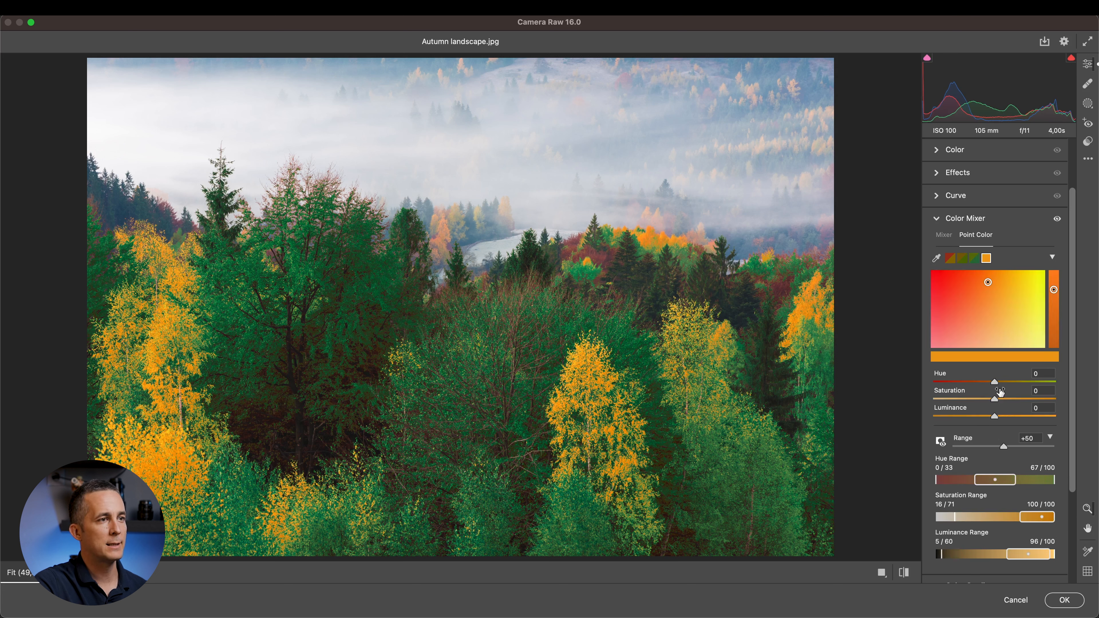
# Shift the remaining orange and yellow trees to a softer green, then OK to apply the smart filter.
pyautogui.moveTo(993, 381); pyautogui.dragTo(1067, 381)
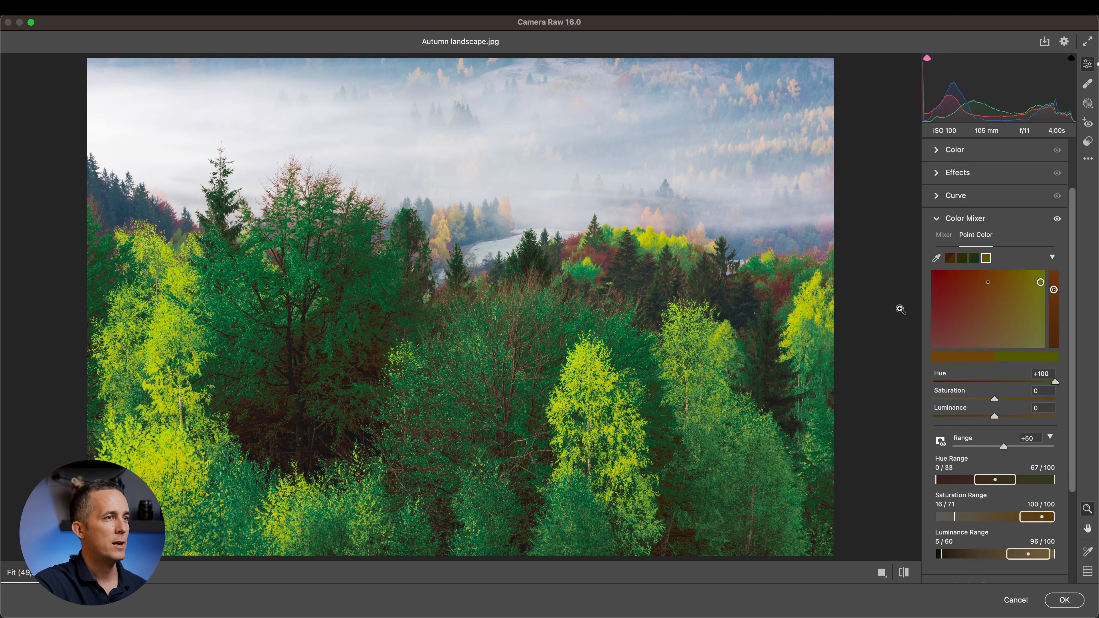
pyautogui.moveTo(1053, 383); pyautogui.dragTo(988, 383)
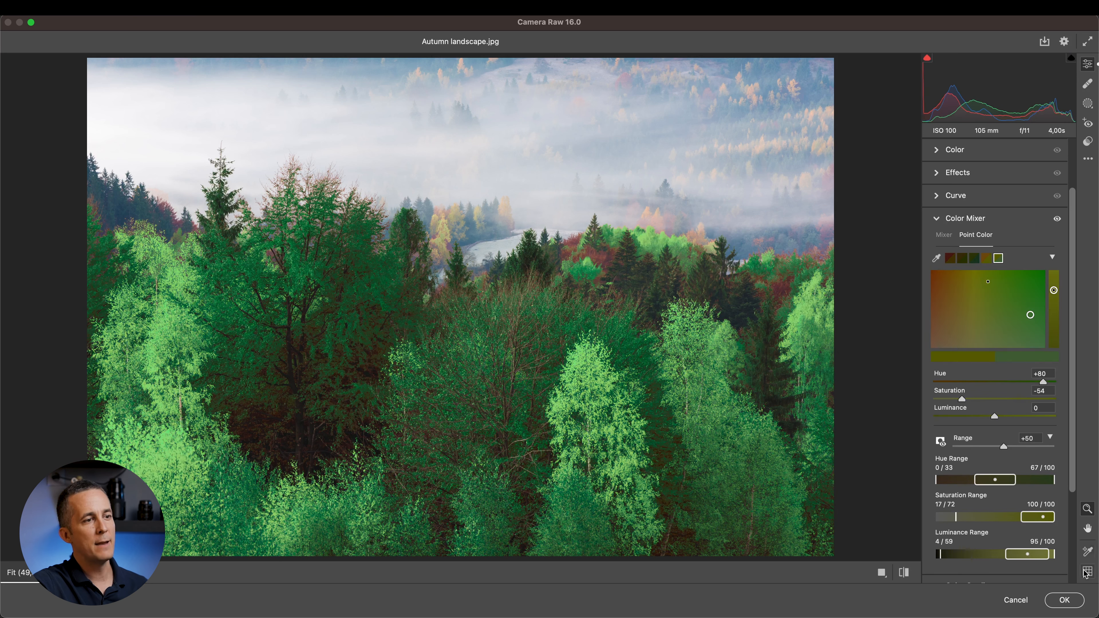
pyautogui.click(1063, 599)
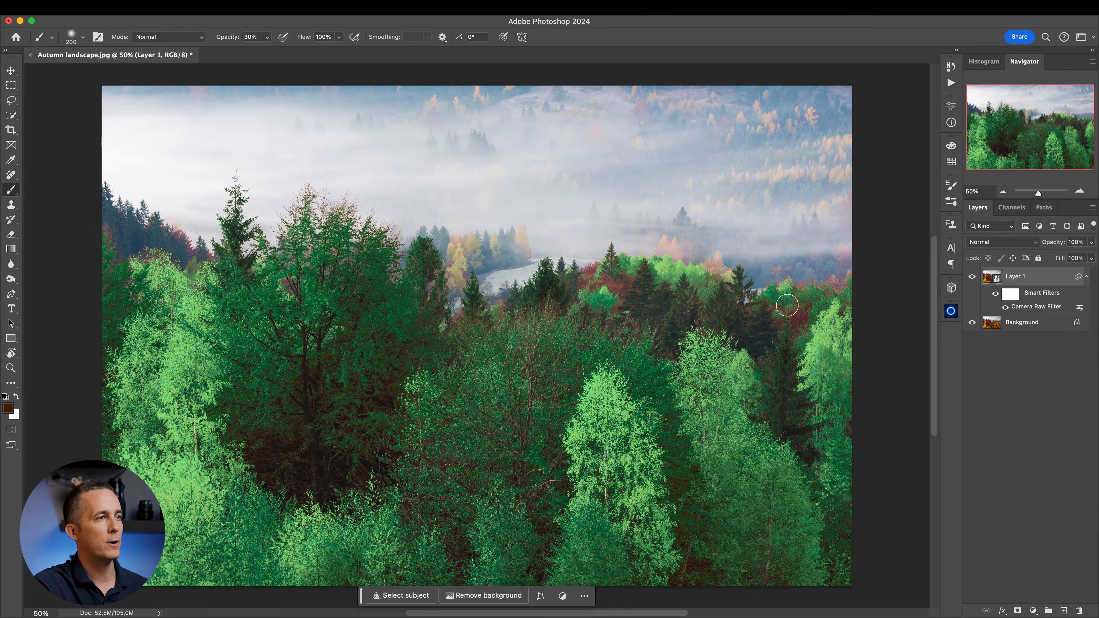